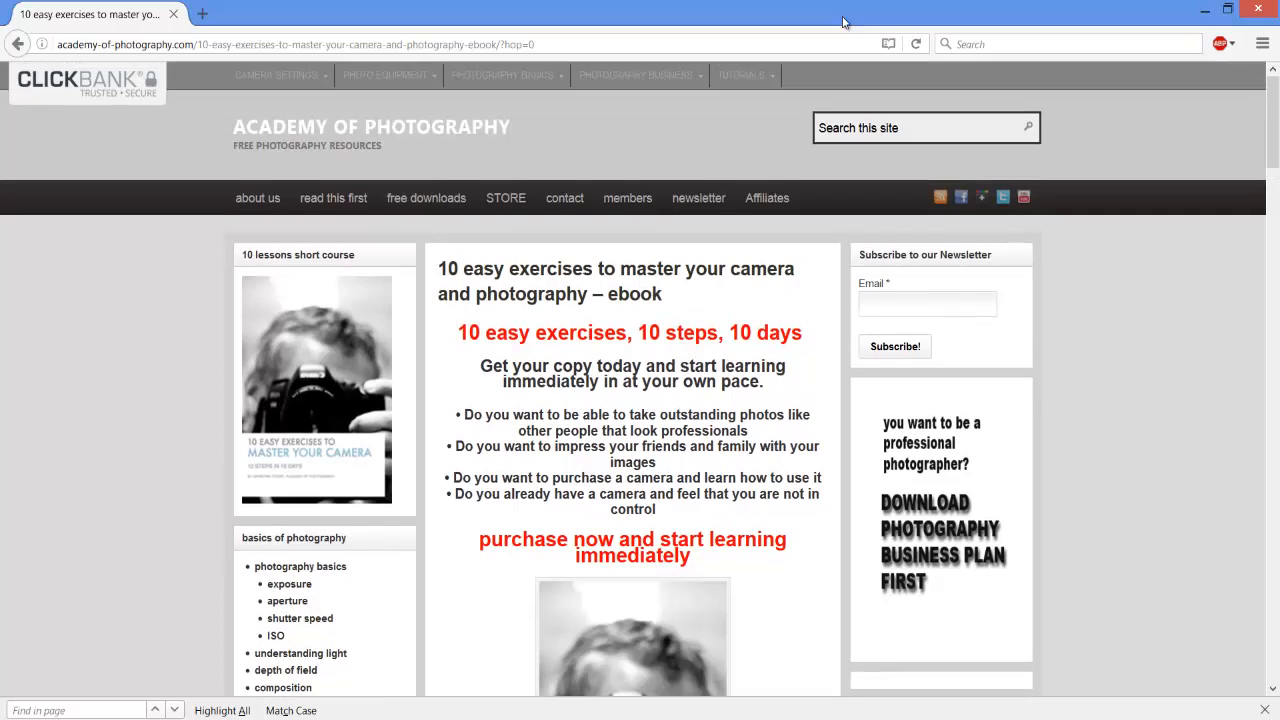
# - Scroll the '10 easy exercises' ebook page to the Order Now button, $12.99 offer and guarantee seal
pyautogui.scroll(-3)
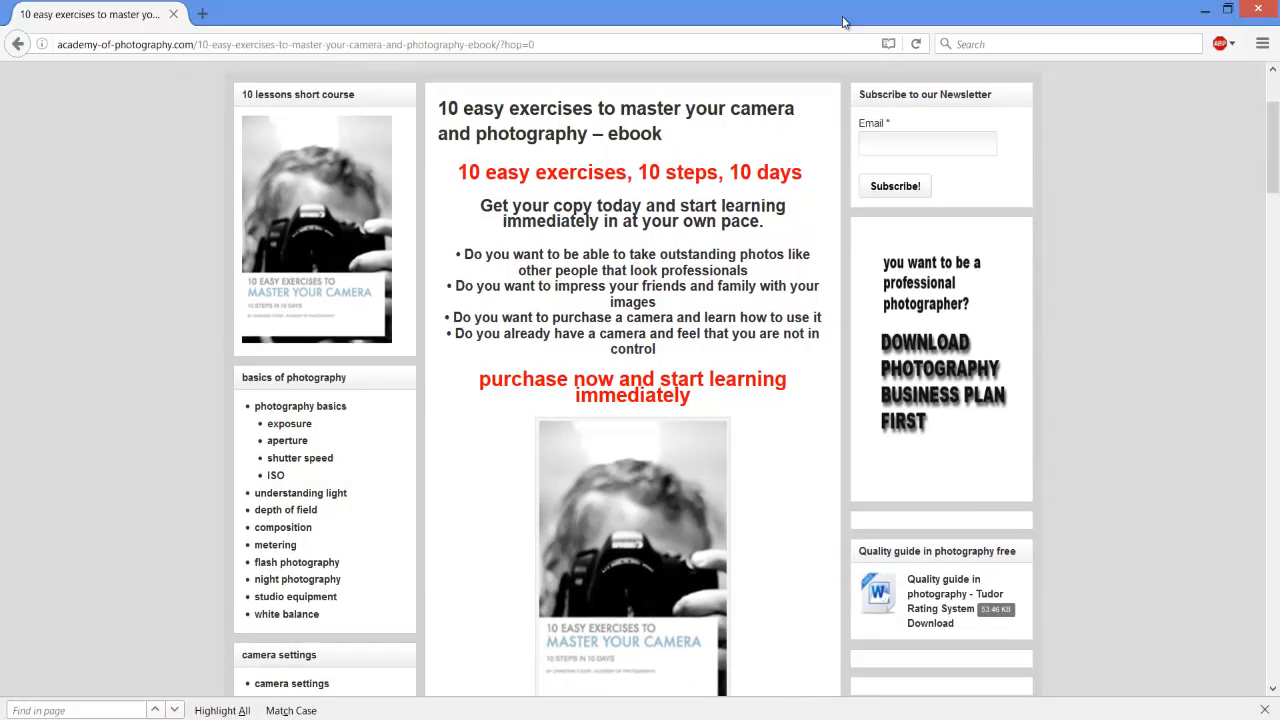
pyautogui.scroll(-3)
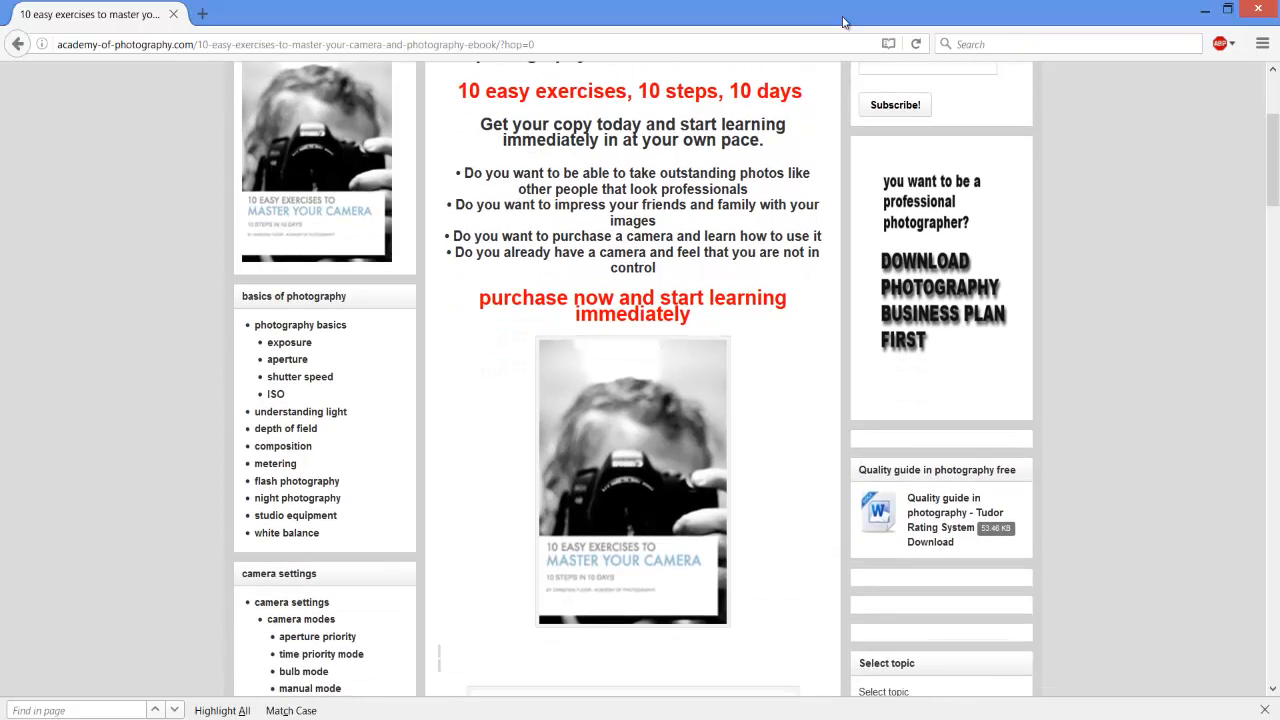
pyautogui.scroll(-3)
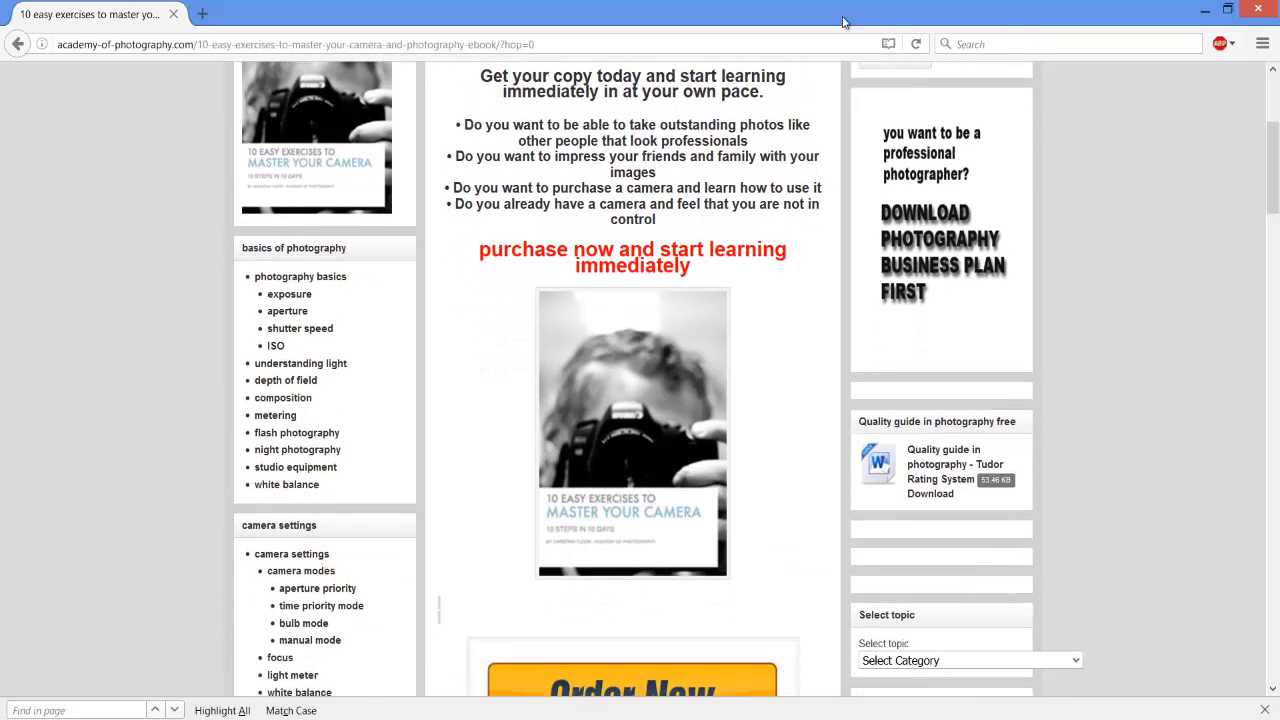
pyautogui.scroll(-3)
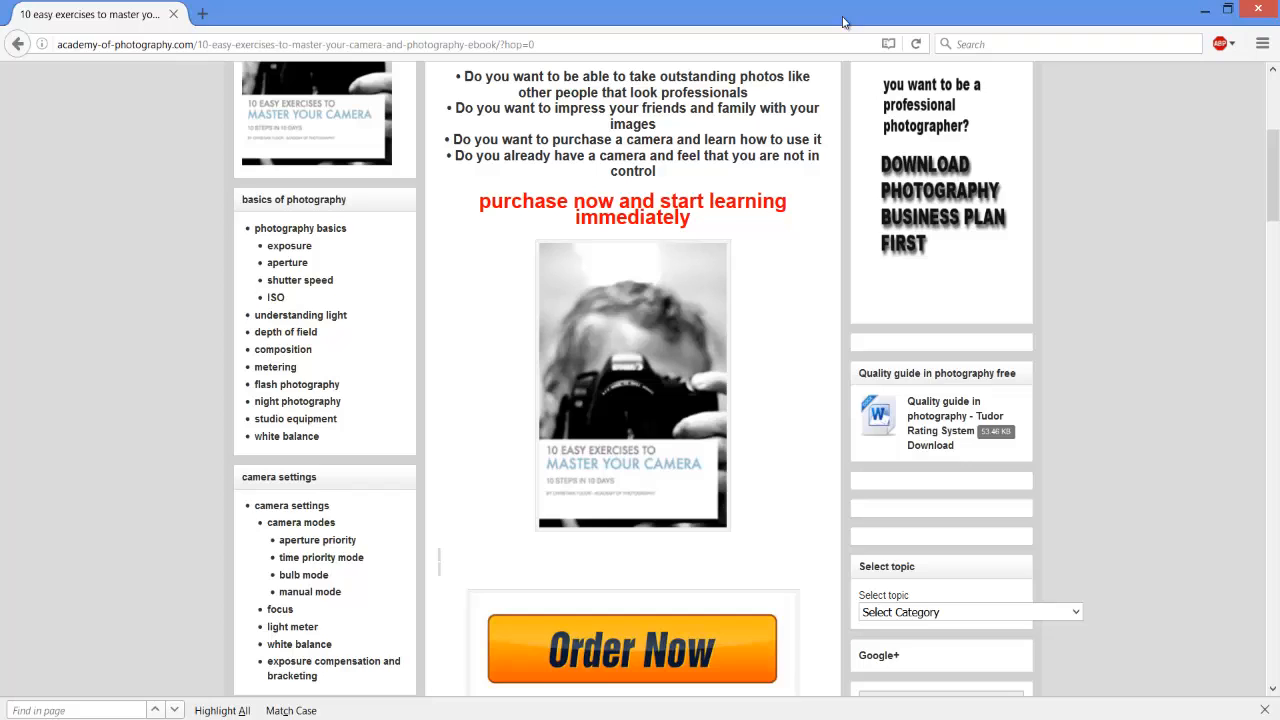
pyautogui.scroll(-3)
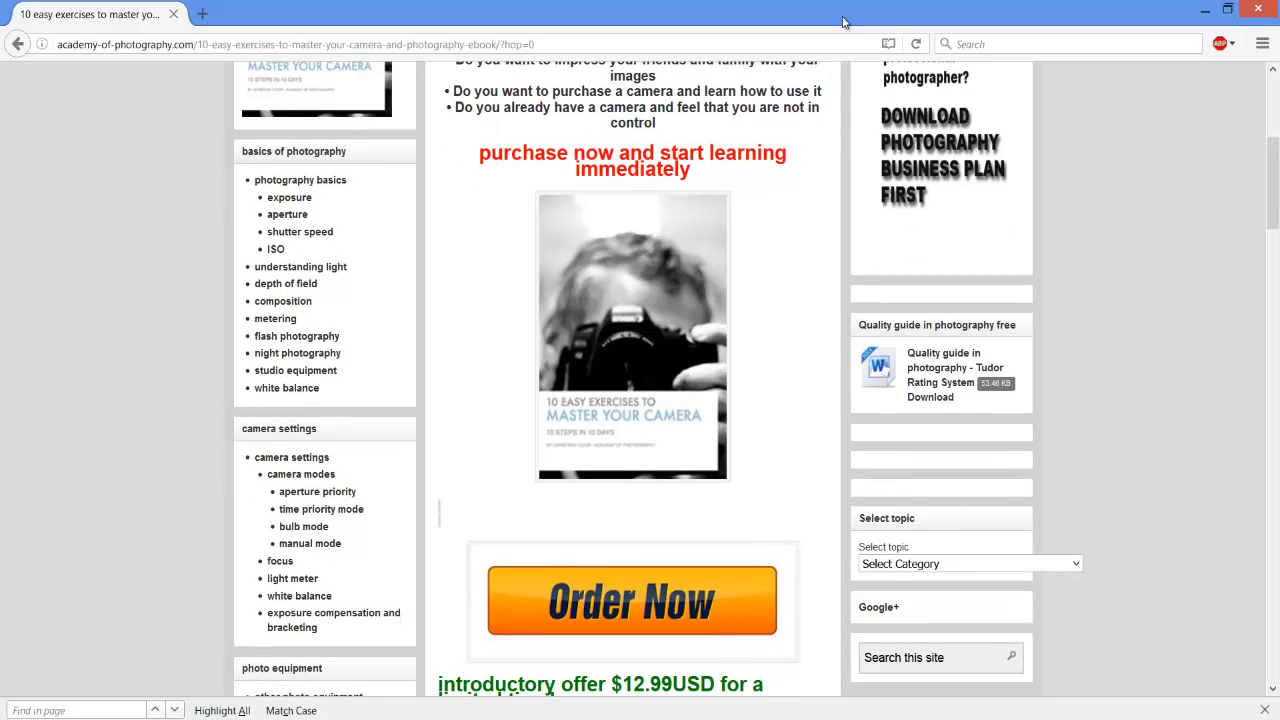
pyautogui.scroll(-3)
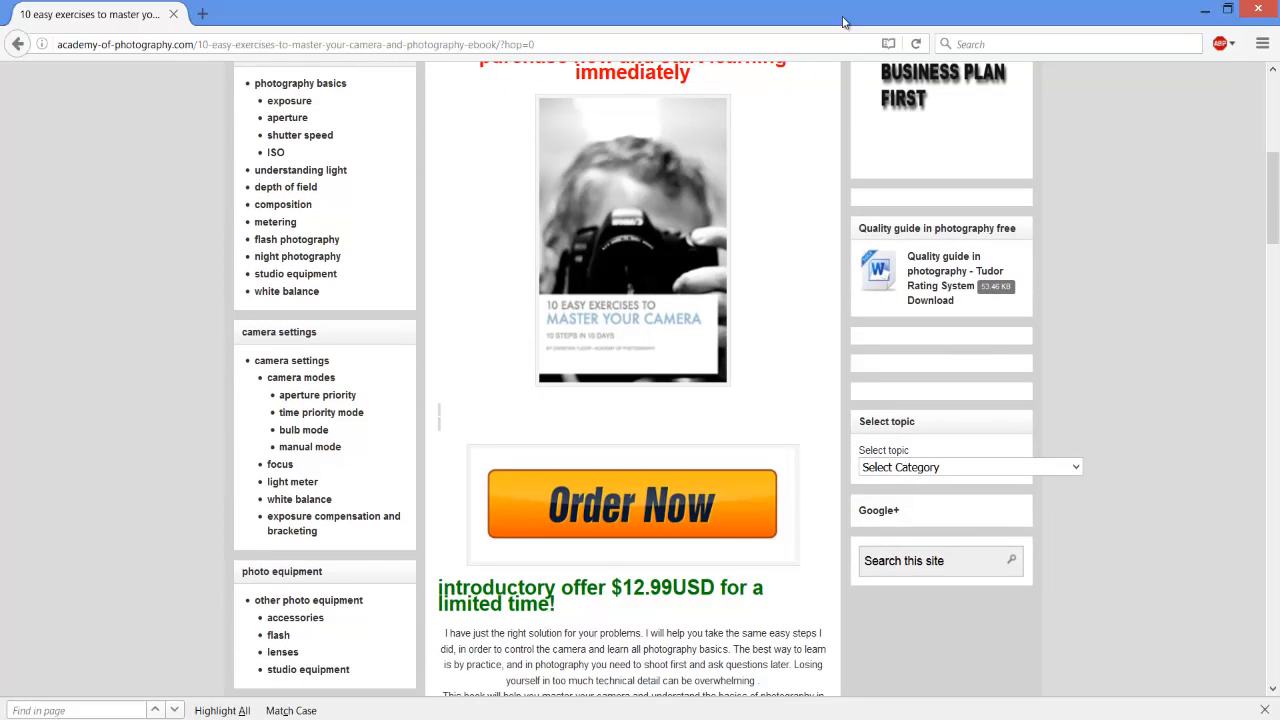
pyautogui.scroll(-3)
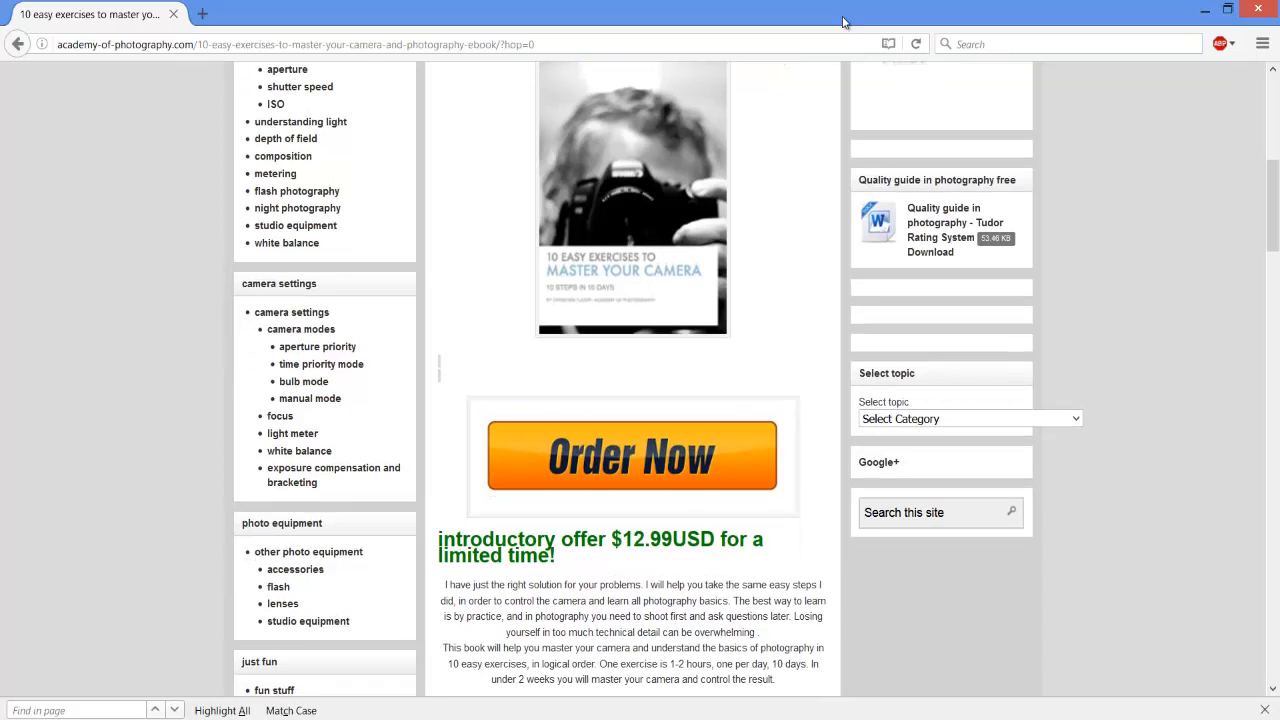
pyautogui.scroll(-3)
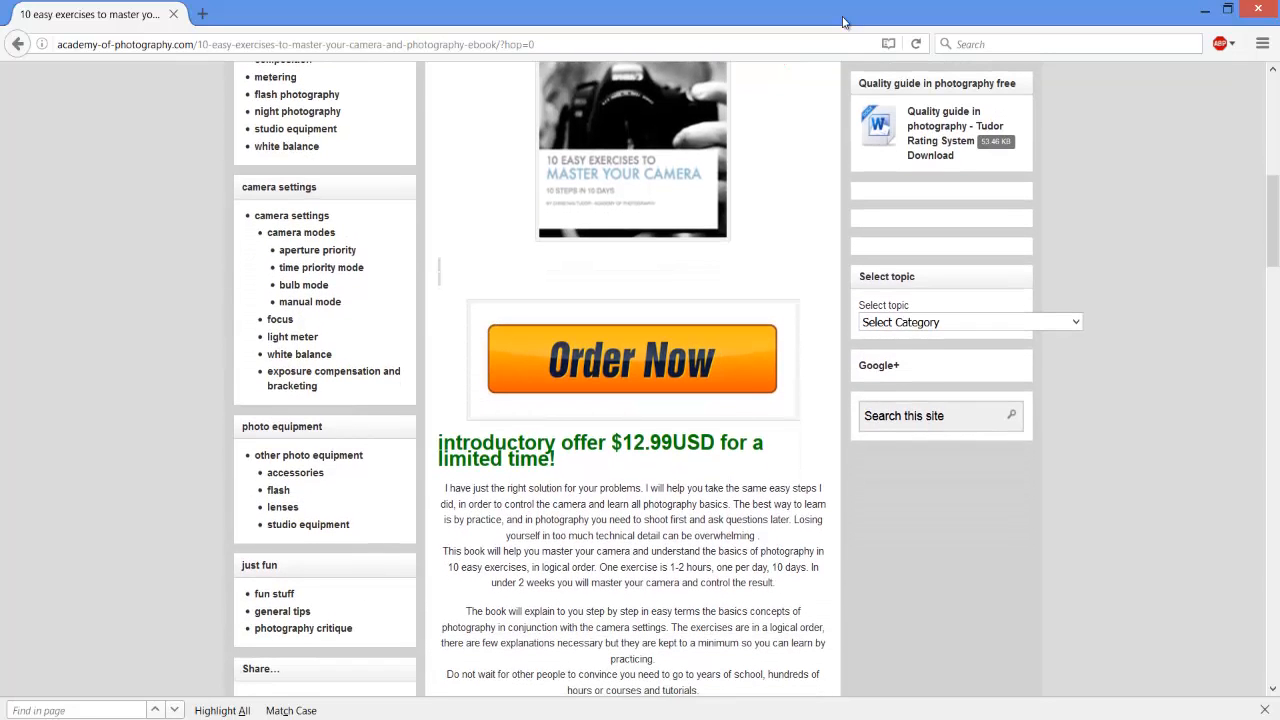
pyautogui.scroll(-3)
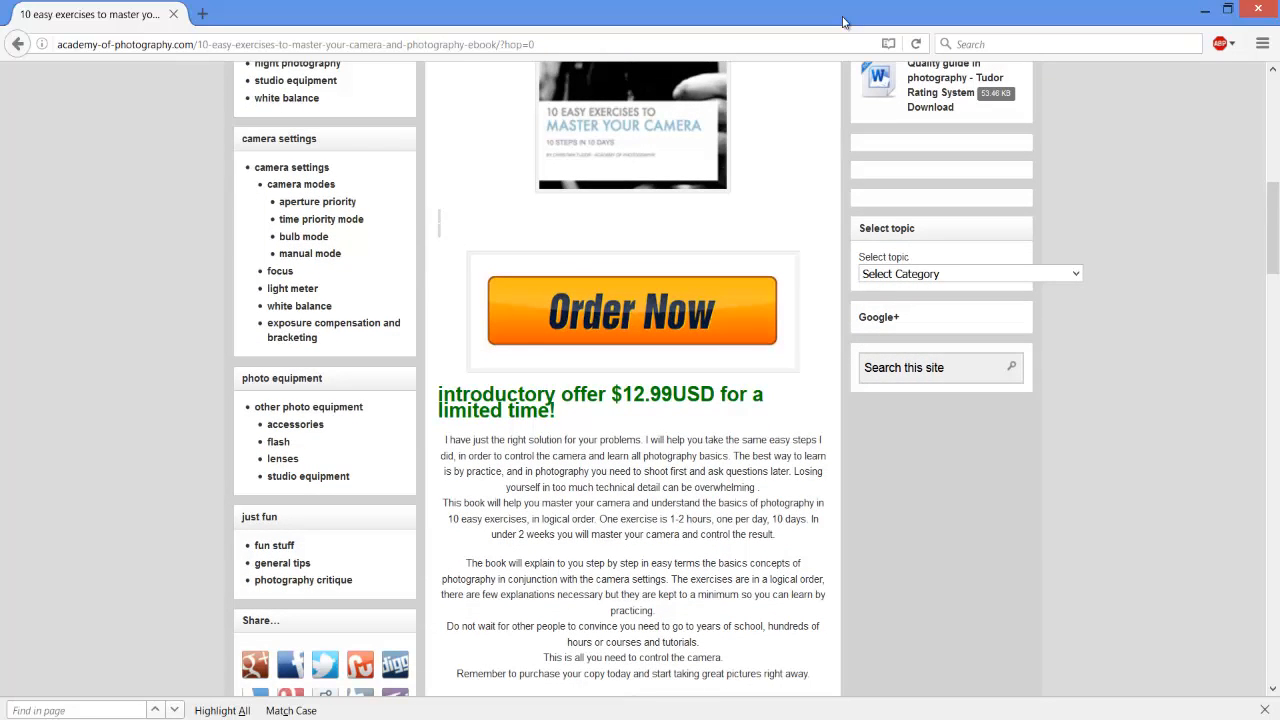
pyautogui.scroll(-3)
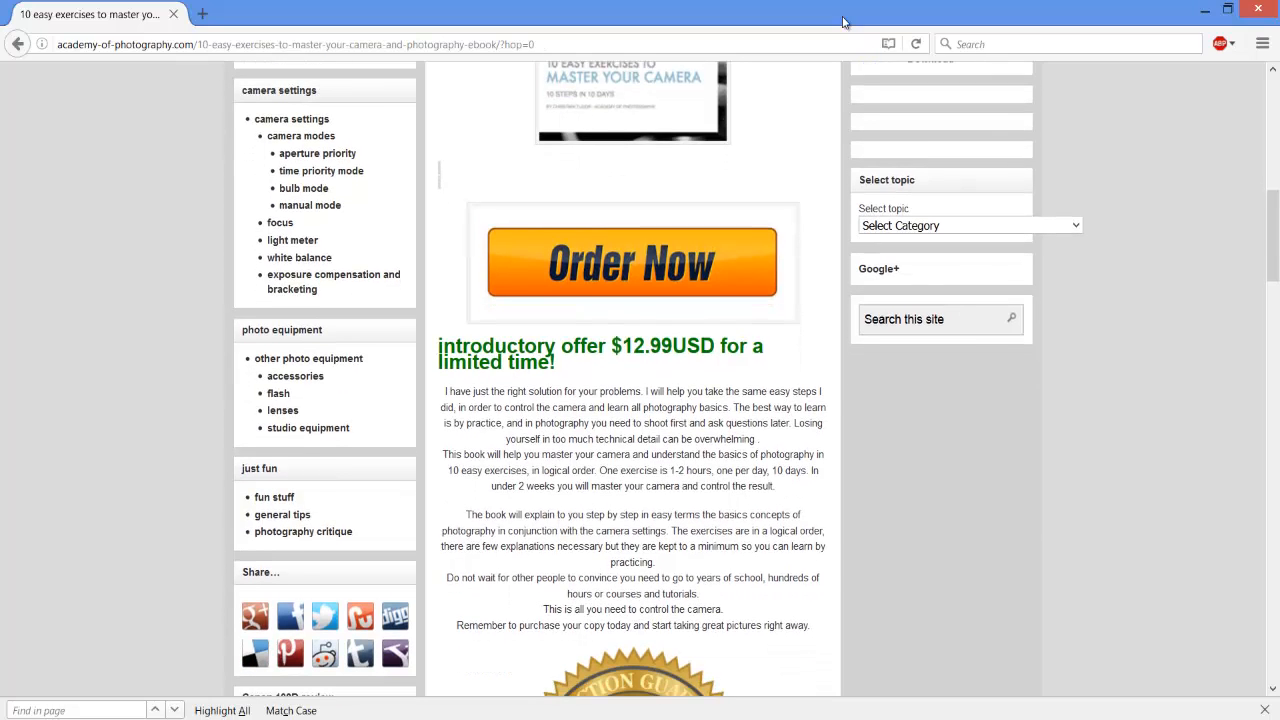
pyautogui.scroll(-3)
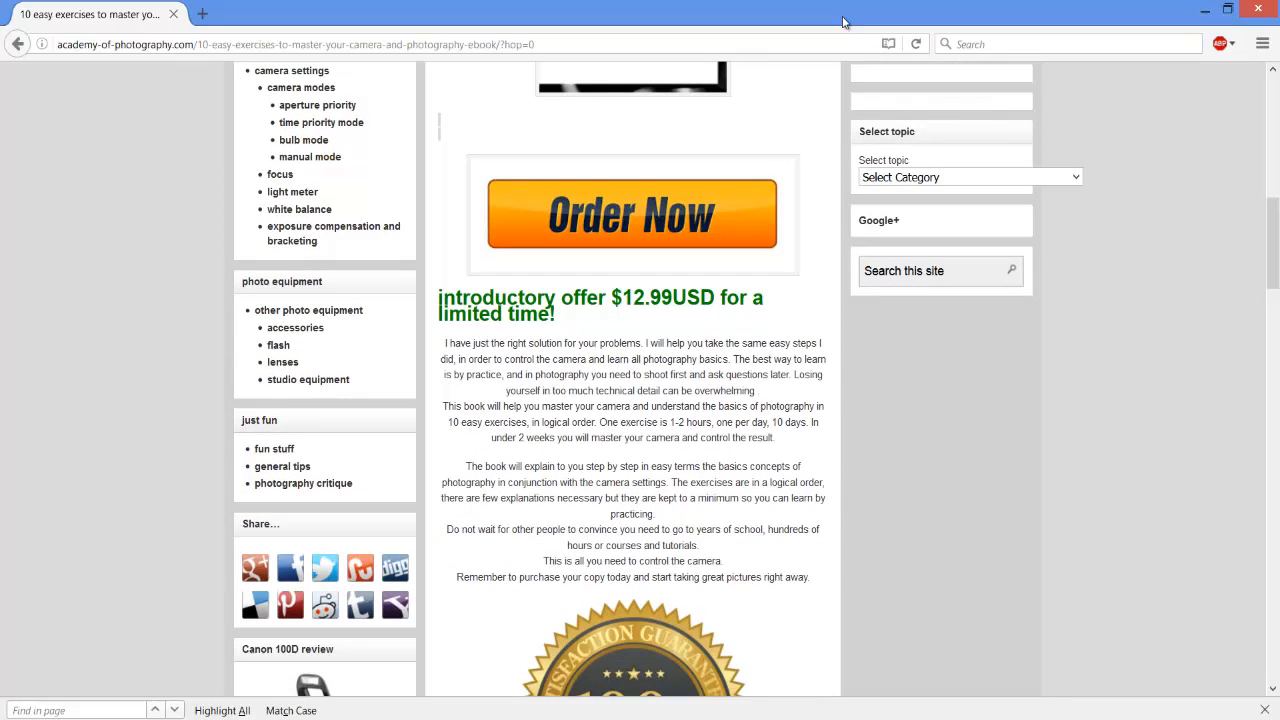
pyautogui.scroll(-3)
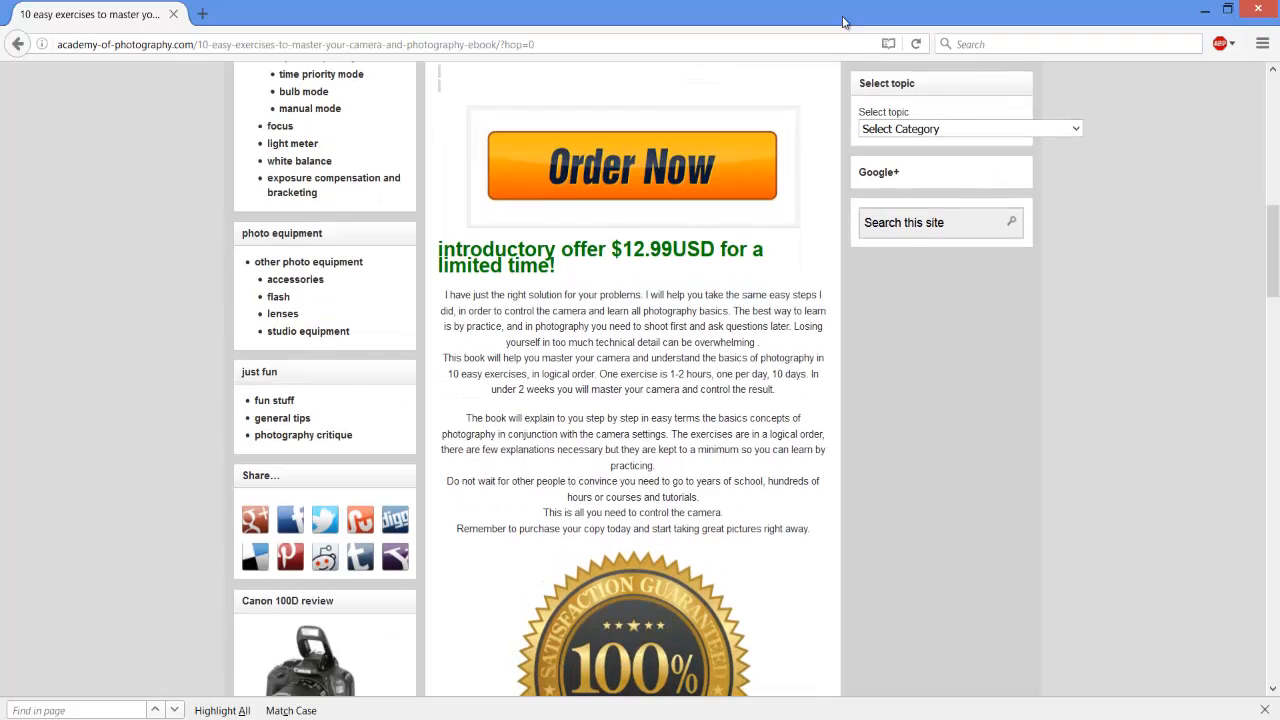
pyautogui.scroll(-3)
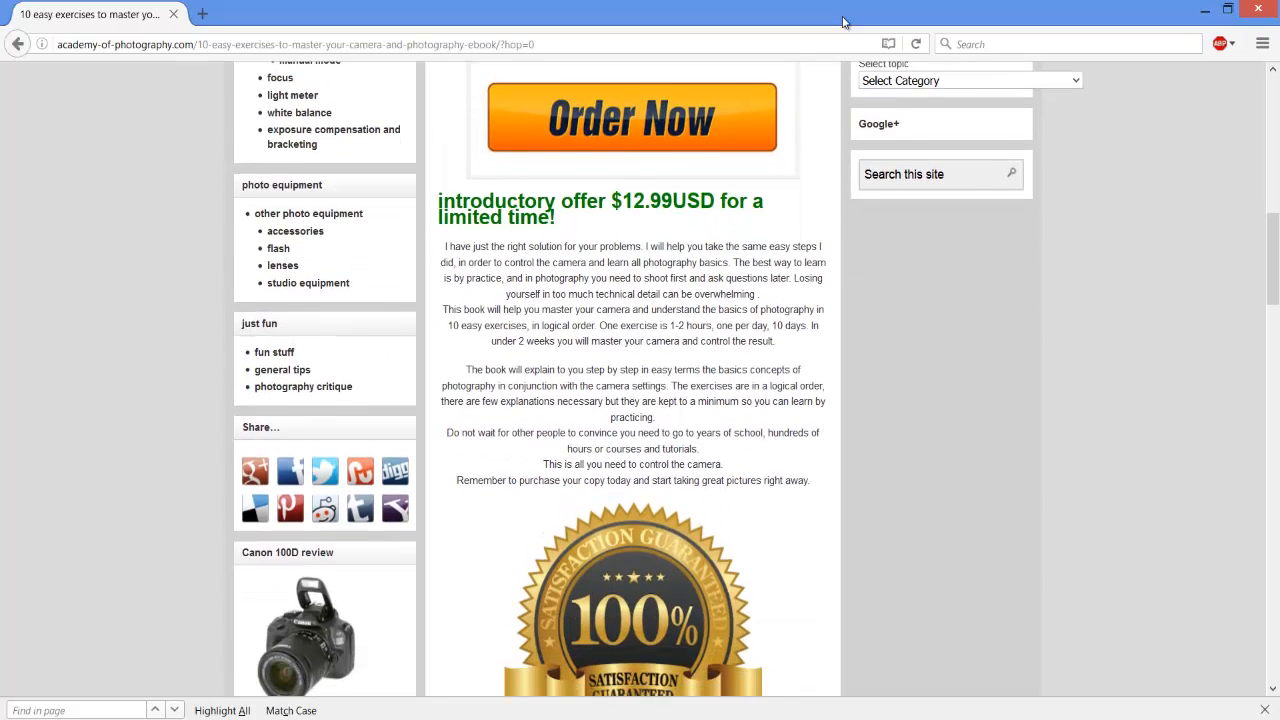
# - Scroll past the money-back guarantee to the second Order Now button, PDF details and ClickBank disclaimer
pyautogui.scroll(-3)
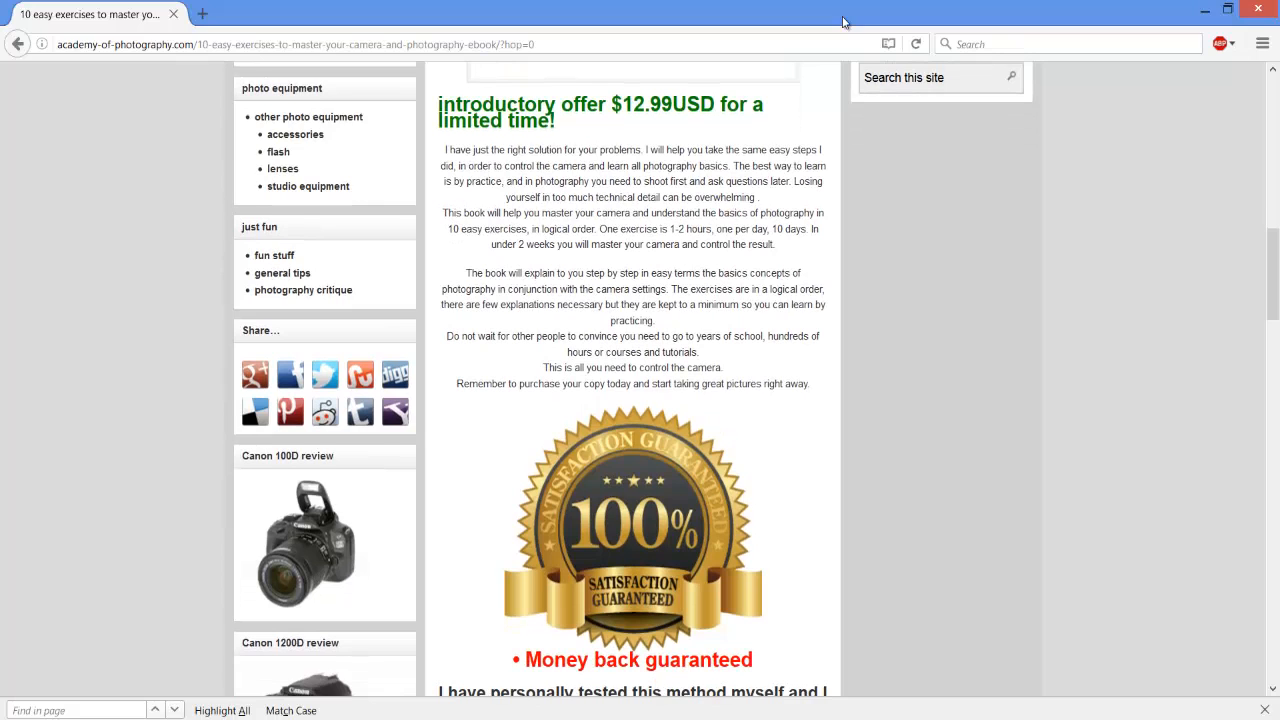
pyautogui.scroll(-3)
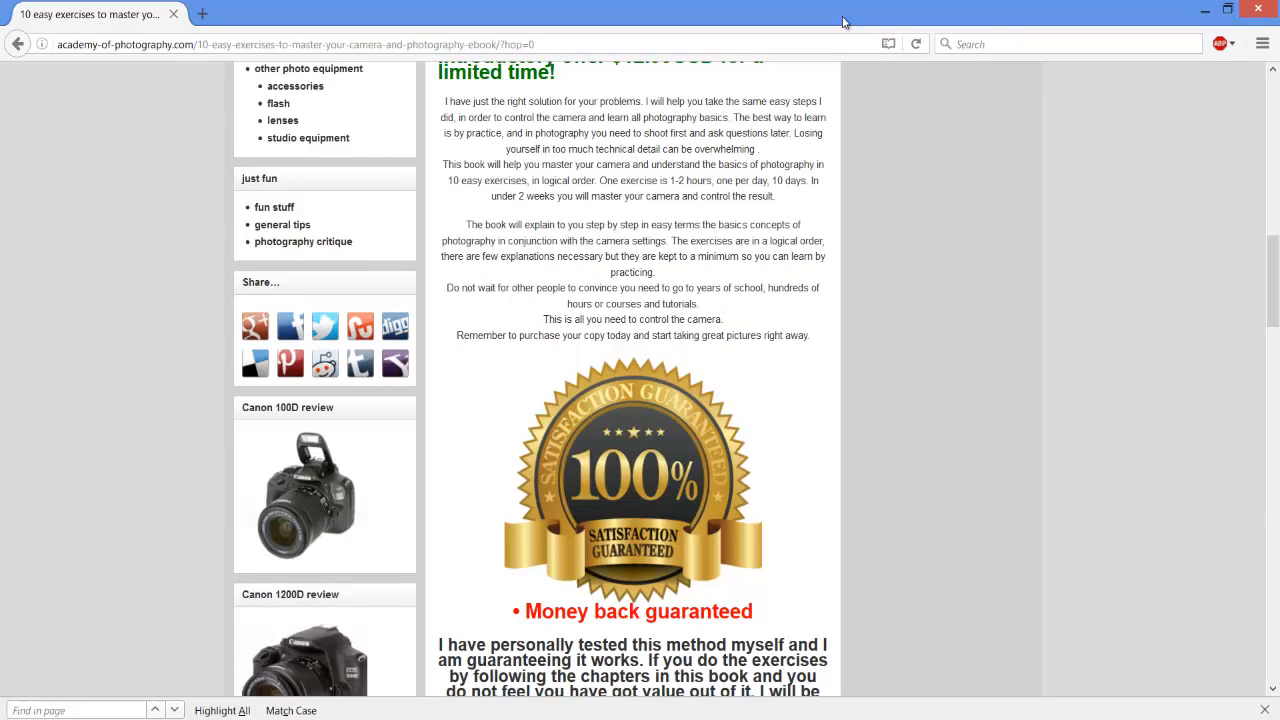
pyautogui.scroll(-3)
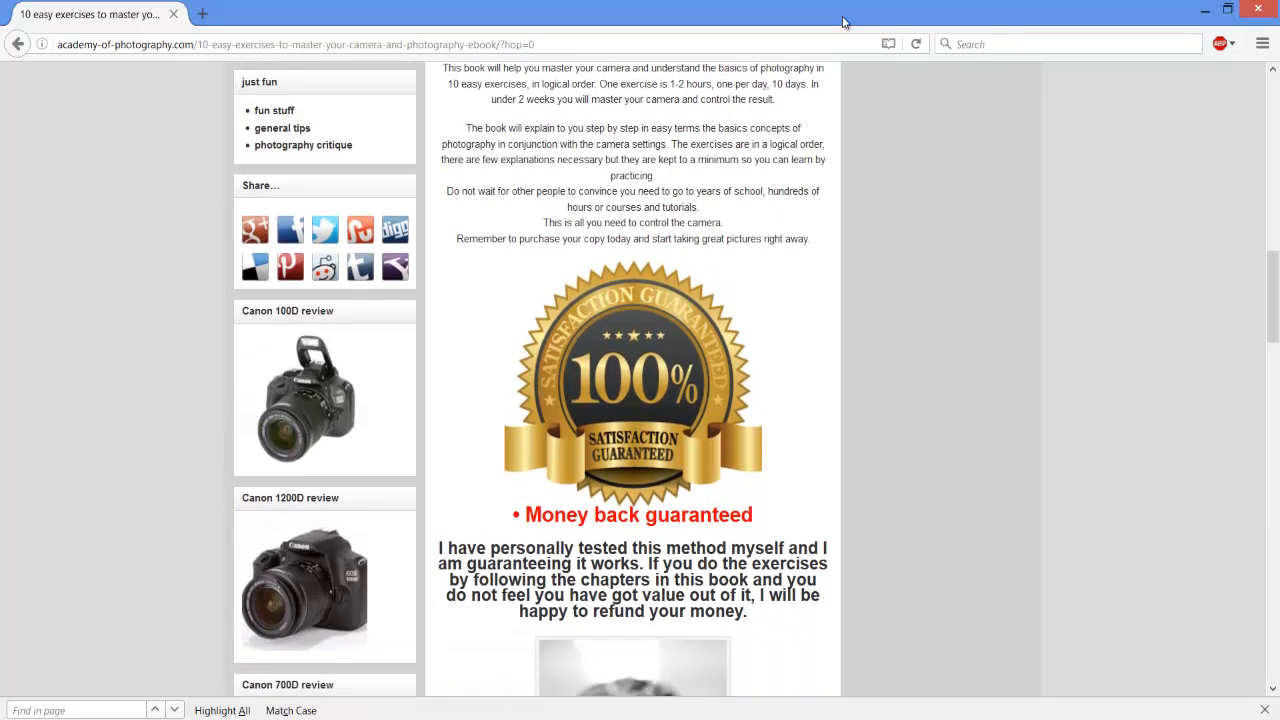
pyautogui.scroll(-3)
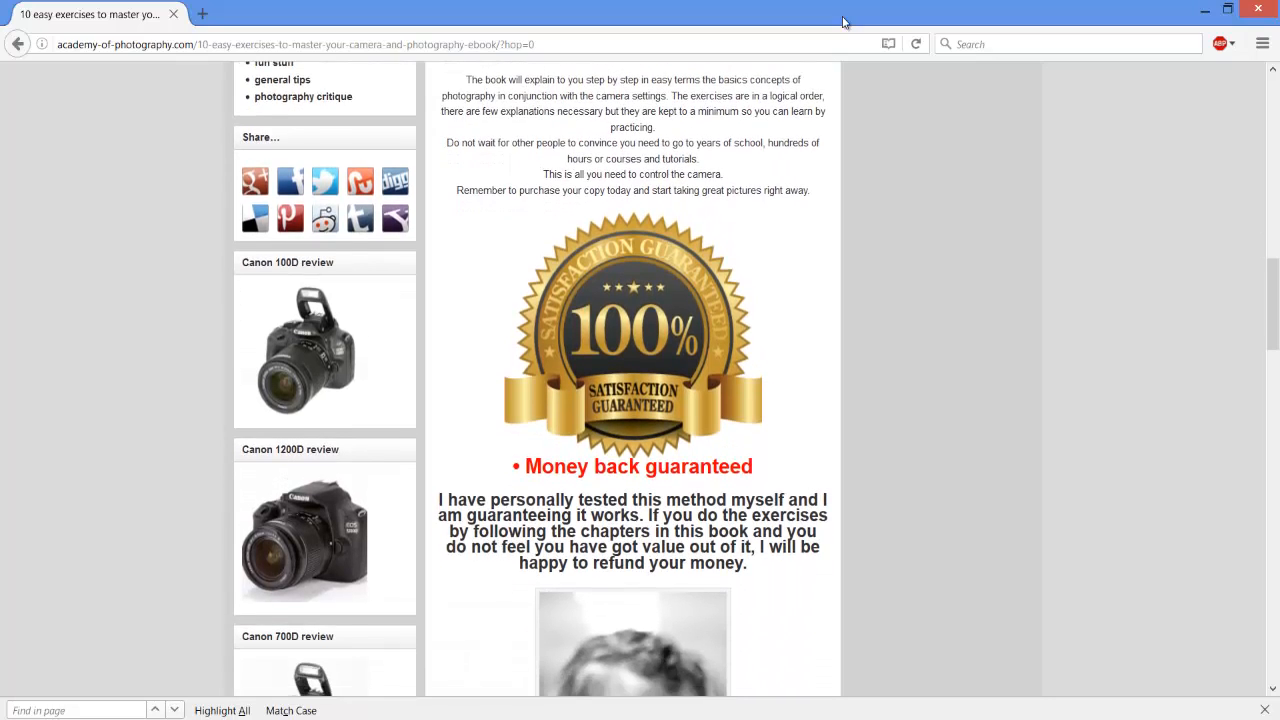
pyautogui.scroll(-3)
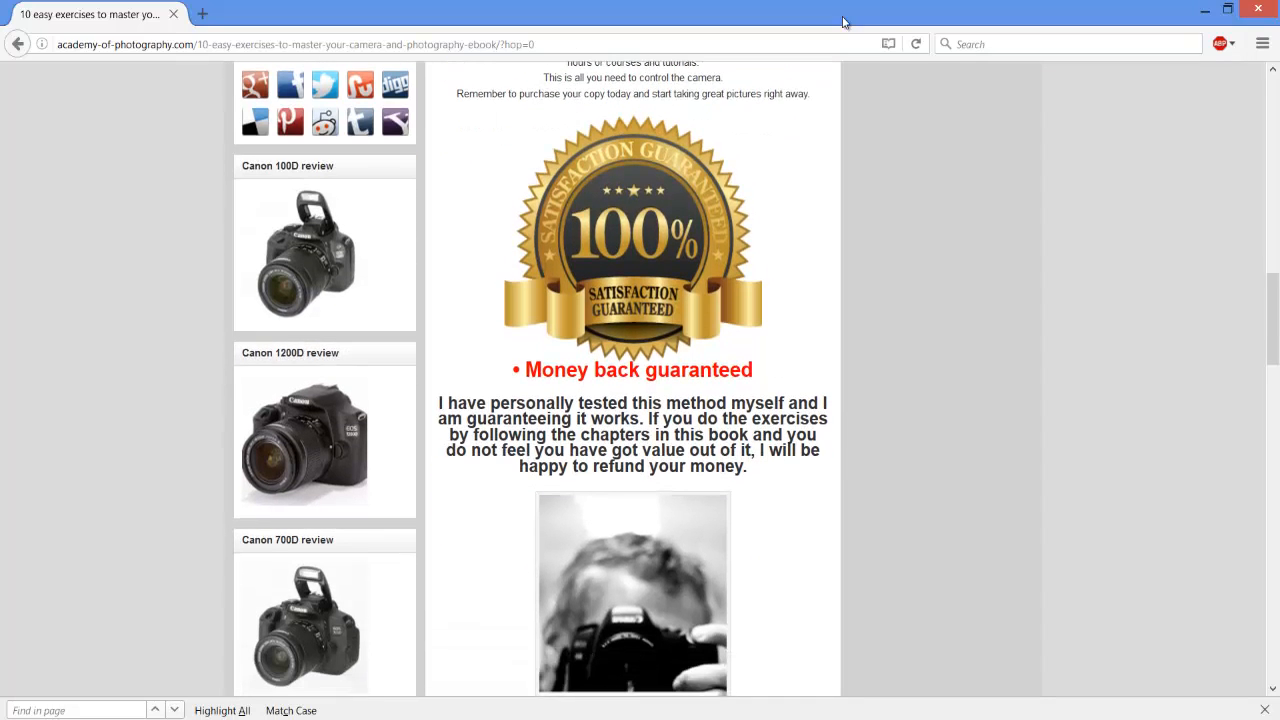
pyautogui.scroll(-3)
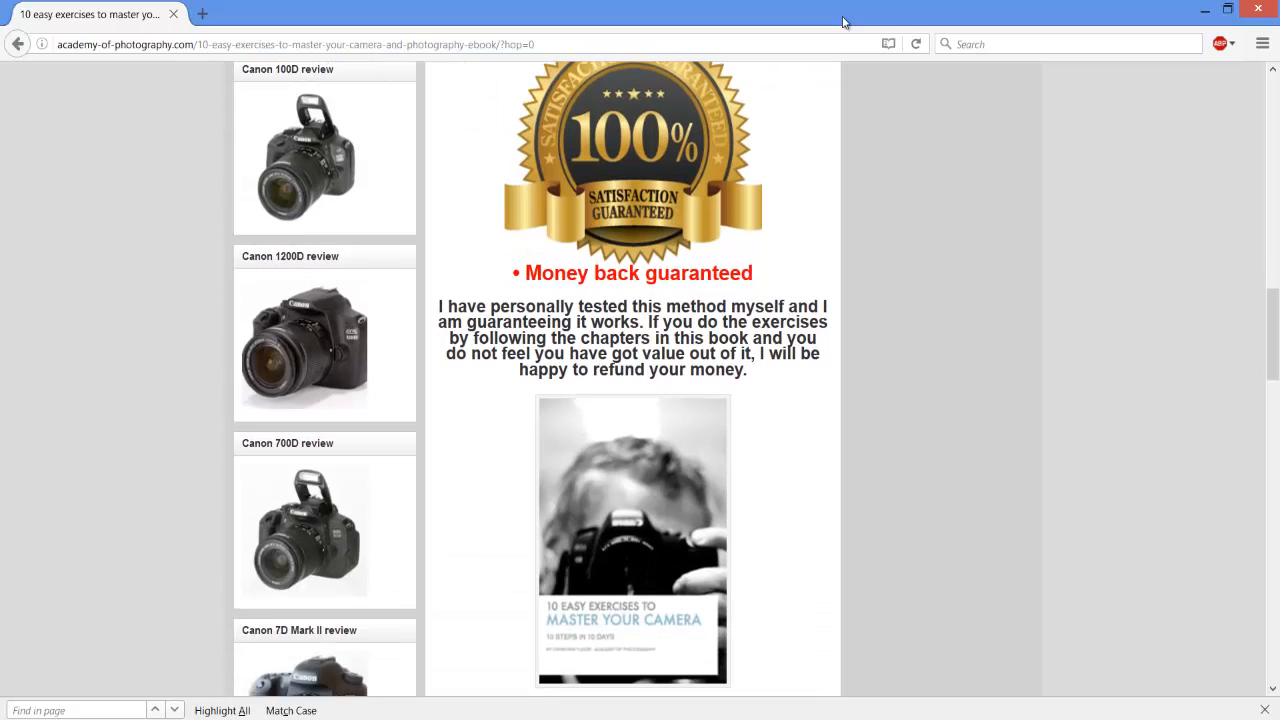
pyautogui.scroll(-3)
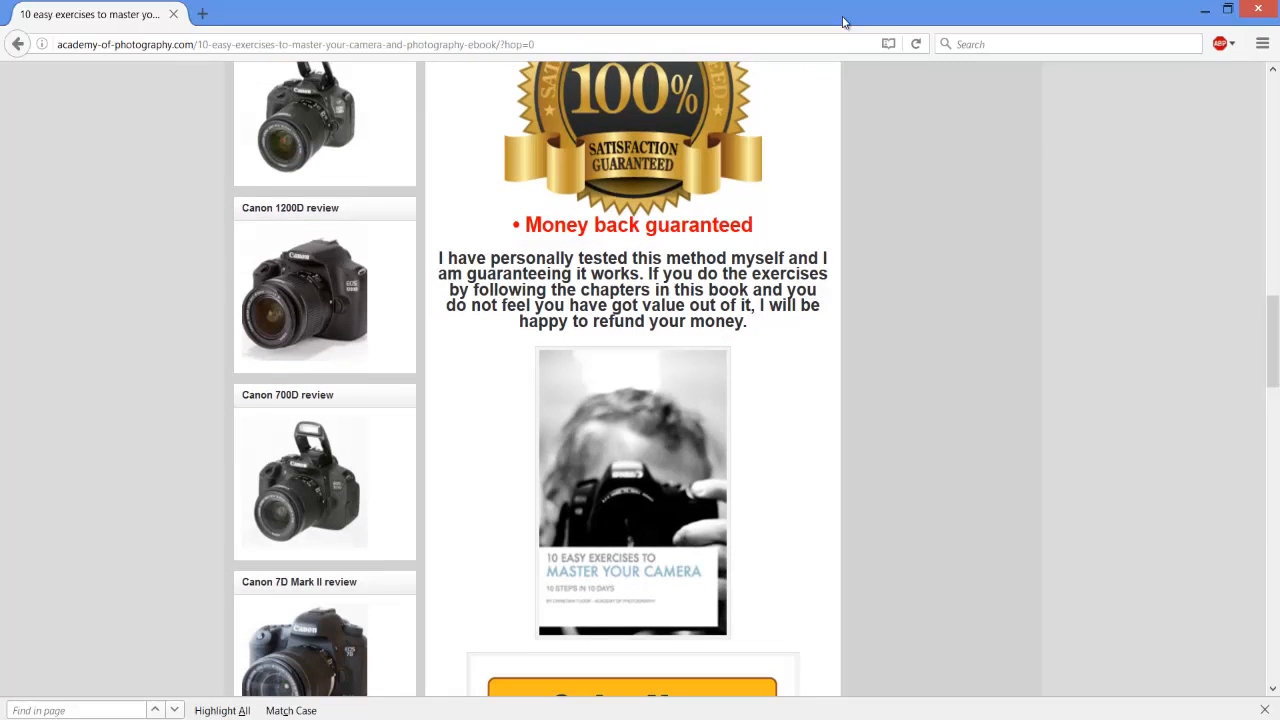
pyautogui.scroll(-3)
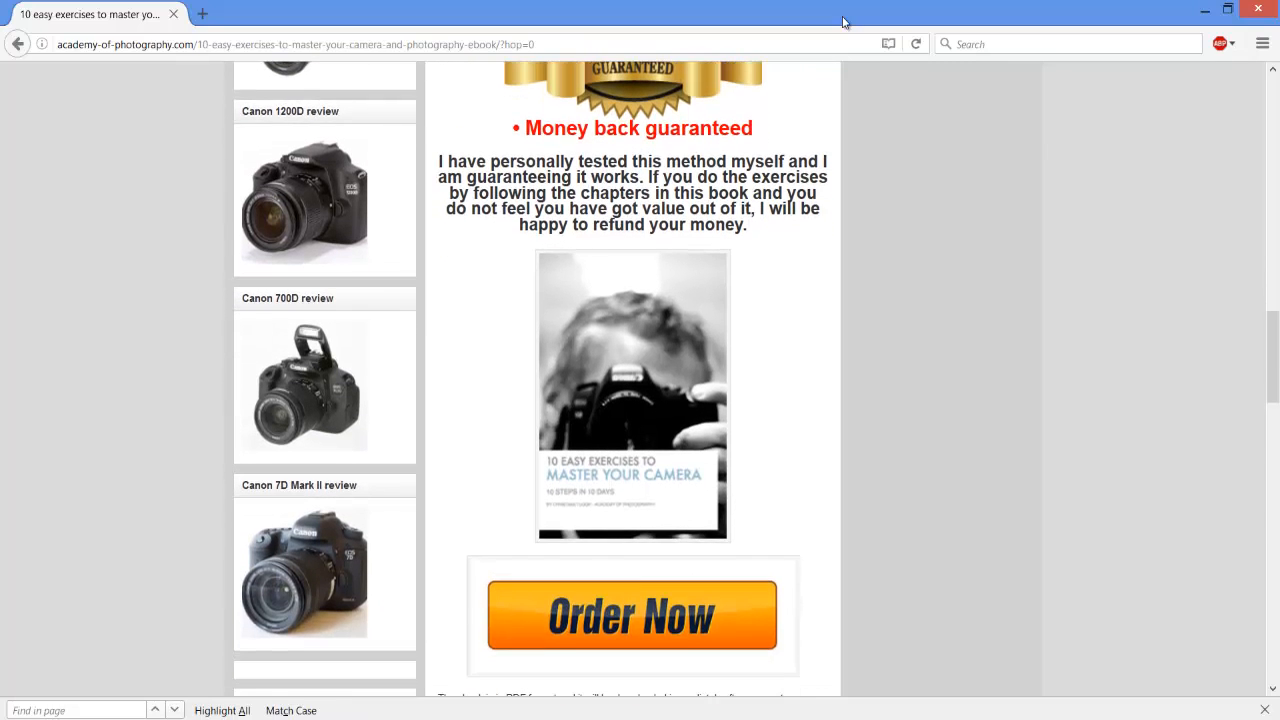
pyautogui.scroll(-3)
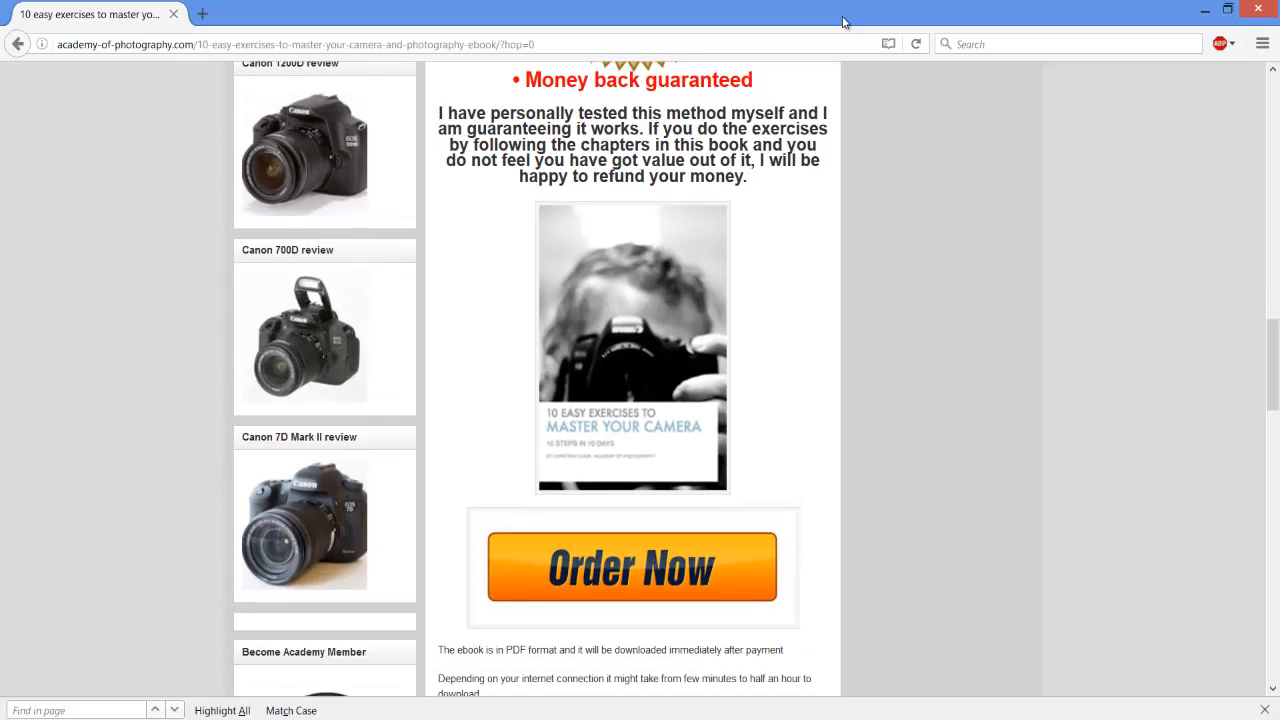
pyautogui.scroll(-3)
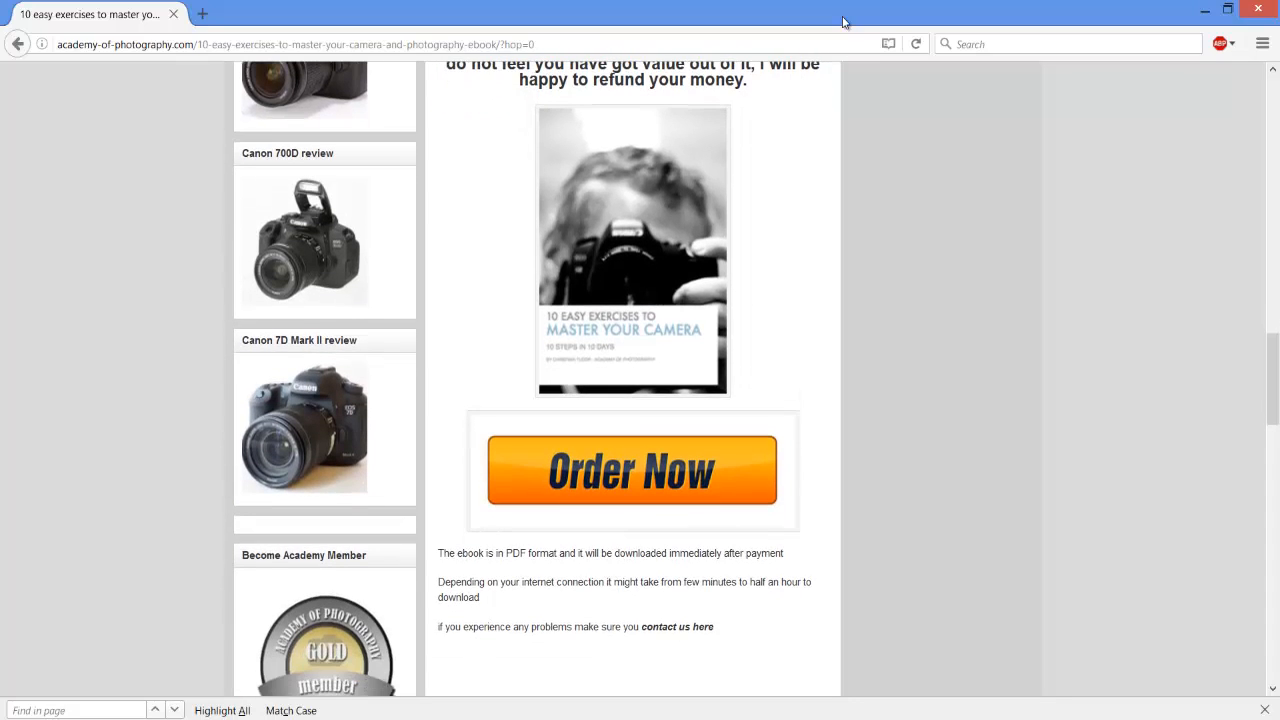
pyautogui.scroll(-3)
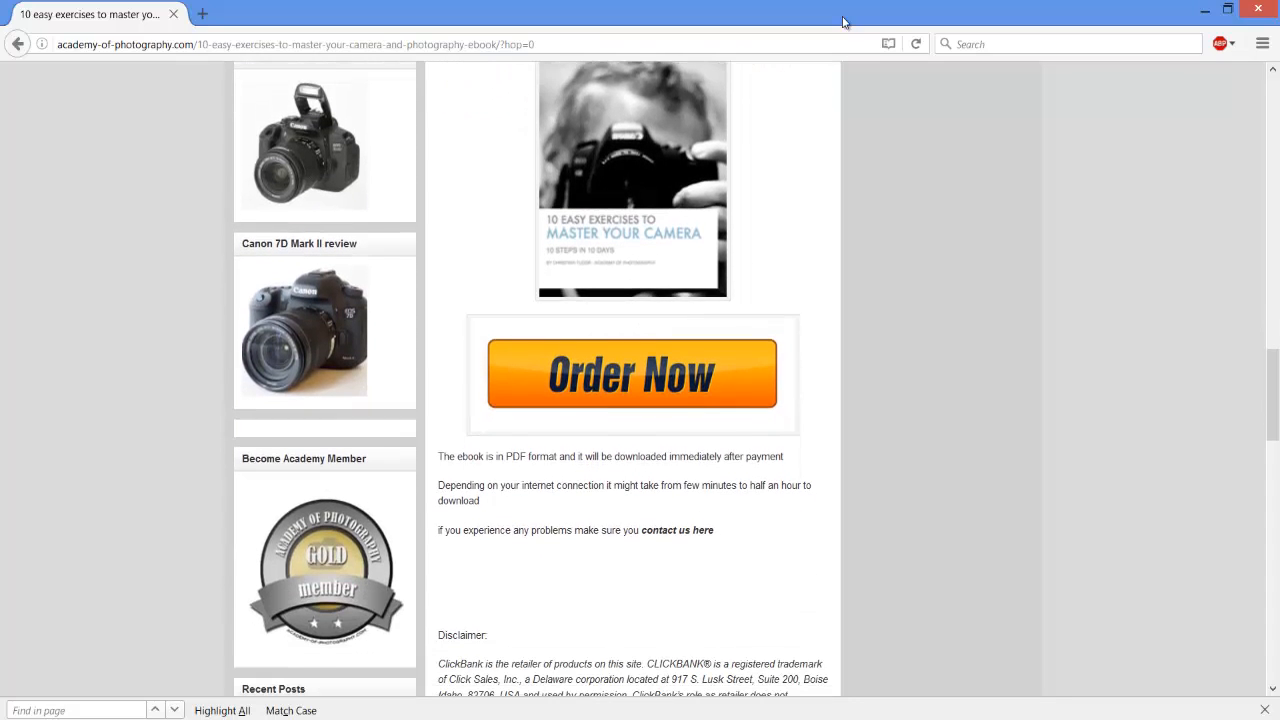
pyautogui.scroll(-3)
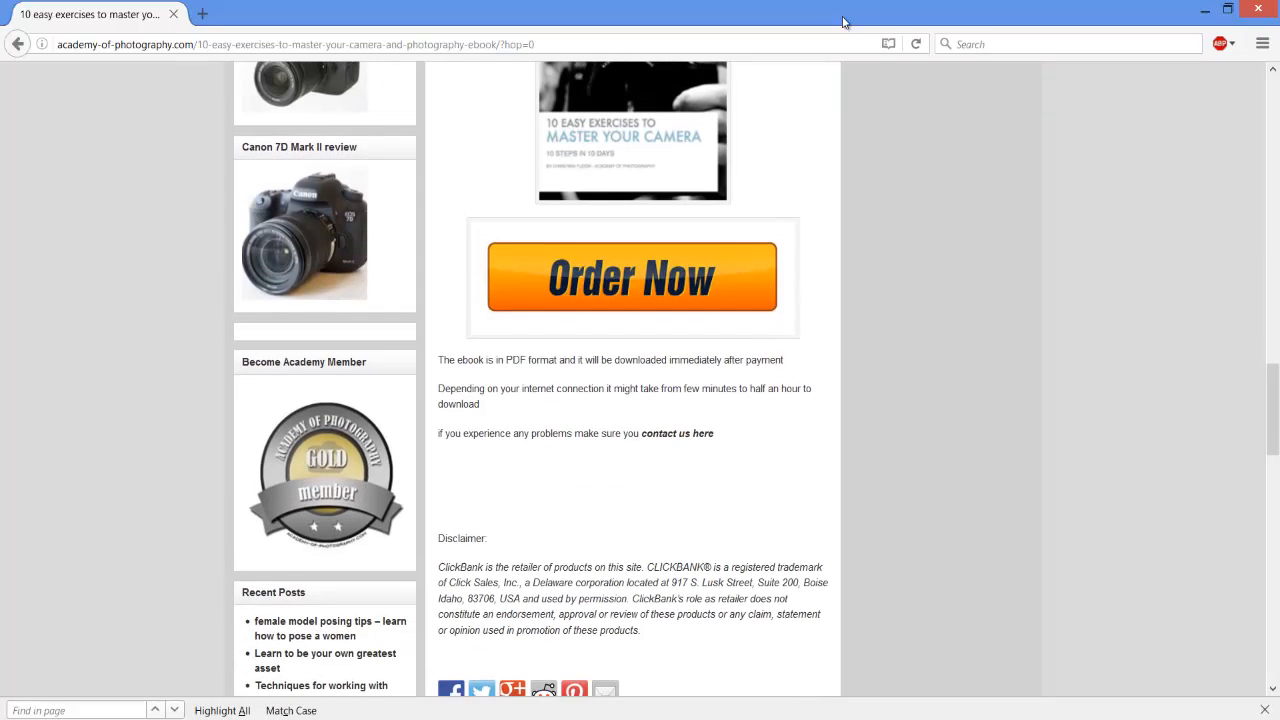
pyautogui.scroll(-3)
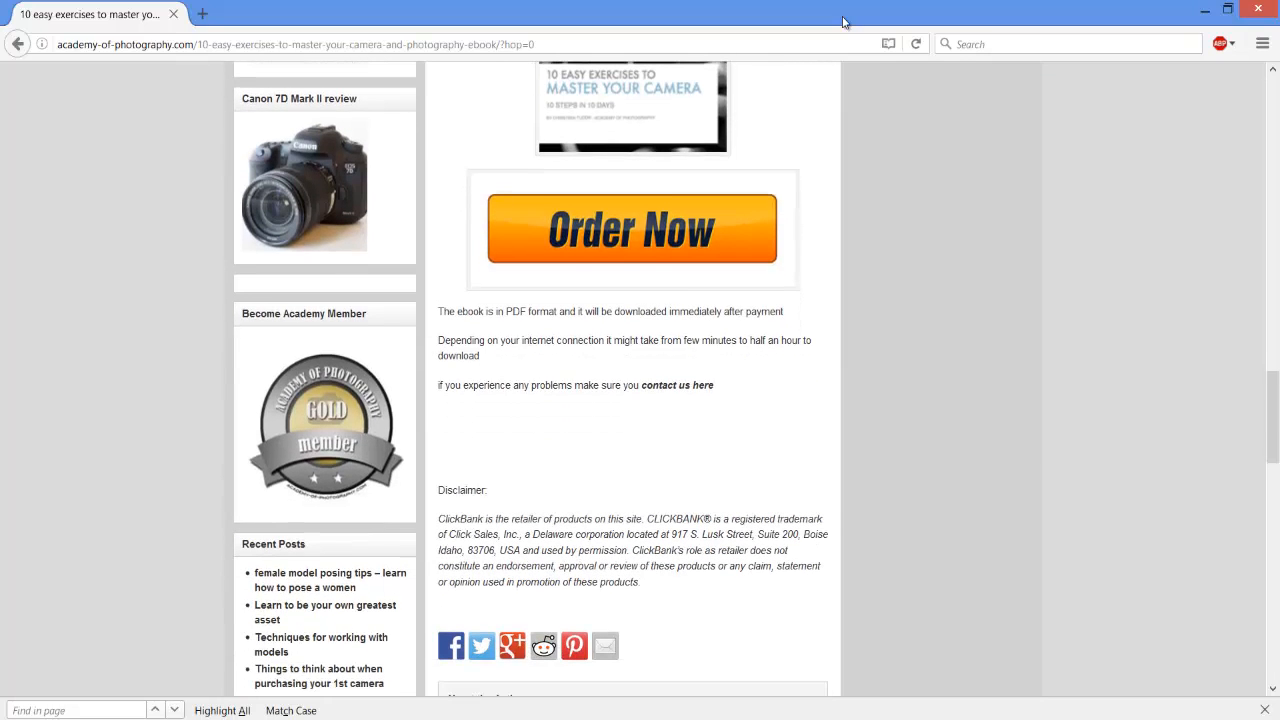
pyautogui.scroll(-3)
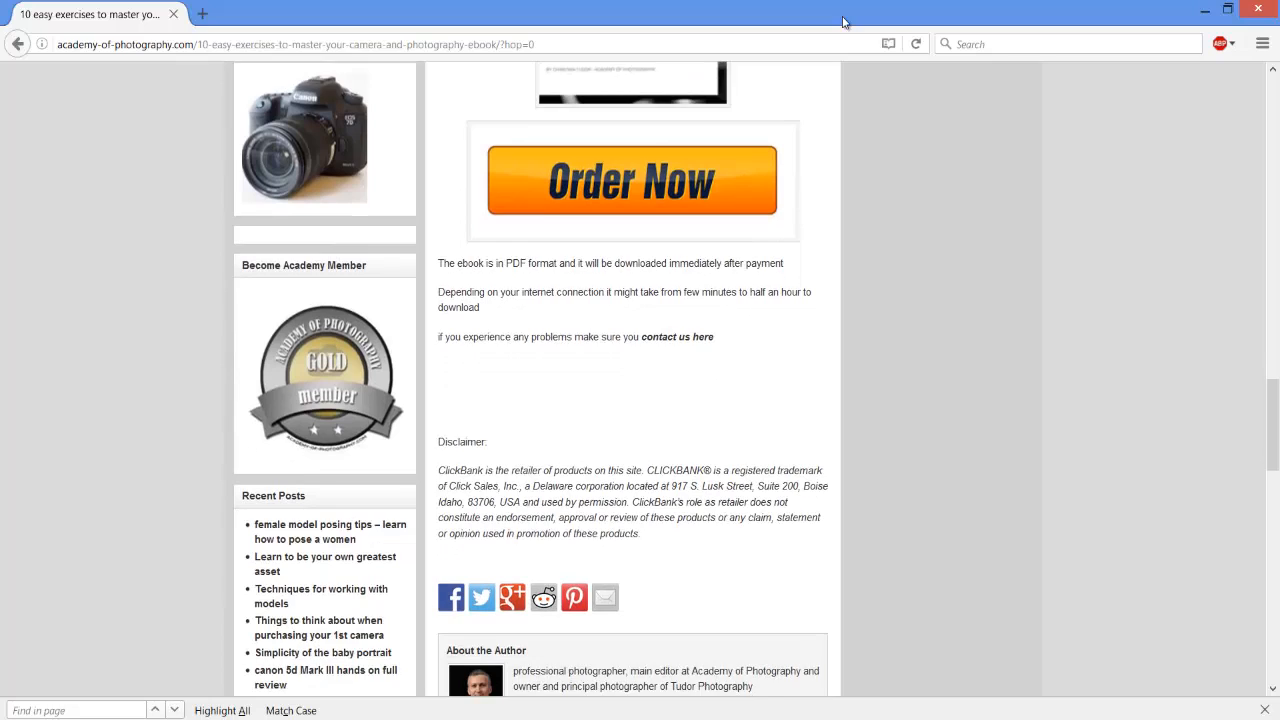
pyautogui.scroll(-3)
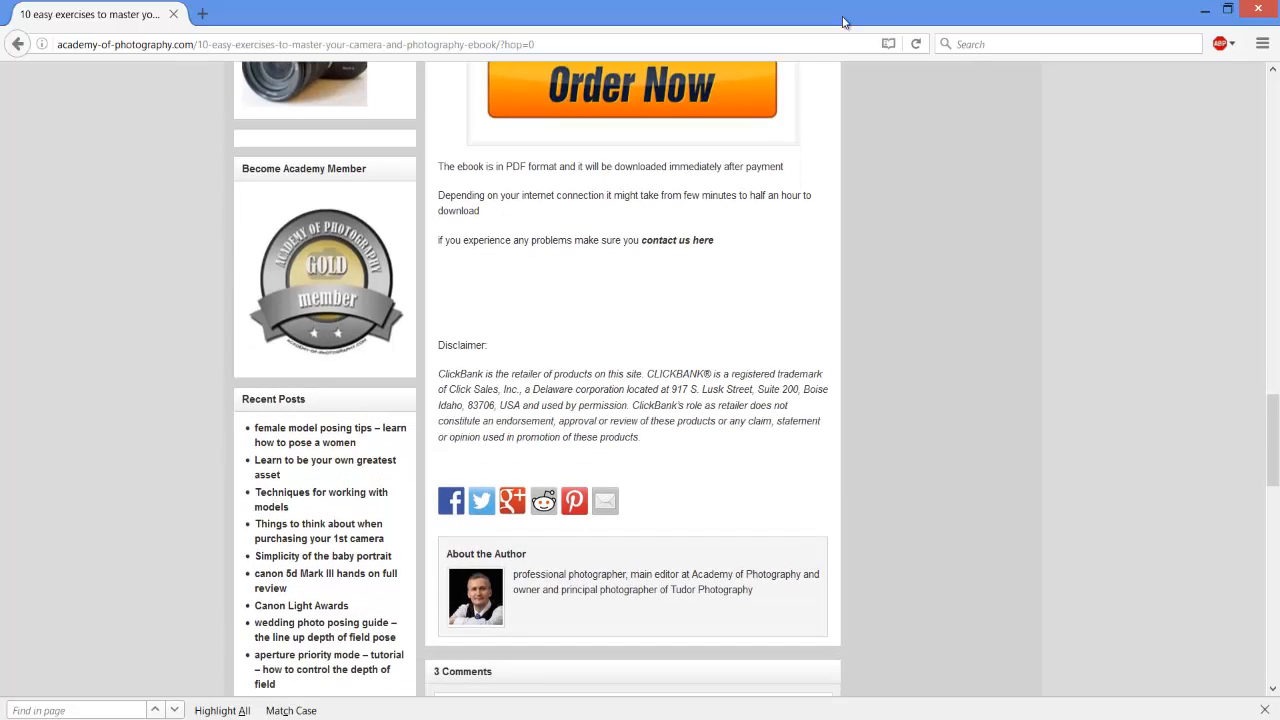
pyautogui.scroll(-3)
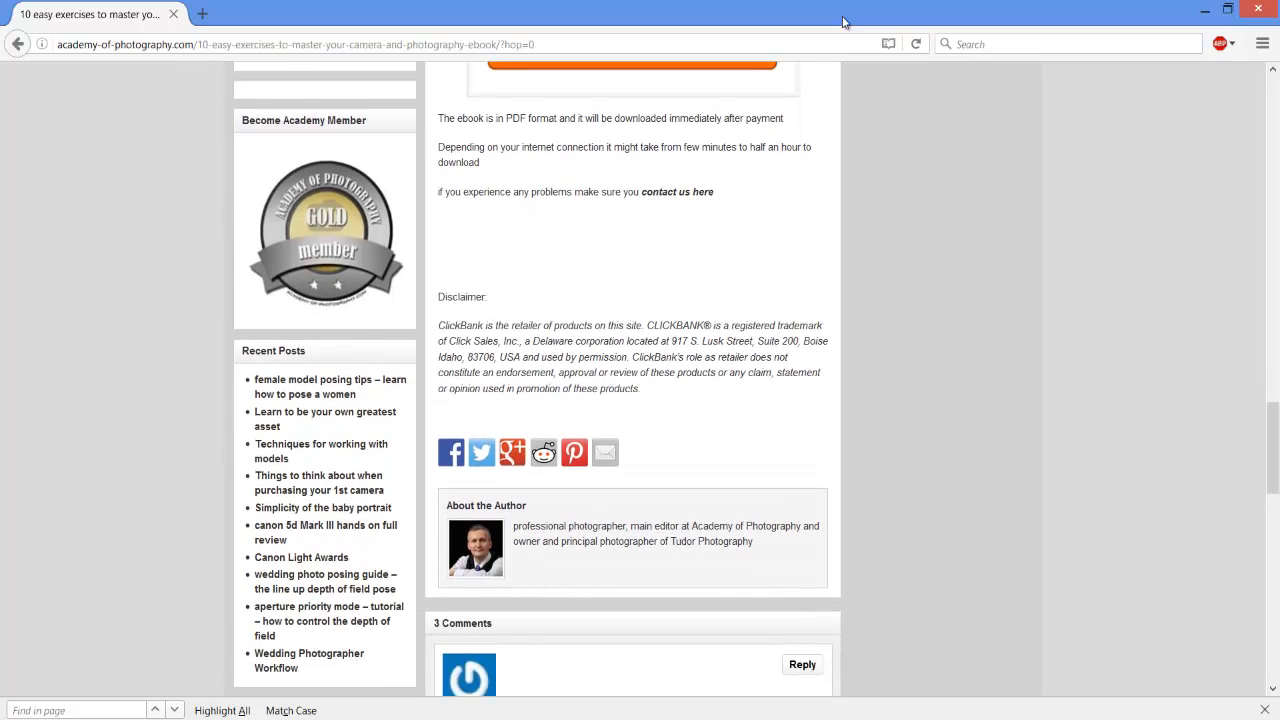
pyautogui.scroll(-3)
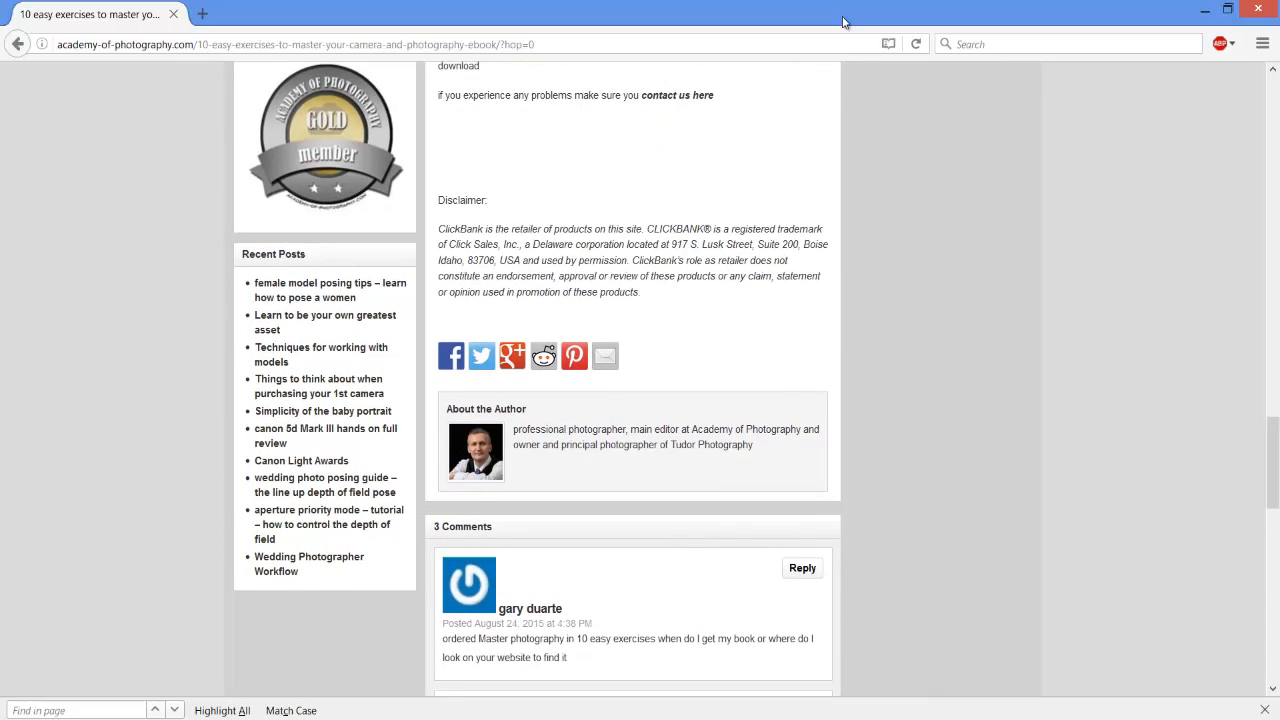
pyautogui.scroll(-3)
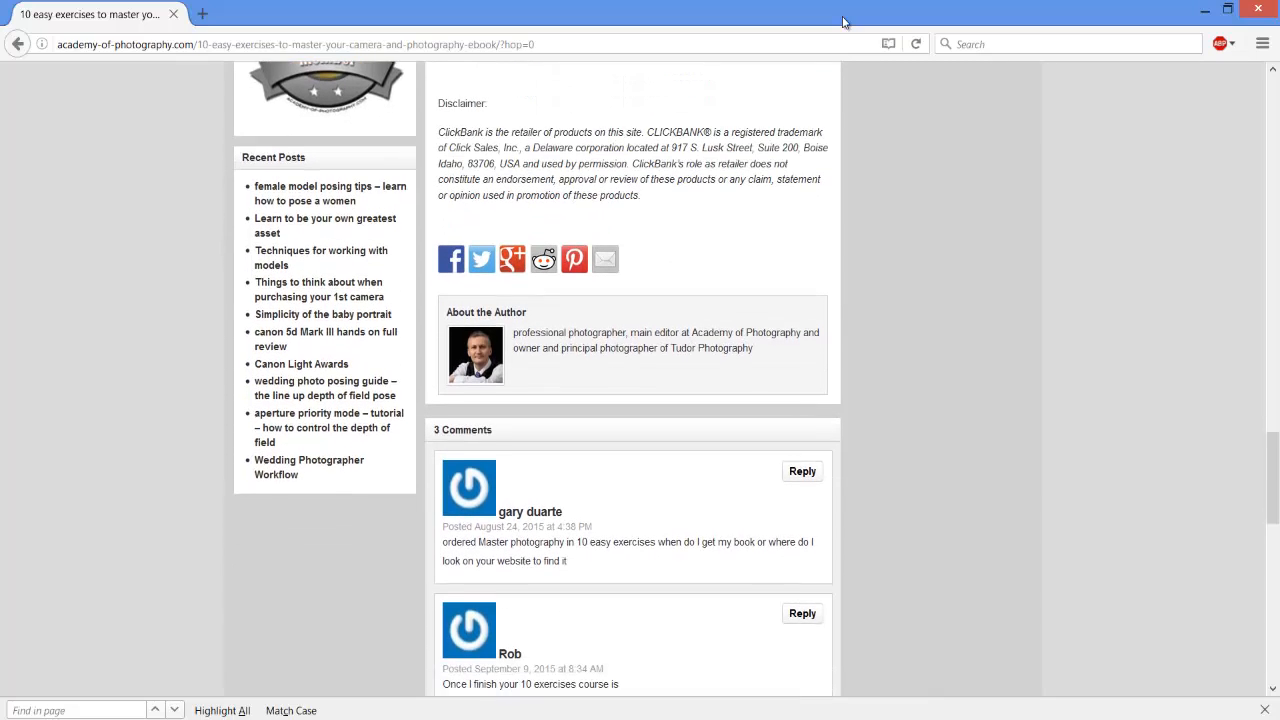
pyautogui.scroll(-3)
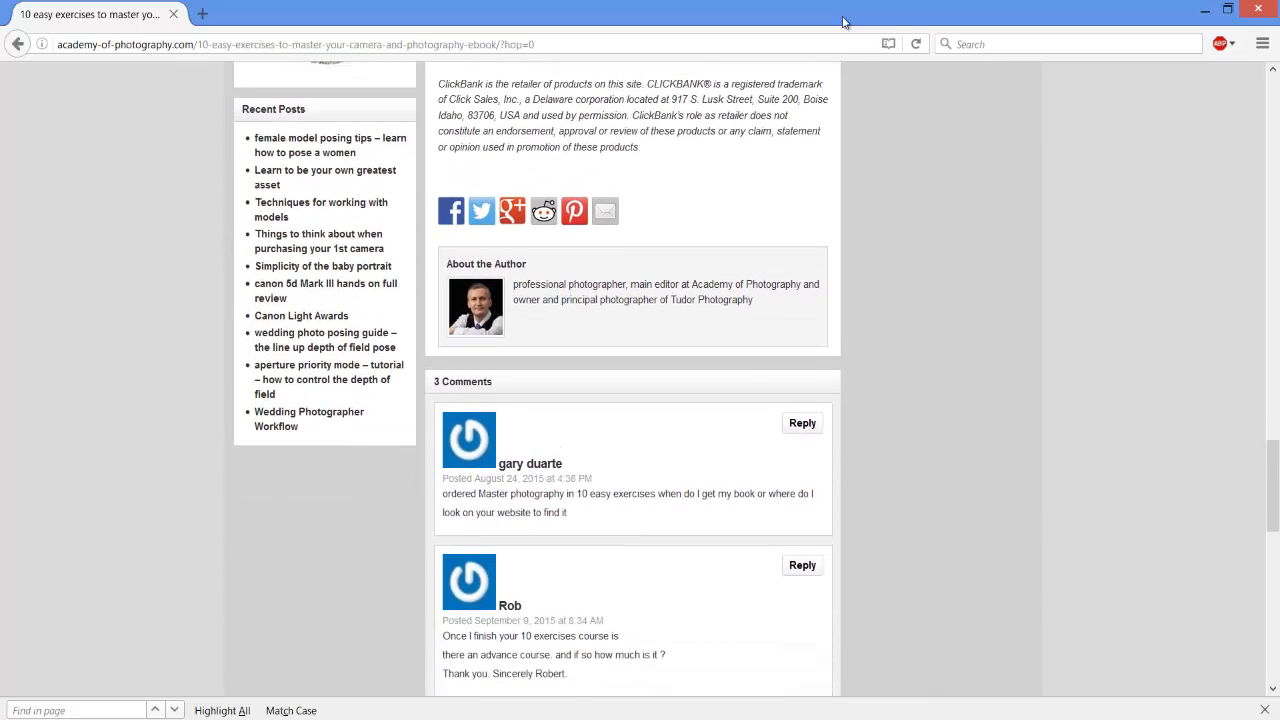
pyautogui.scroll(-3)
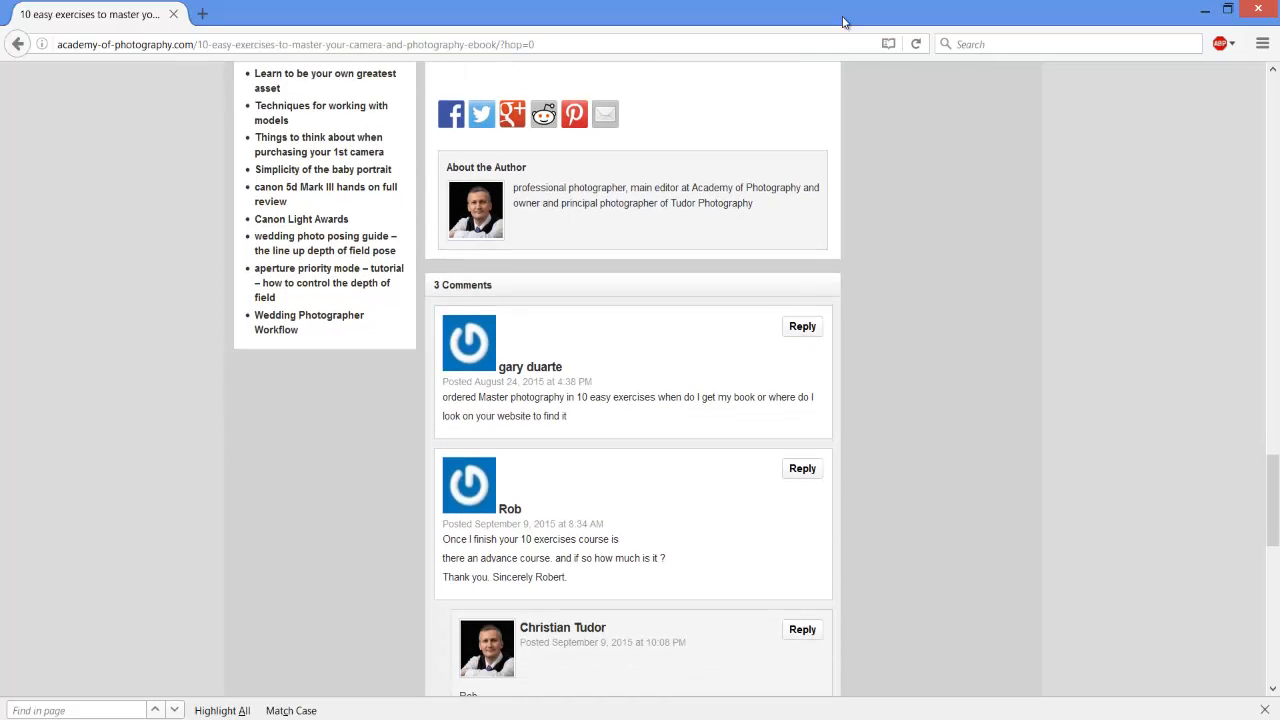
pyautogui.scroll(-3)
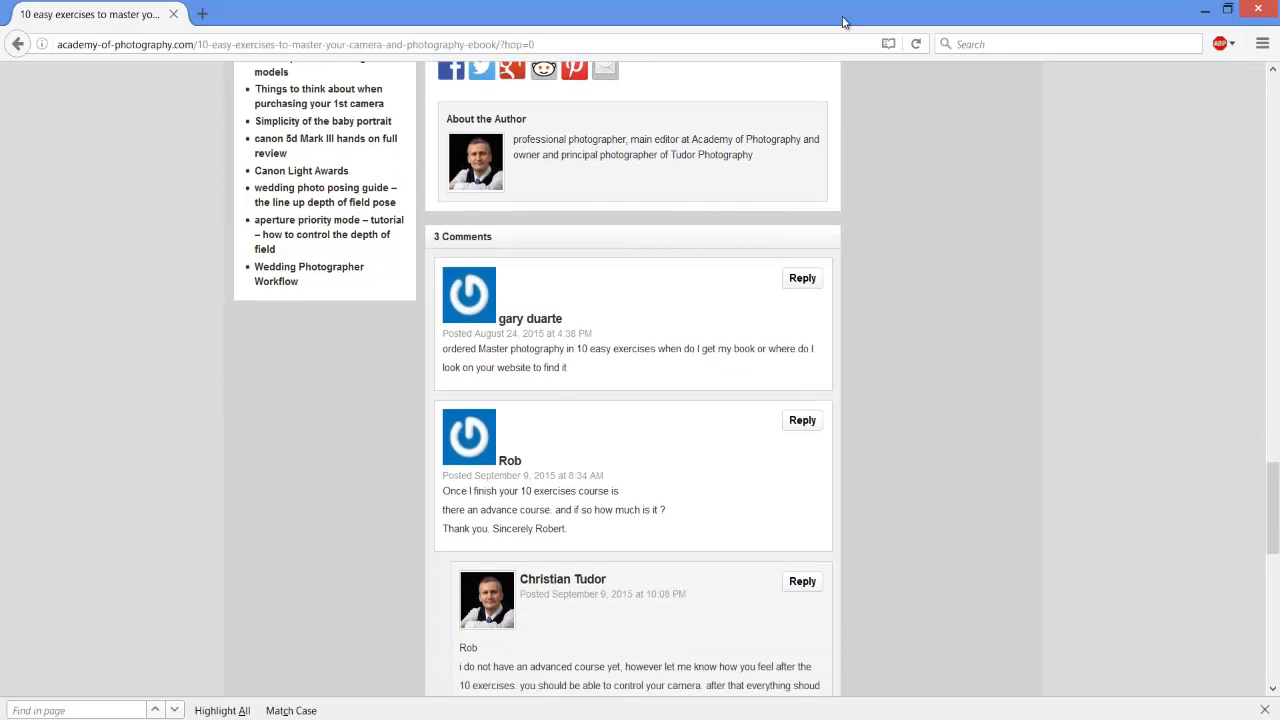
pyautogui.scroll(-3)
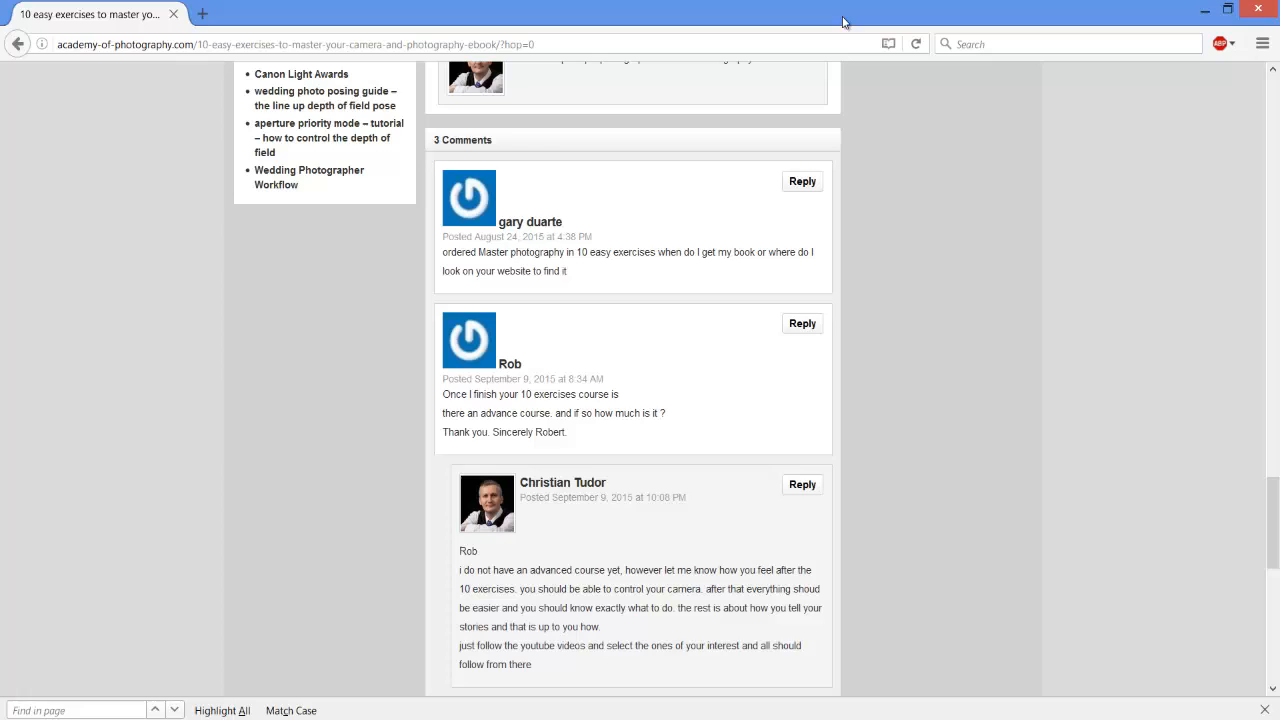
pyautogui.scroll(-3)
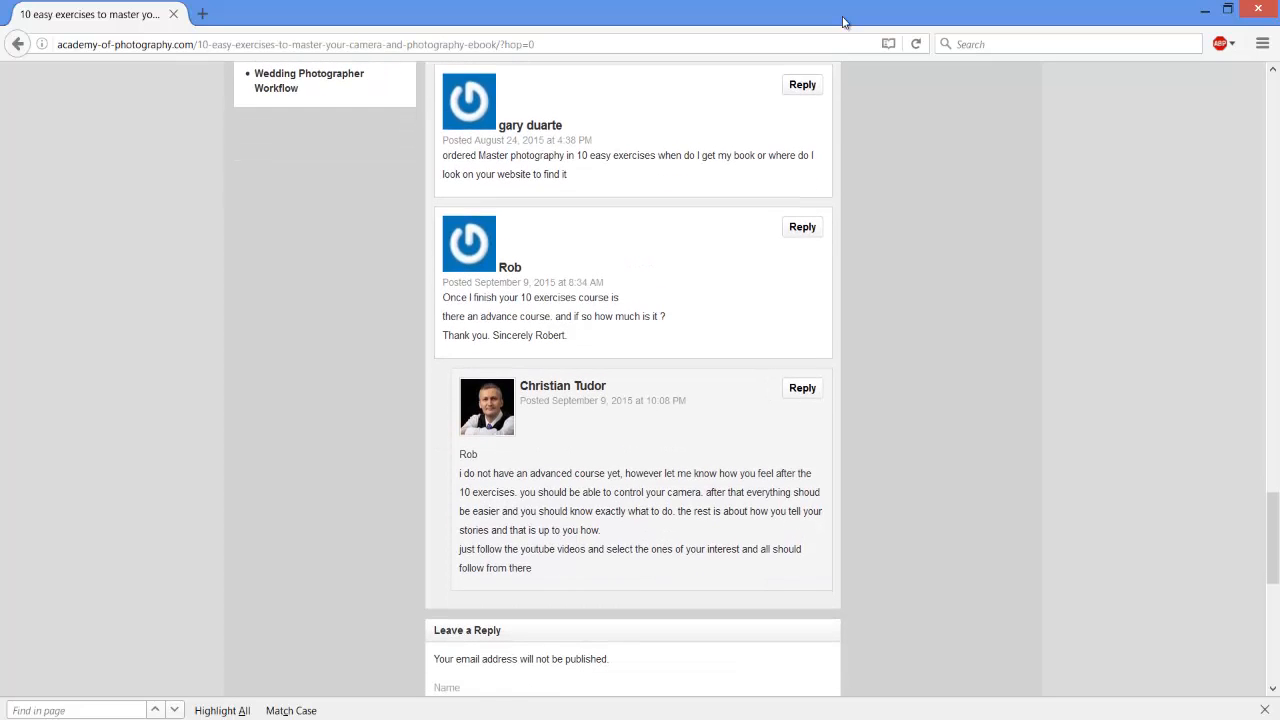
pyautogui.scroll(-3)
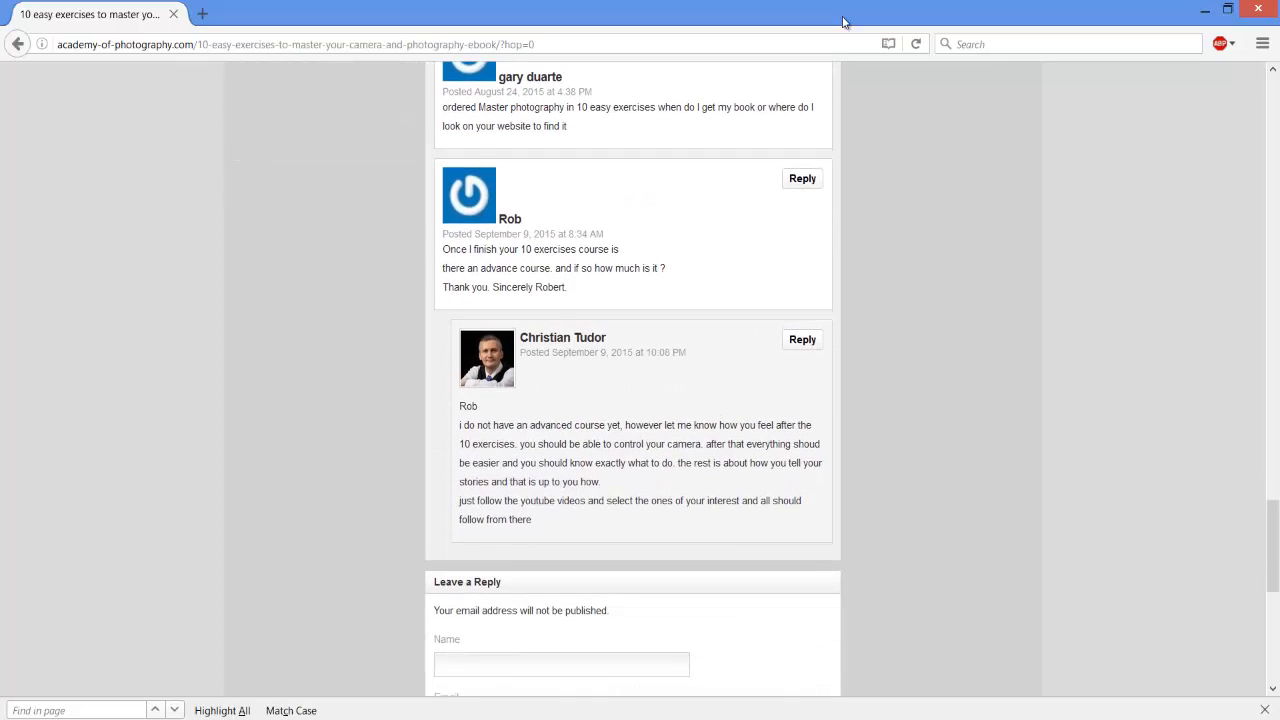
pyautogui.scroll(-3)
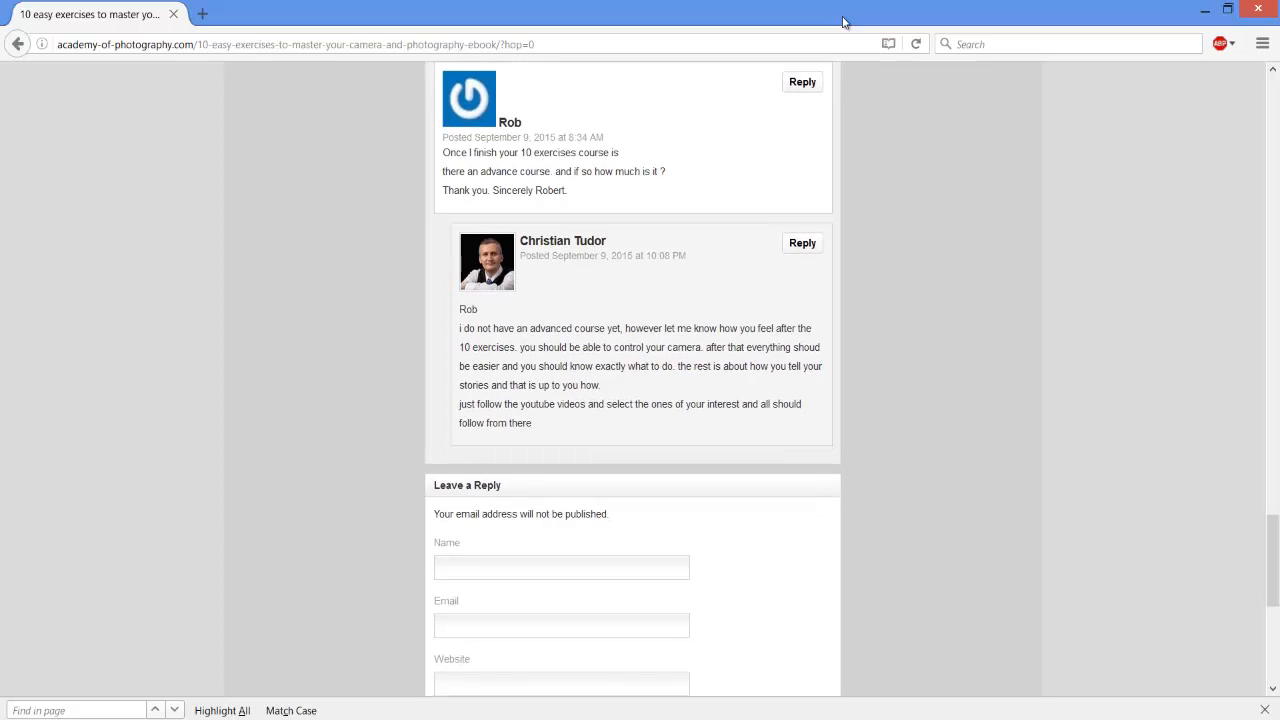
pyautogui.scroll(-3)
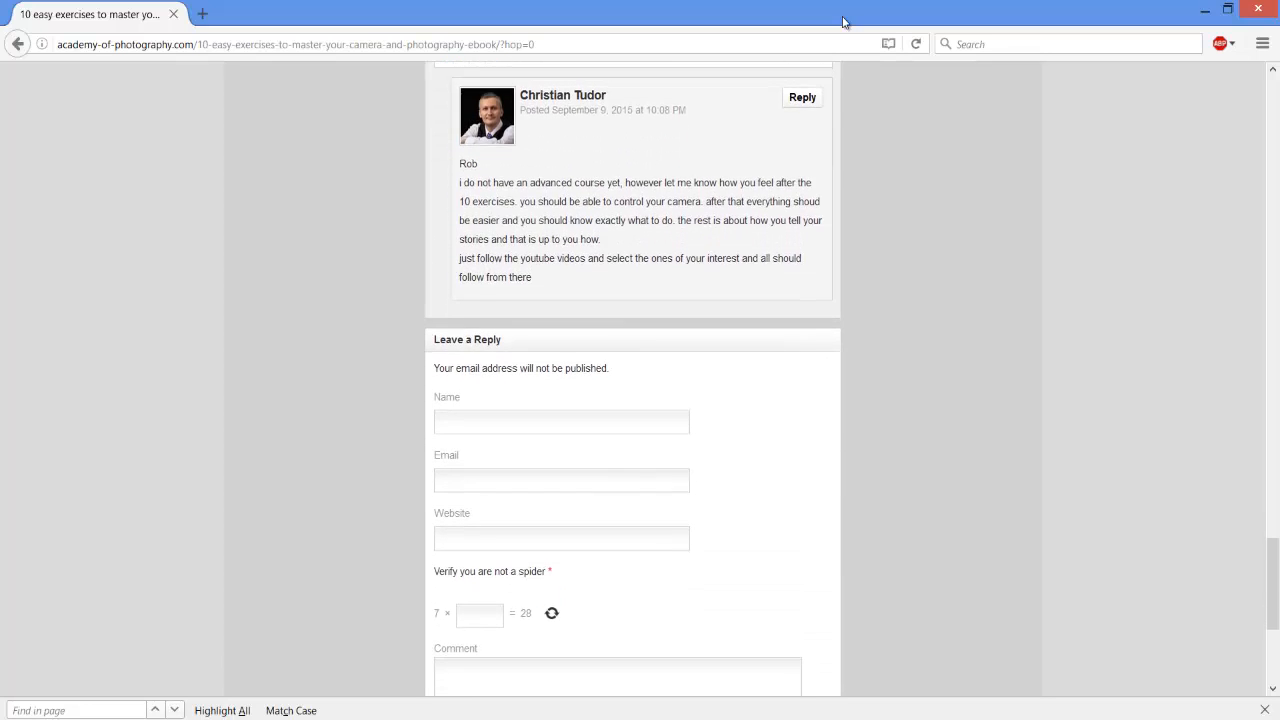
pyautogui.scroll(-3)
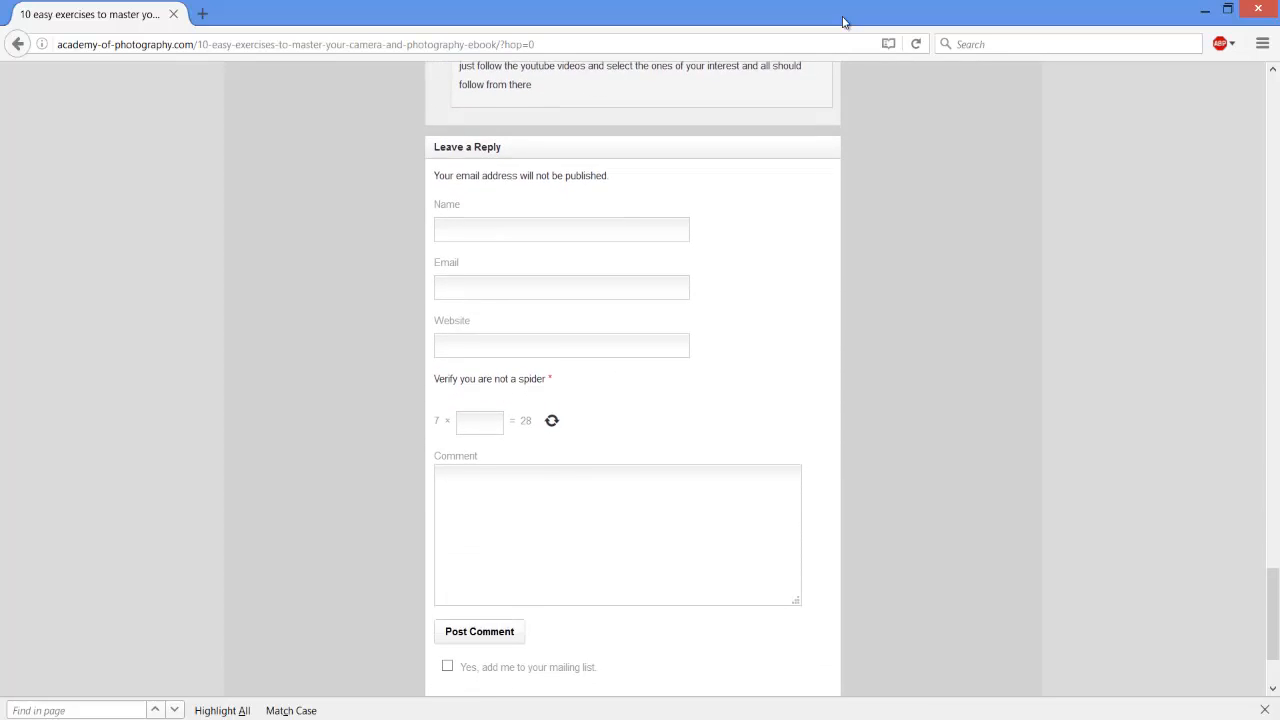
pyautogui.scroll(-3)
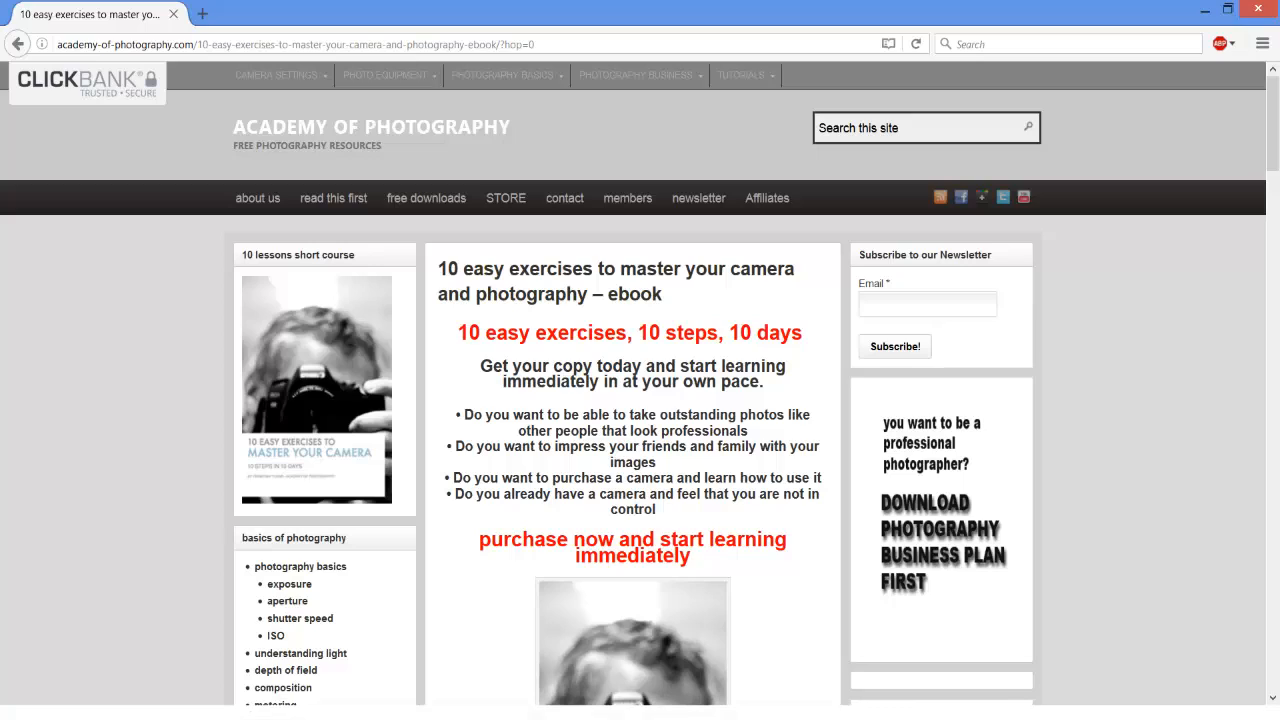
# - Open Camera Settings > Camera Modes > Aperture Priority and scroll through its four posts to the footer and back
pyautogui.click(276, 75)
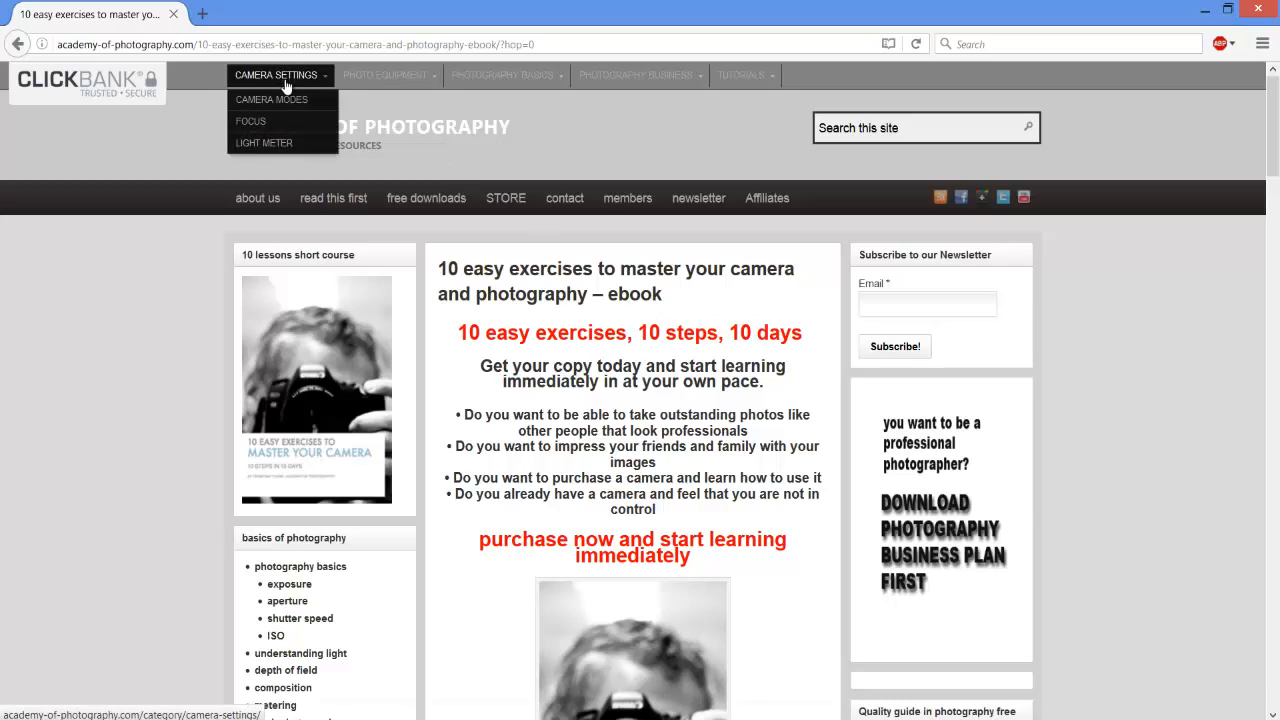
pyautogui.moveTo(271, 99)
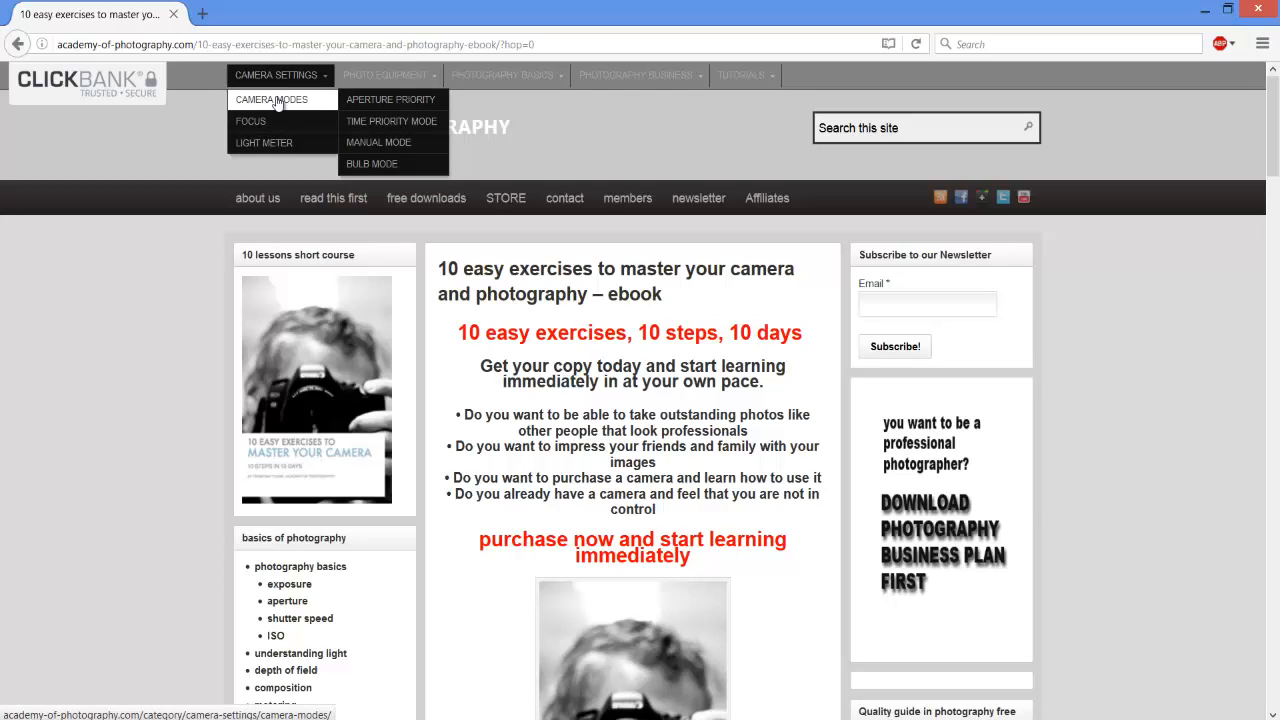
pyautogui.moveTo(251, 121)
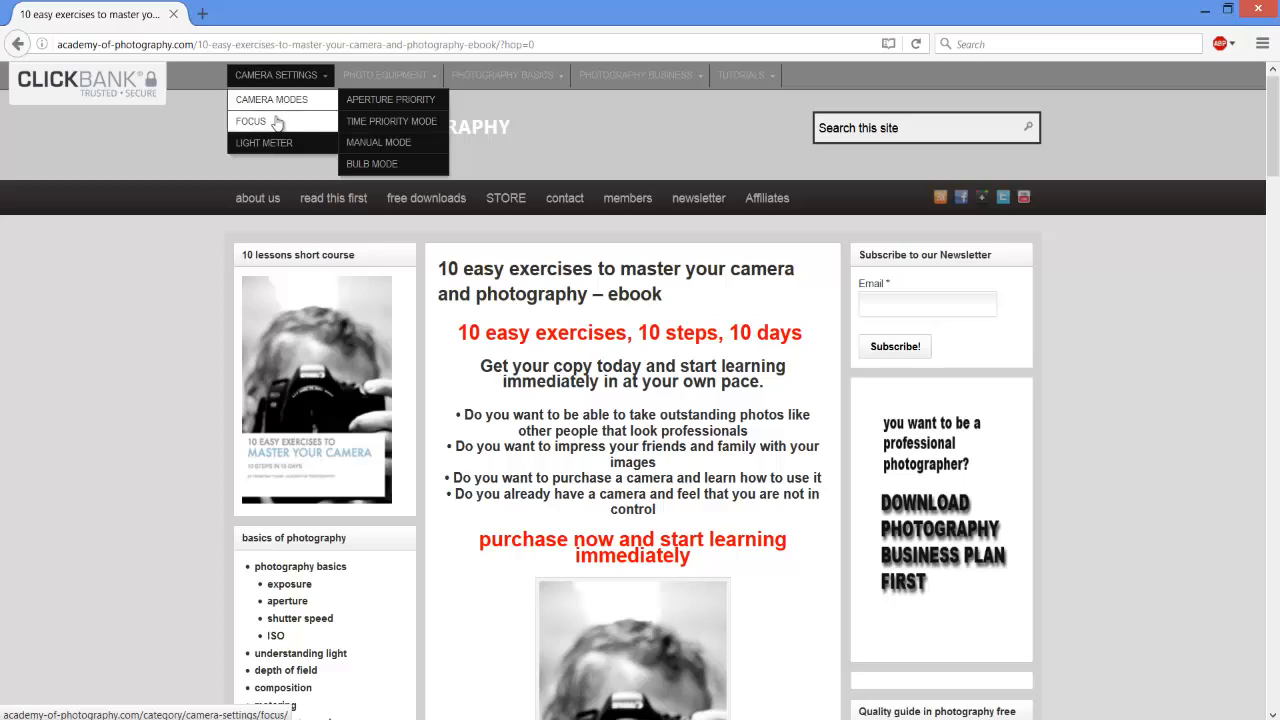
pyautogui.moveTo(264, 142)
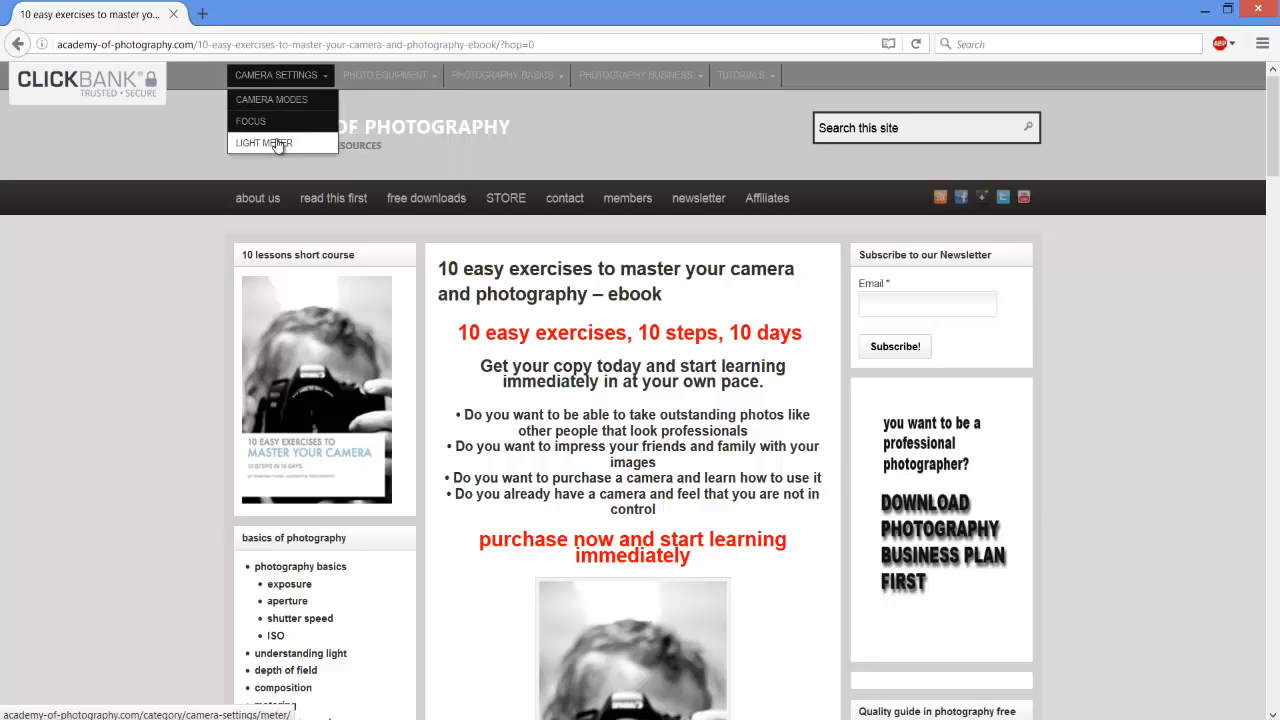
pyautogui.moveTo(271, 99)
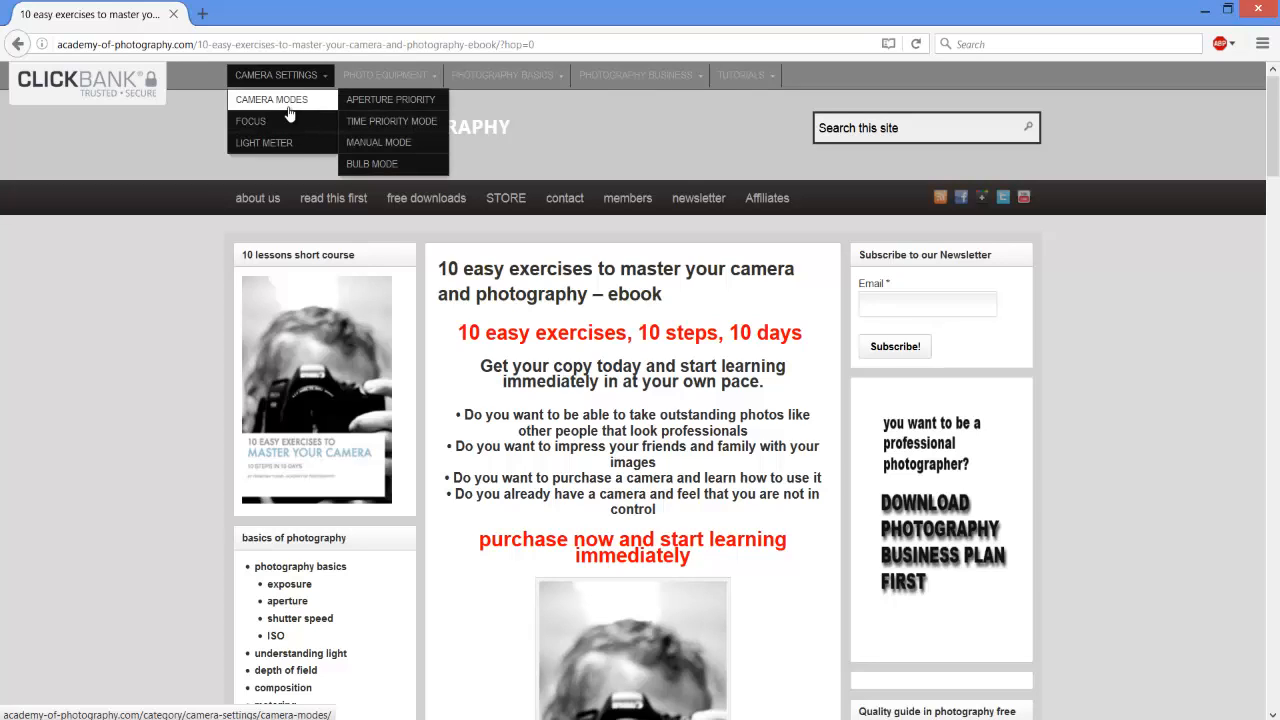
pyautogui.moveTo(390, 99)
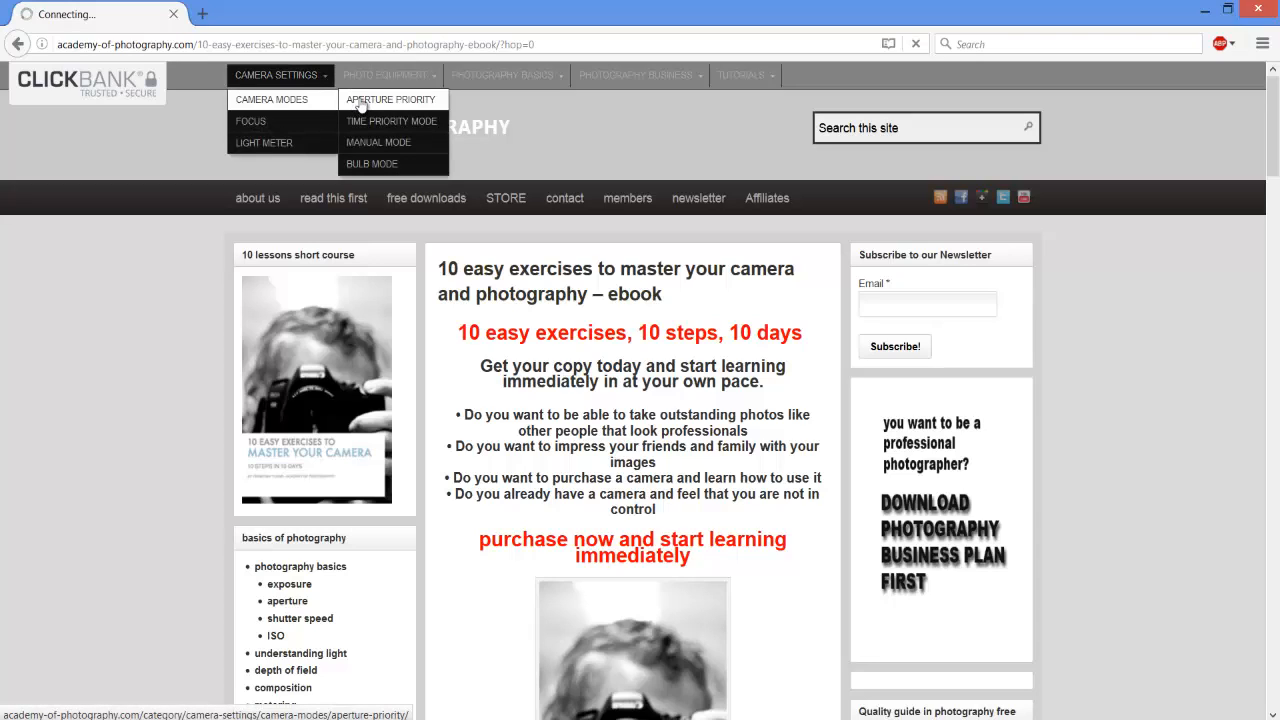
pyautogui.moveTo(390, 120)
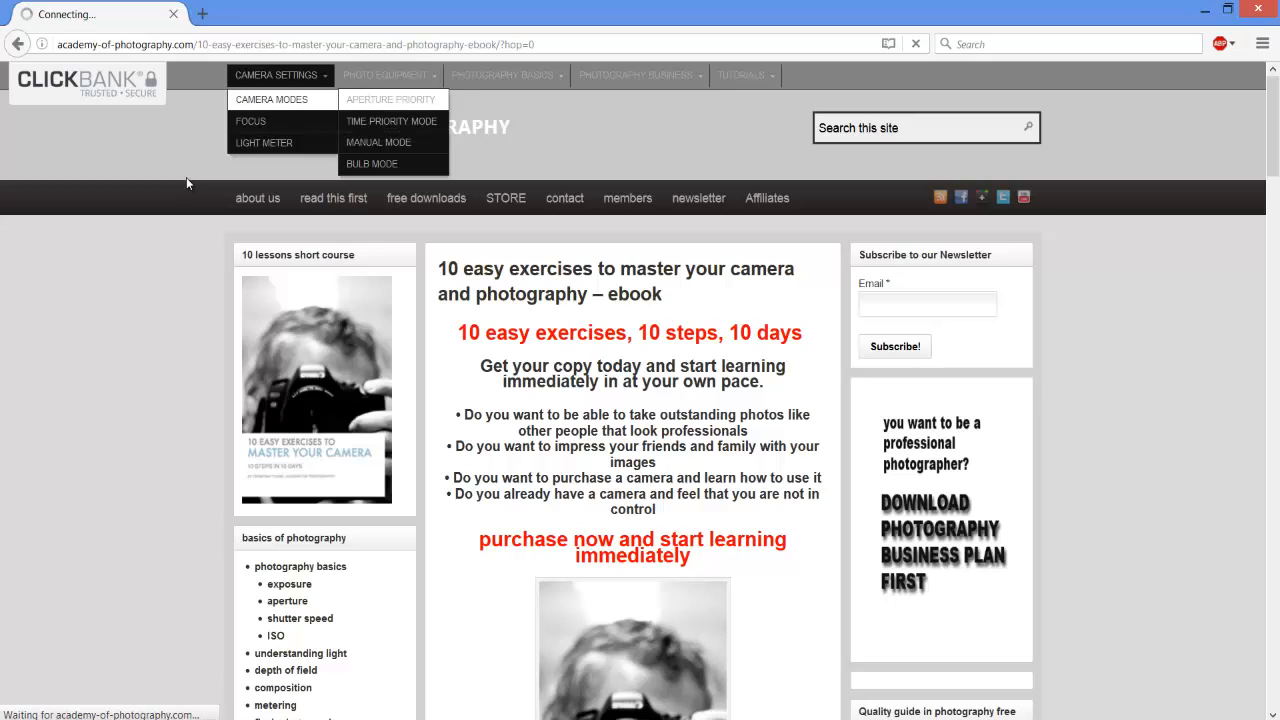
pyautogui.click(390, 99)
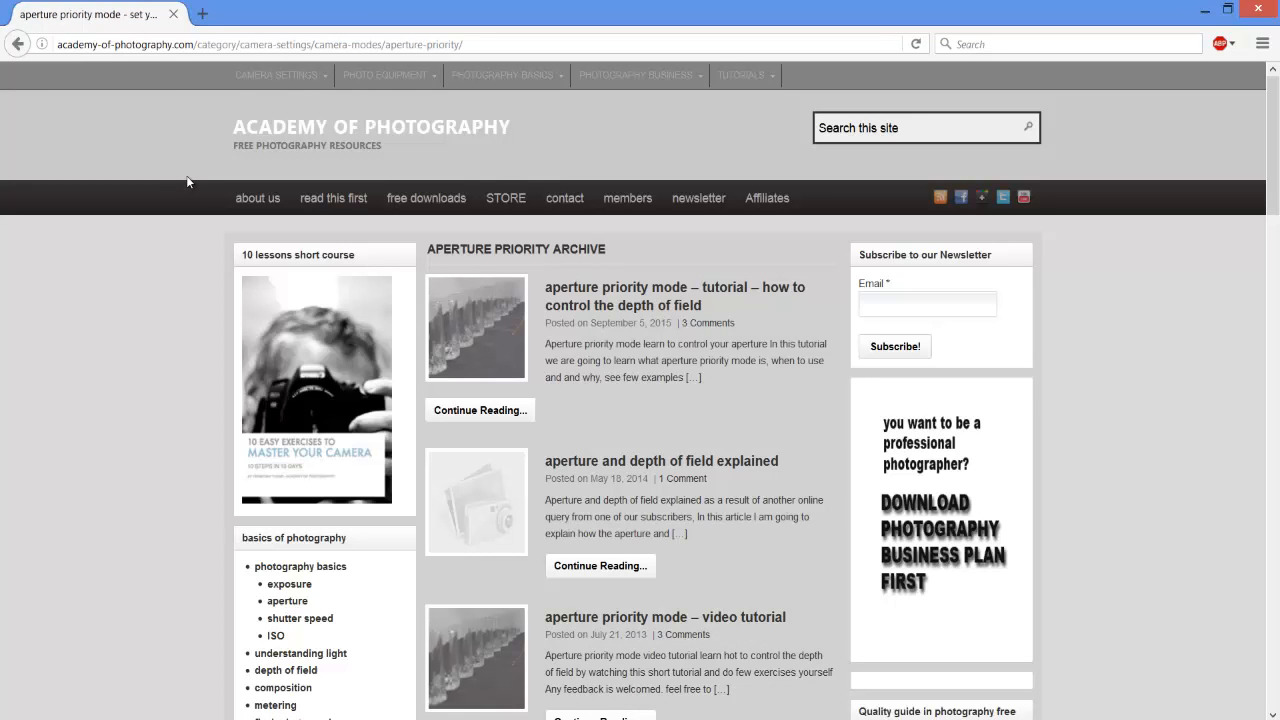
pyautogui.scroll(-3)
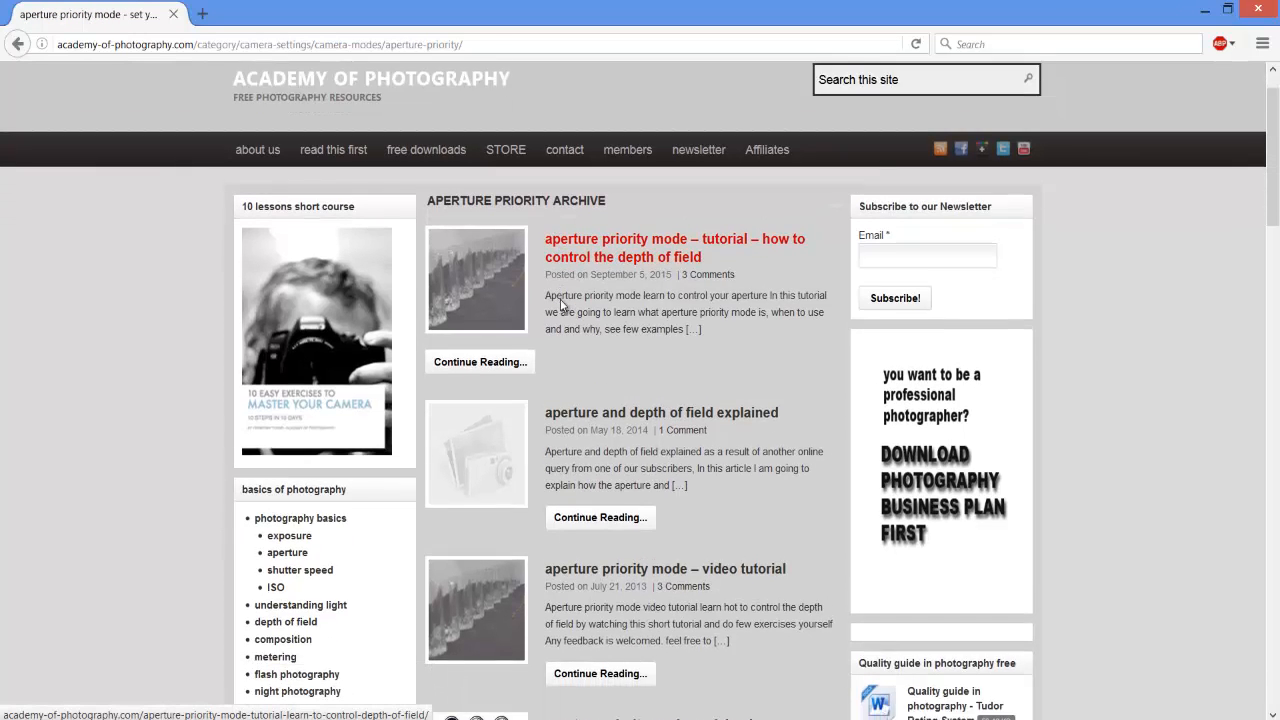
pyautogui.scroll(-3)
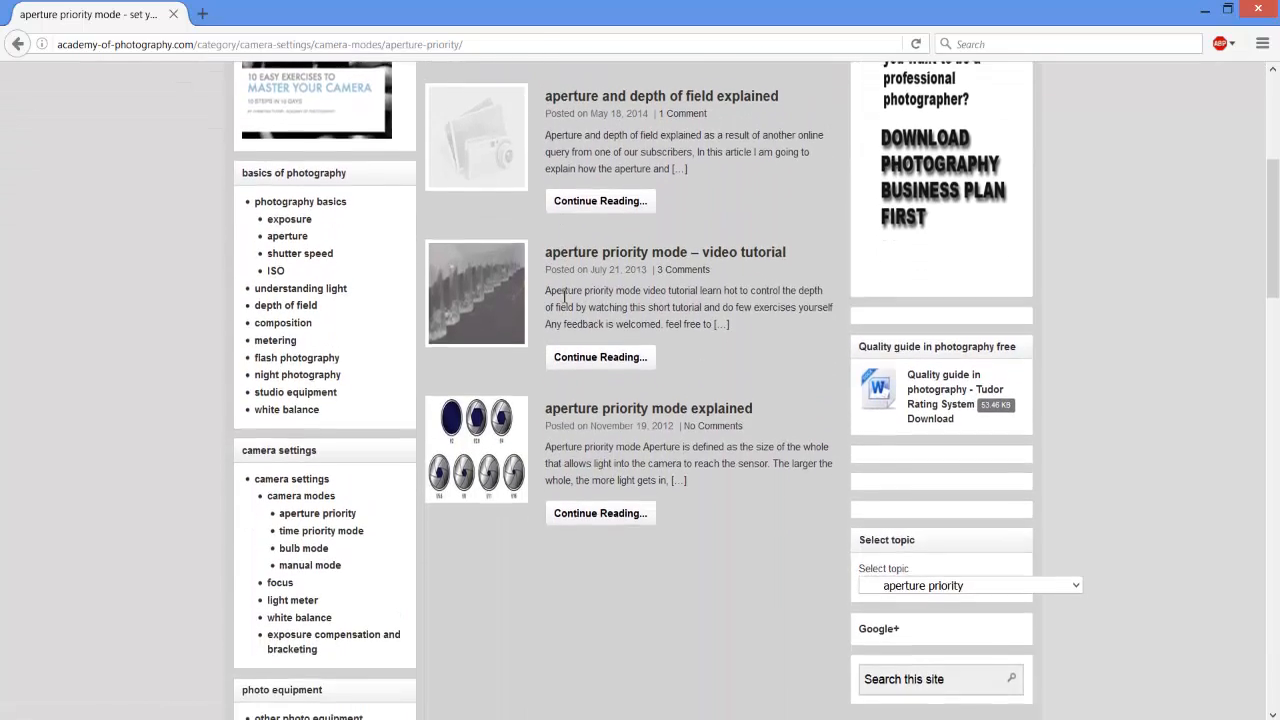
pyautogui.scroll(-3)
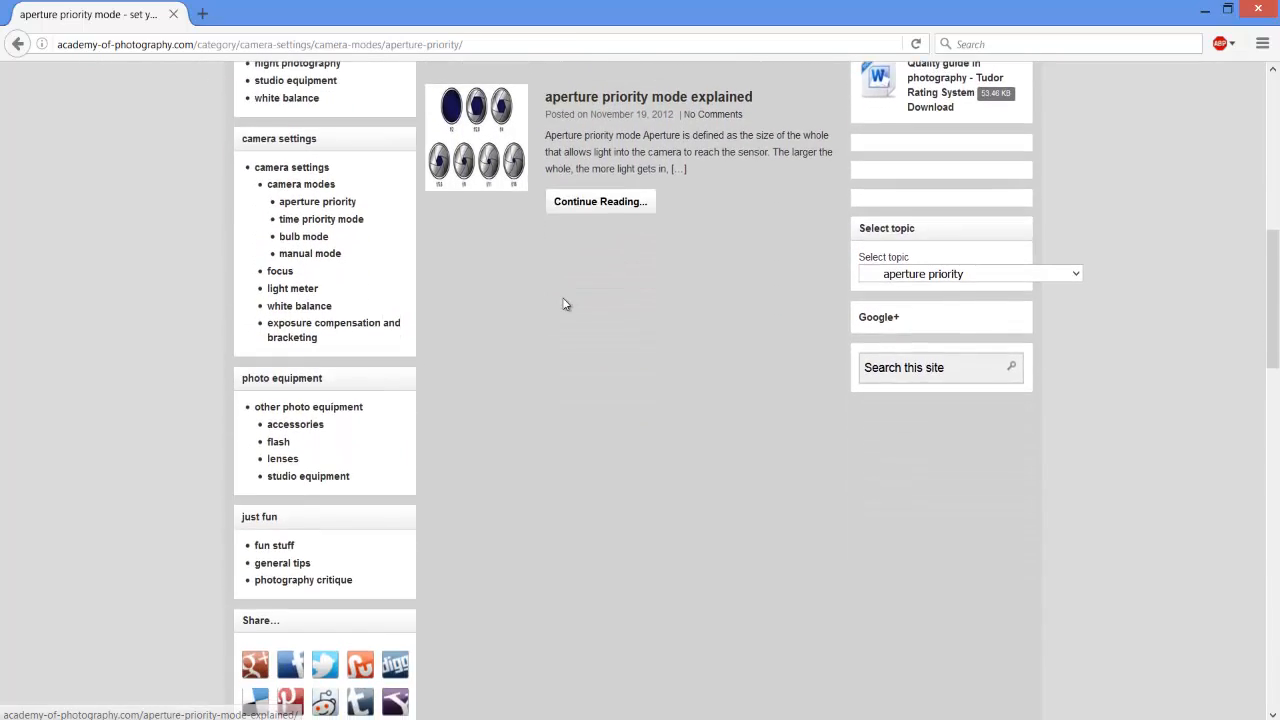
pyautogui.scroll(-3)
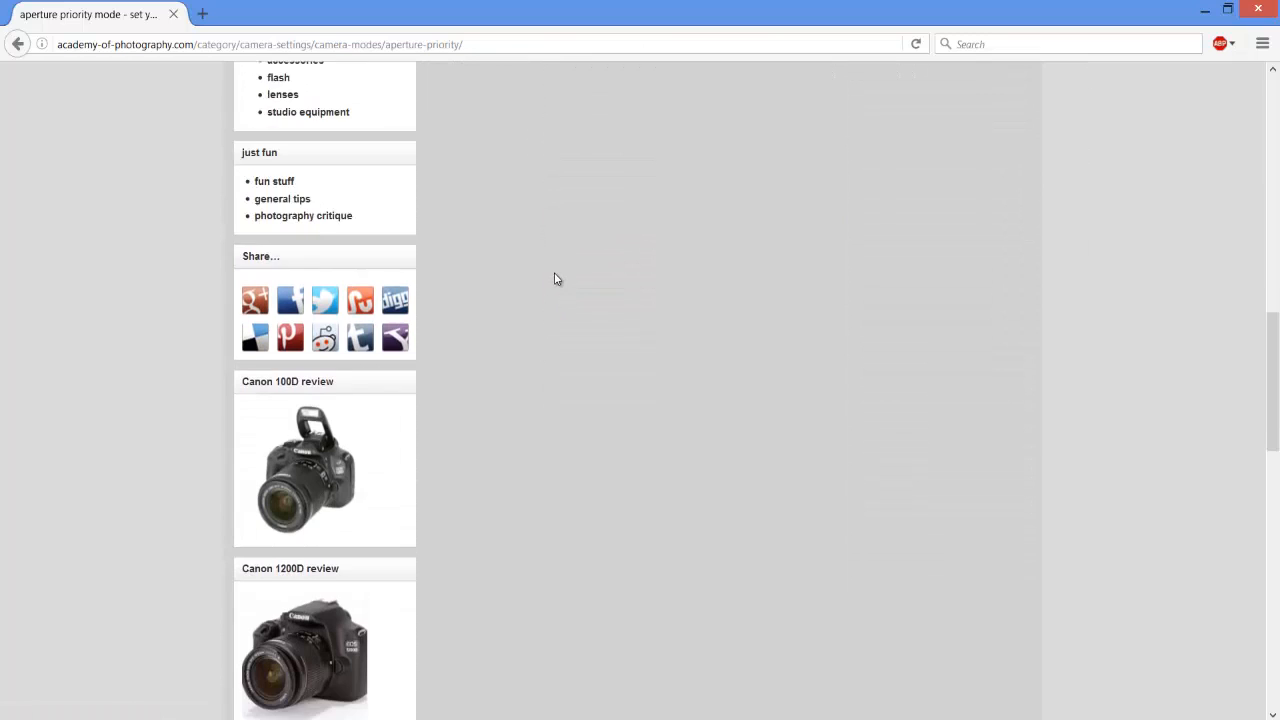
pyautogui.scroll(-3)
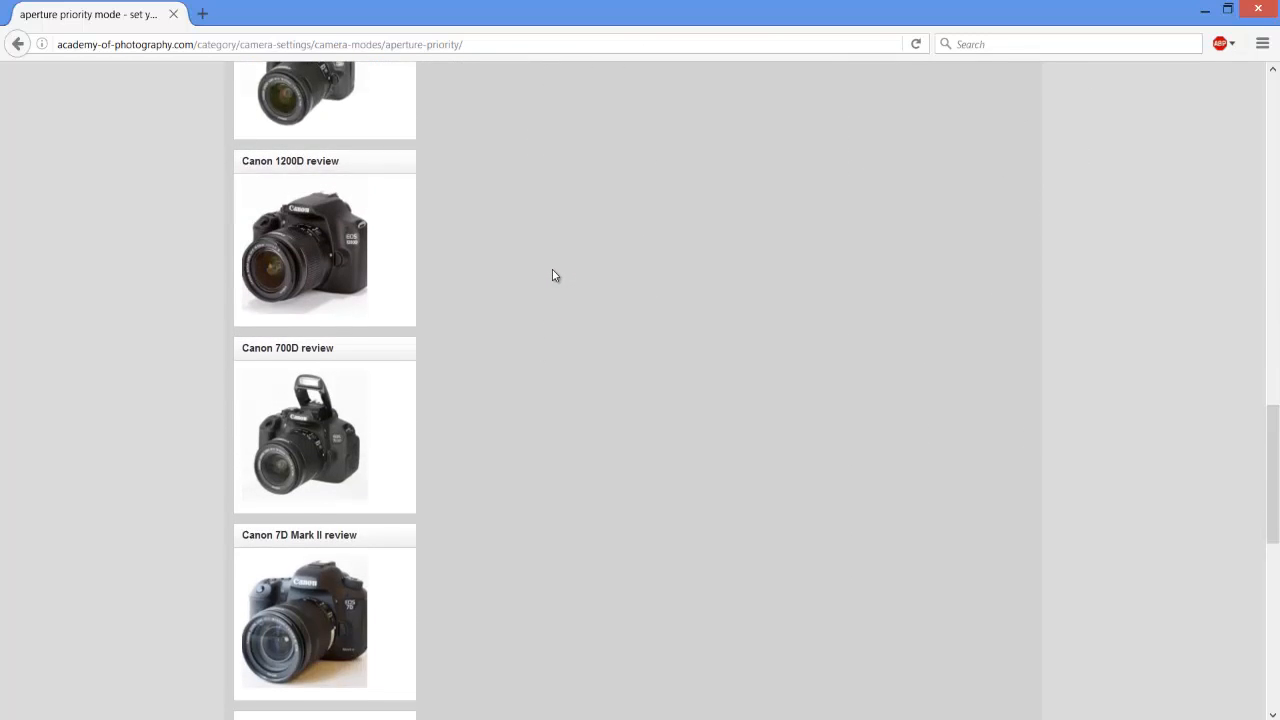
pyautogui.scroll(-3)
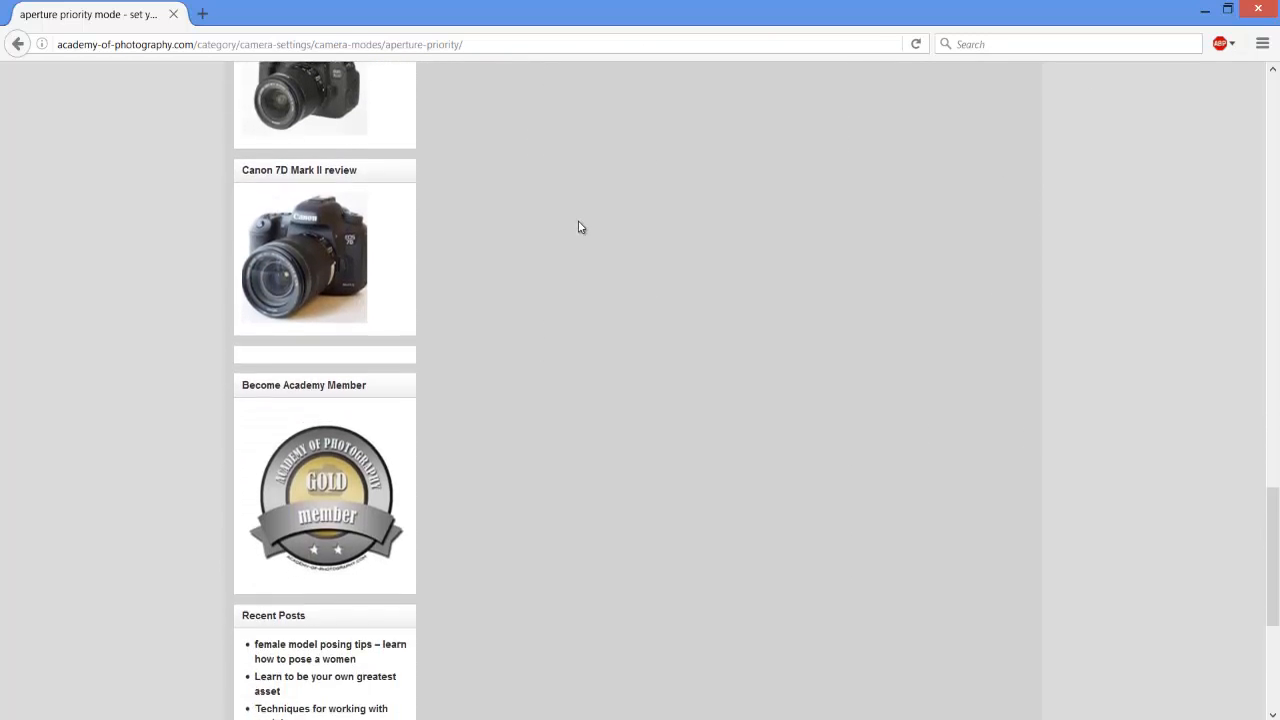
pyautogui.scroll(-3)
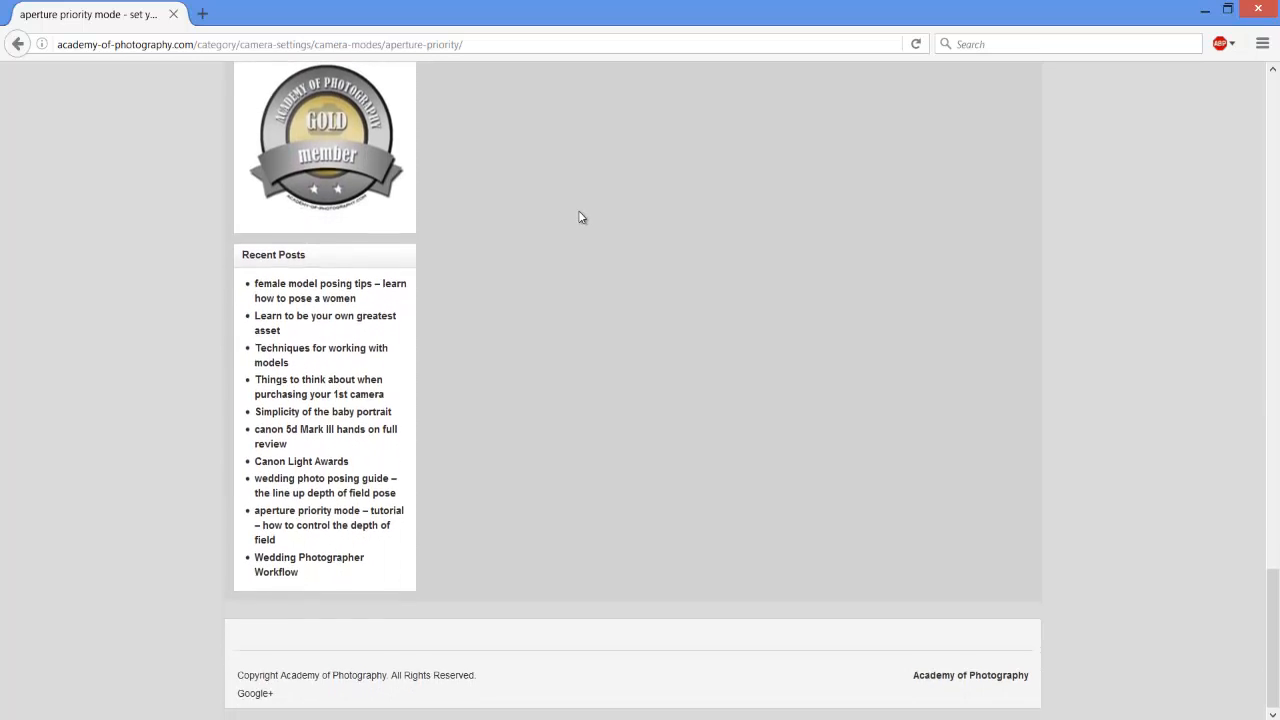
pyautogui.scroll(3)
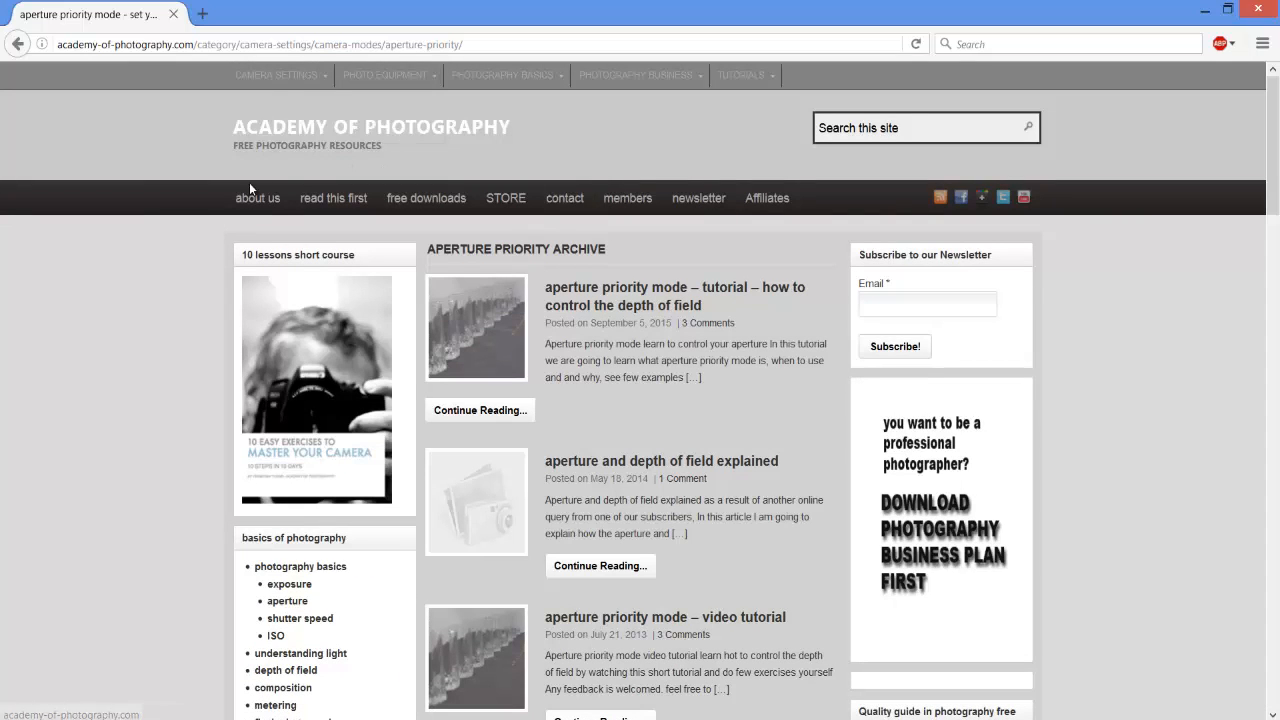
# - Open the 'read this first' page and skim down and back up
pyautogui.click(333, 197)
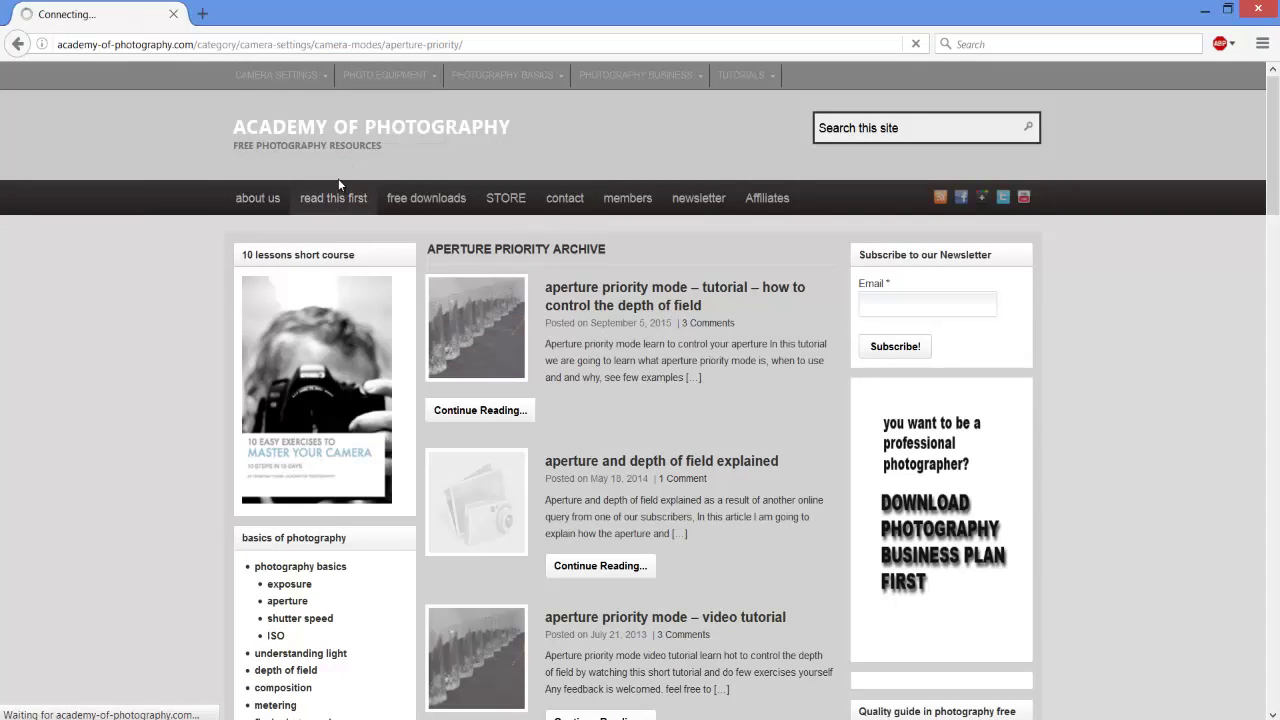
pyautogui.click(332, 197)
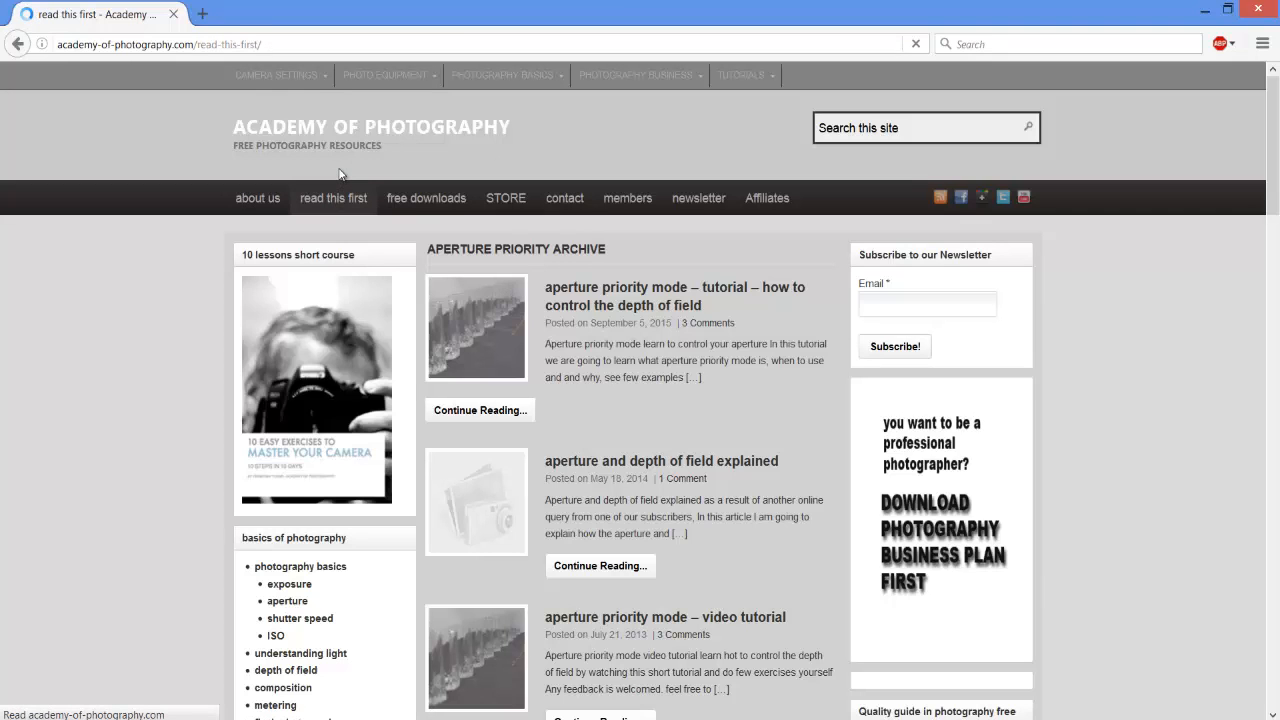
pyautogui.click(333, 197)
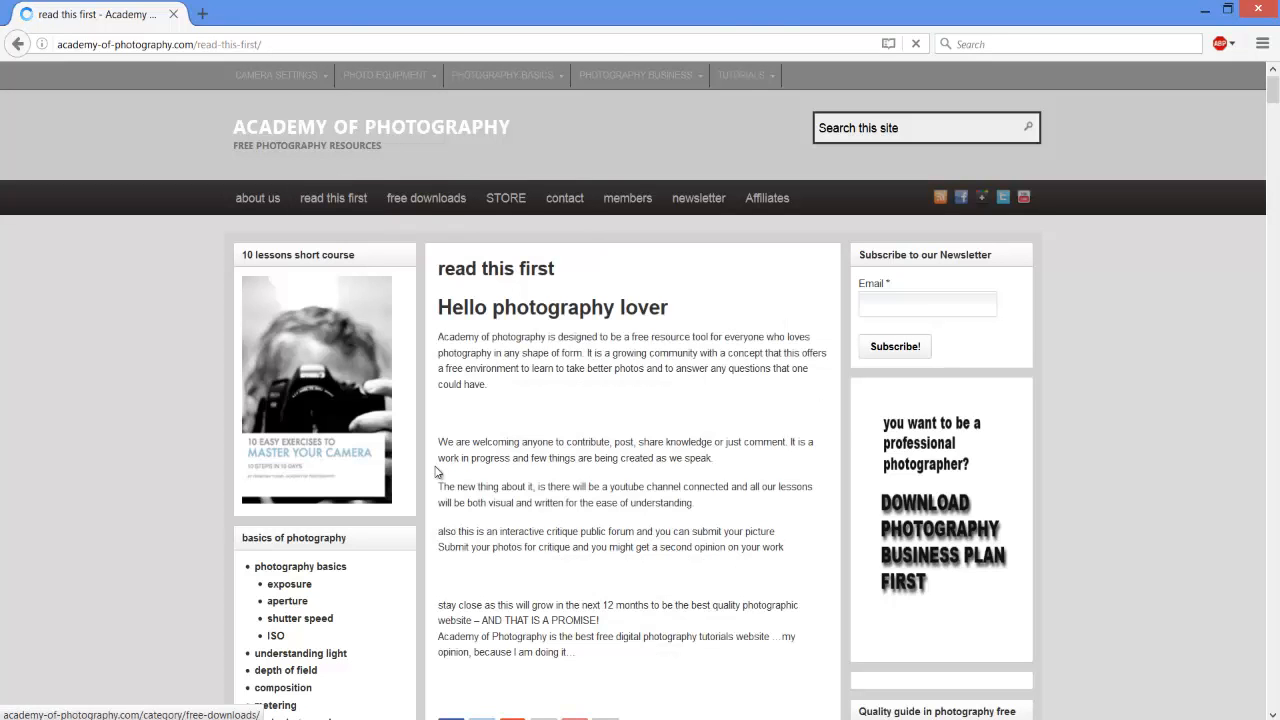
pyautogui.scroll(-3)
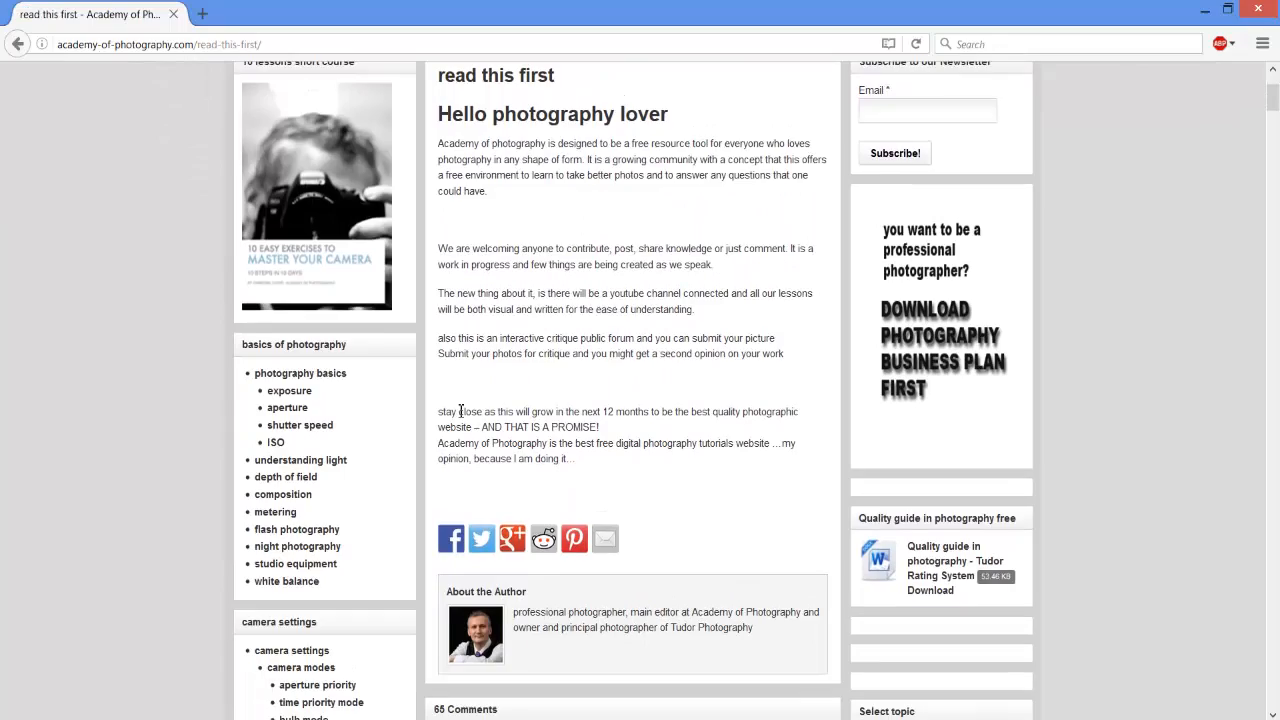
pyautogui.scroll(-3)
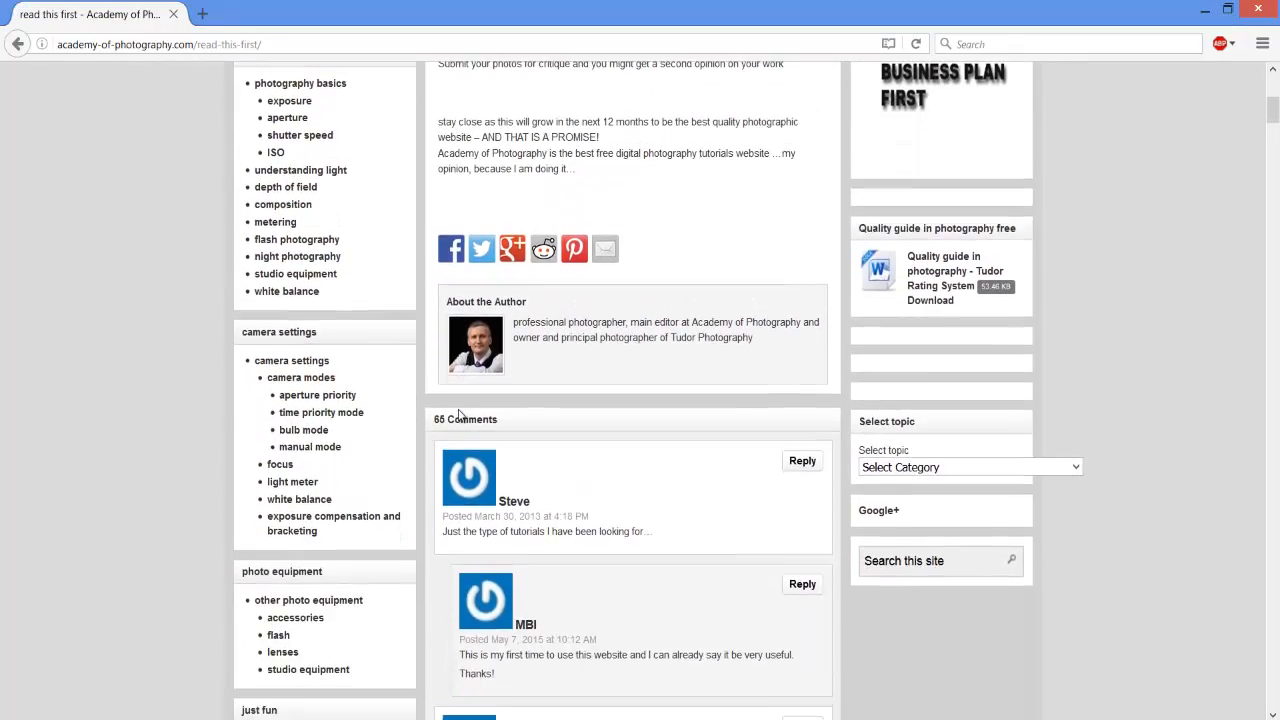
pyautogui.scroll(3)
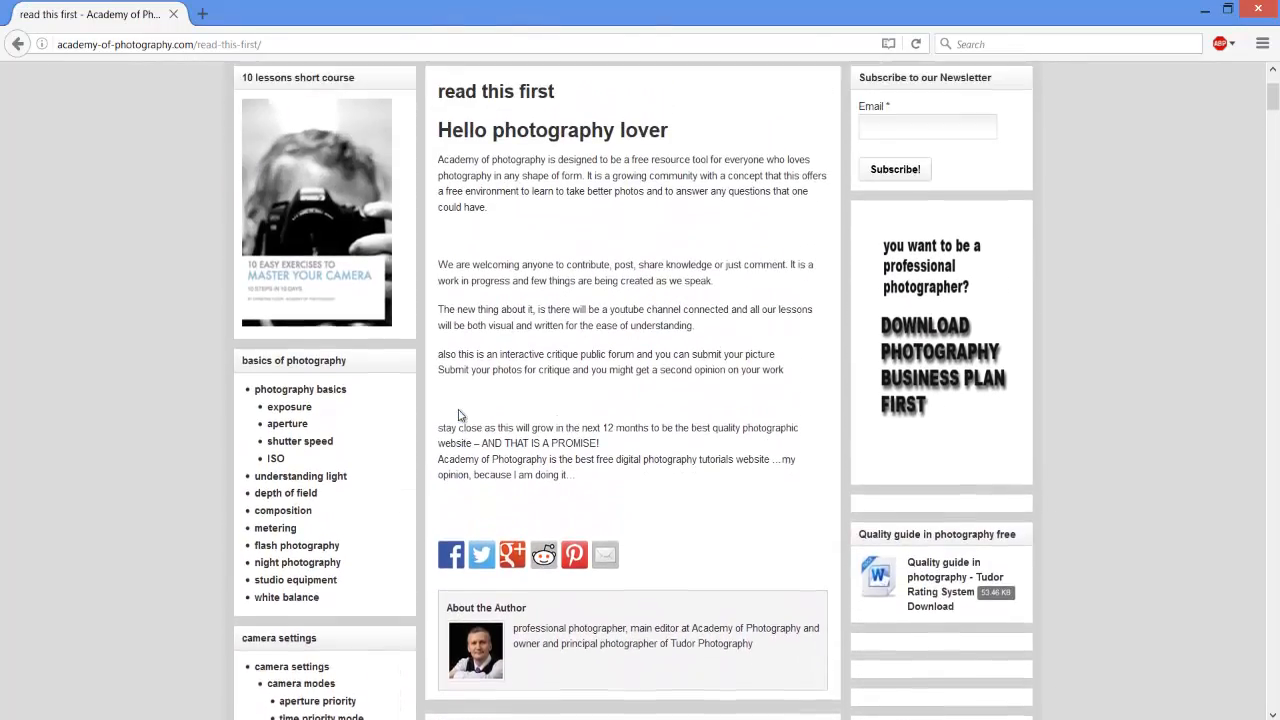
# - Open the Free Downloads archive and scroll through the Canon versus Nikon guide and templates
pyautogui.click(425, 101)
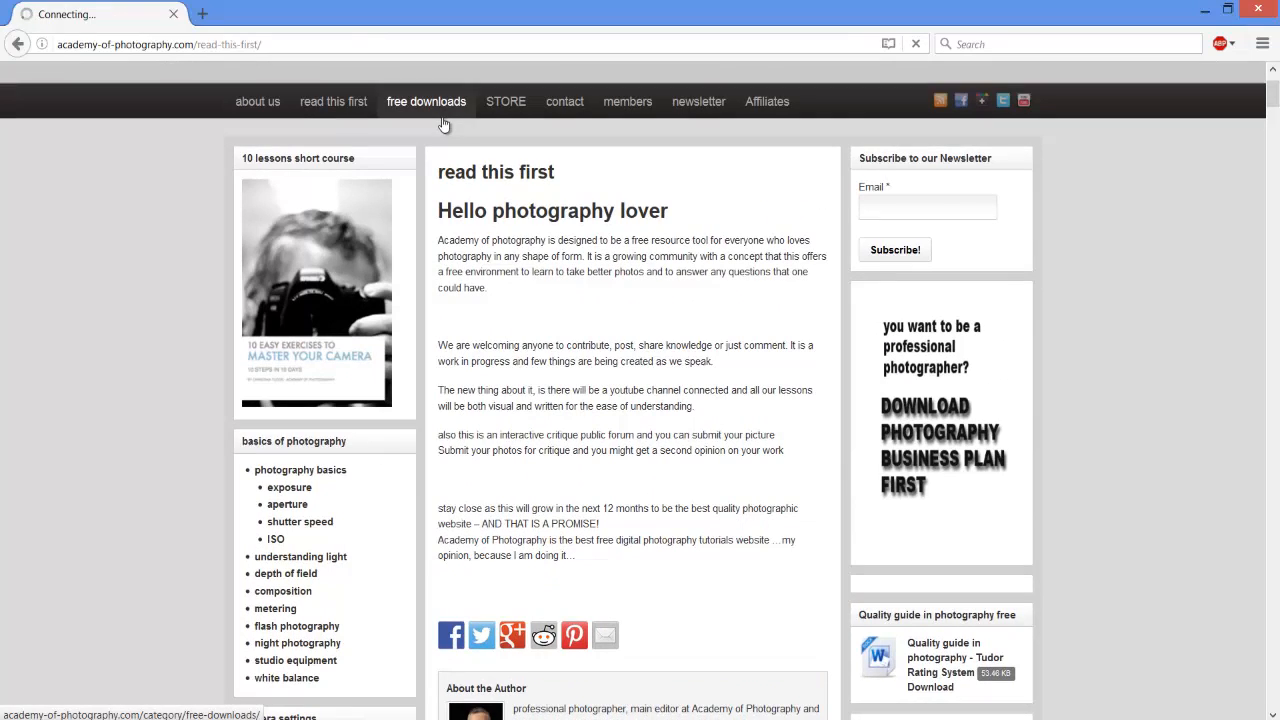
pyautogui.click(425, 101)
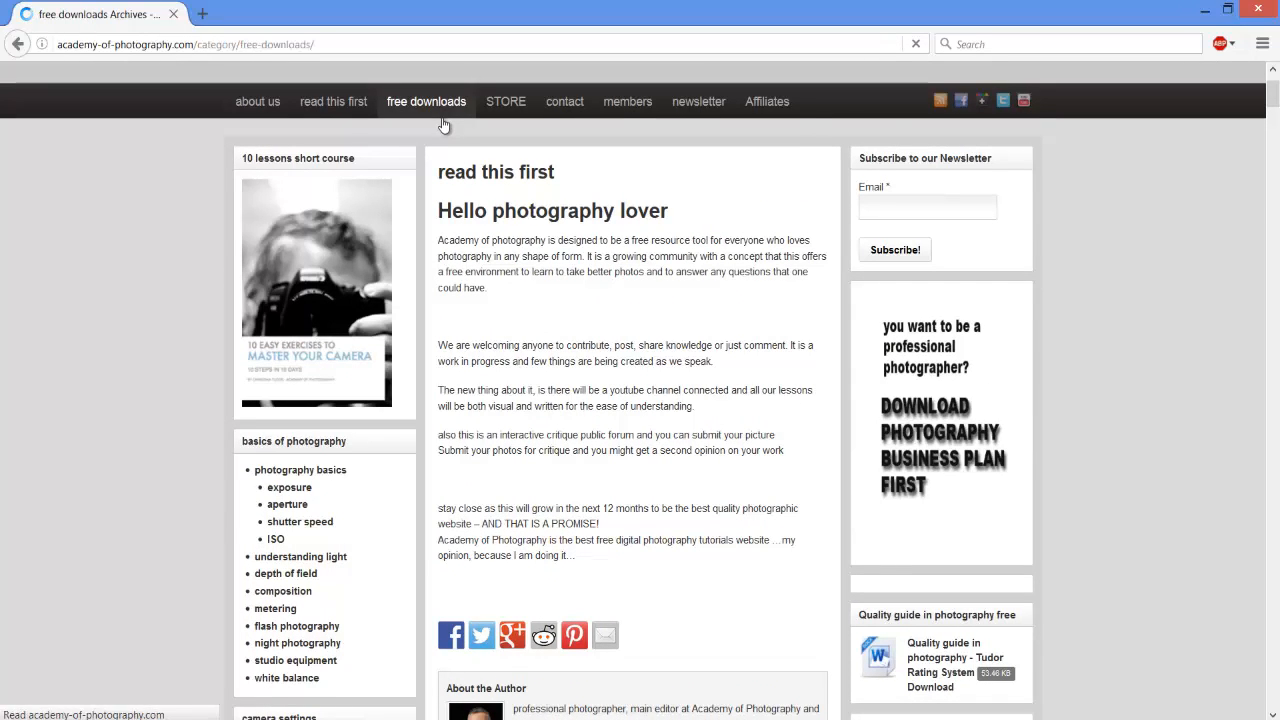
pyautogui.click(425, 101)
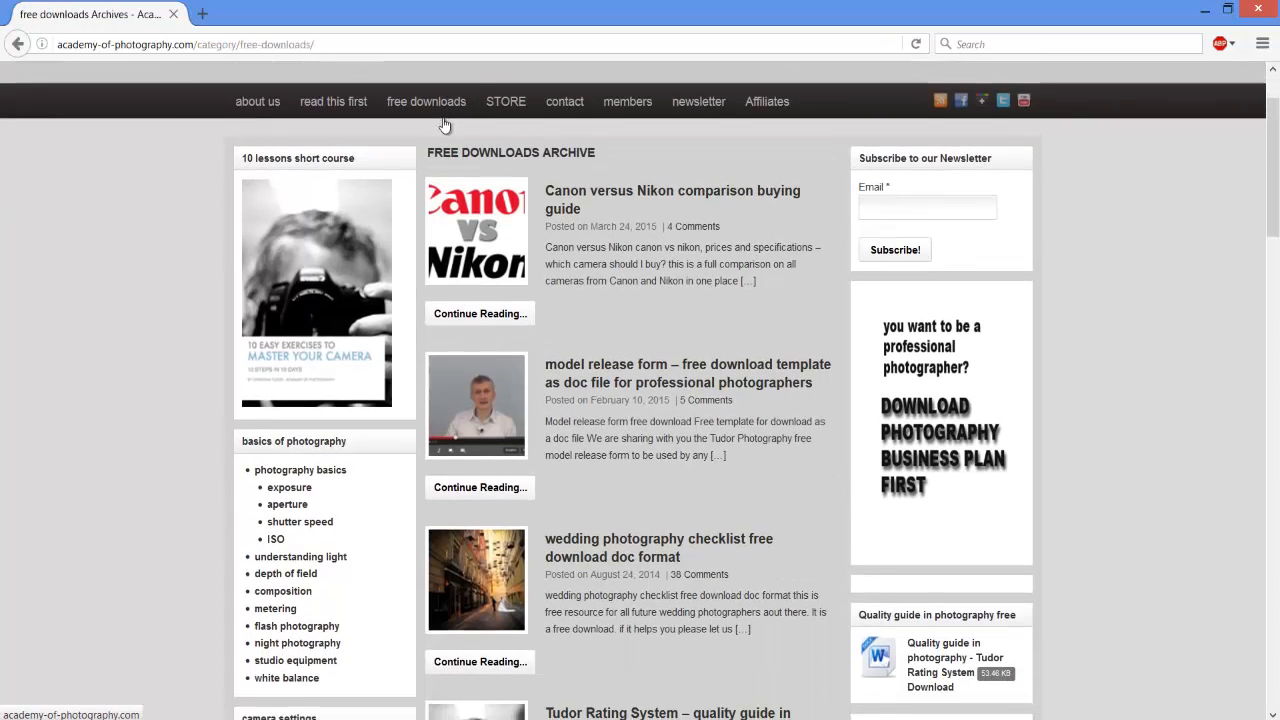
pyautogui.scroll(-3)
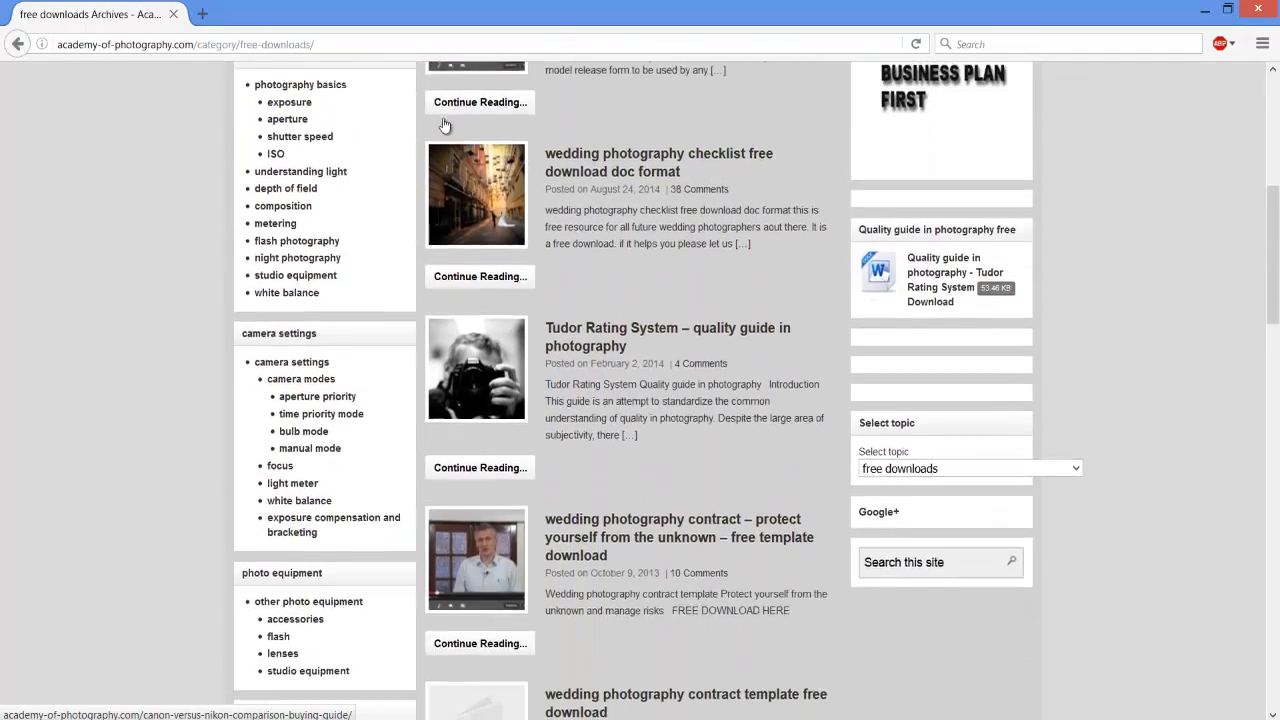
pyautogui.scroll(-3)
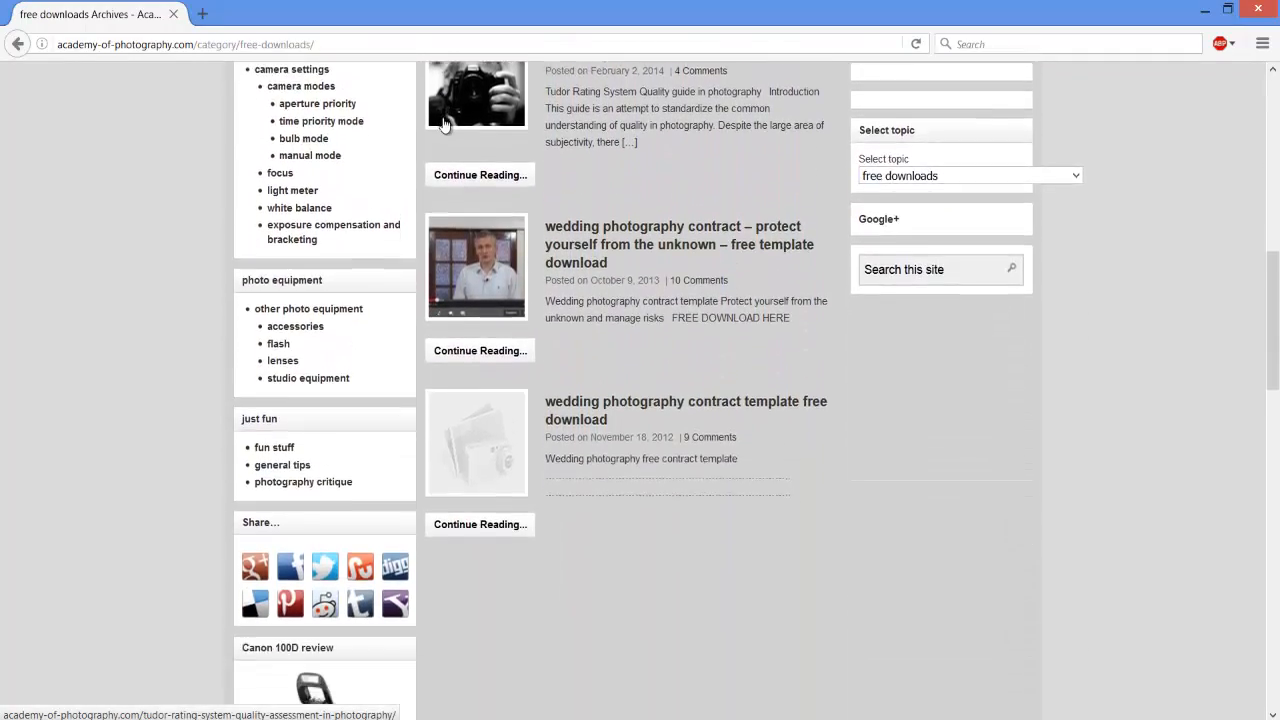
pyautogui.scroll(-3)
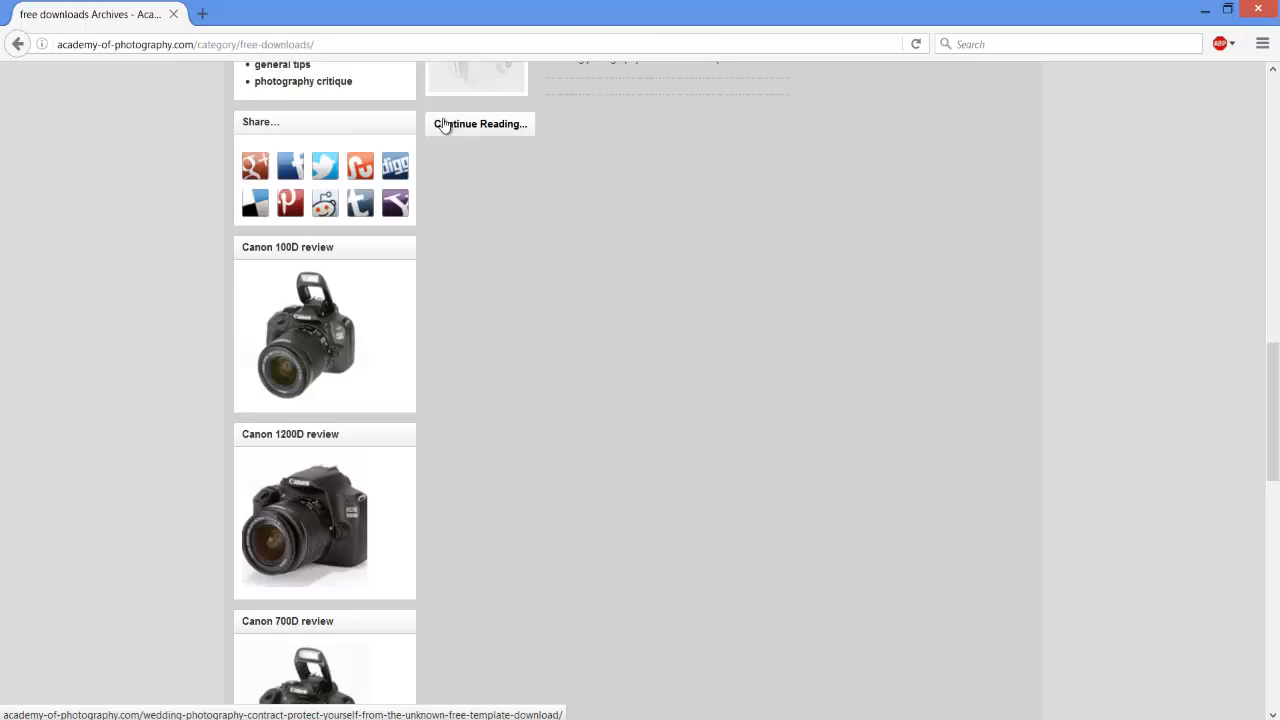
pyautogui.scroll(3)
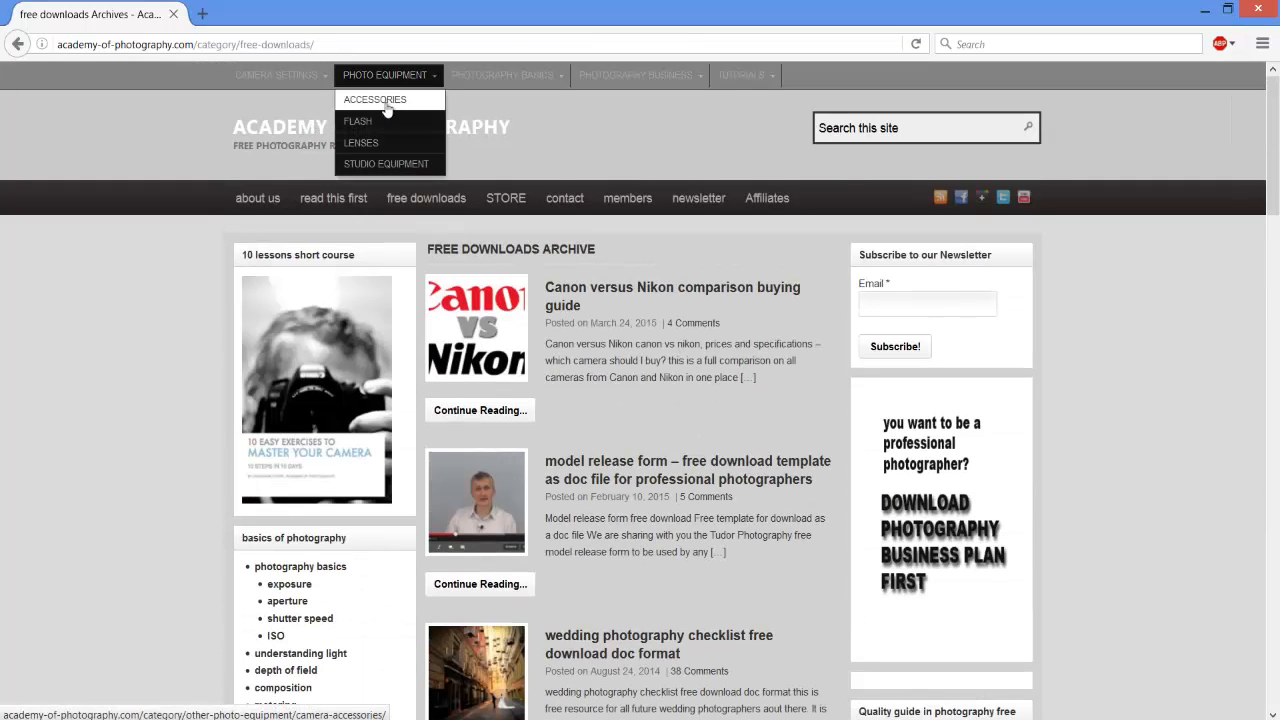
pyautogui.moveTo(361, 142)
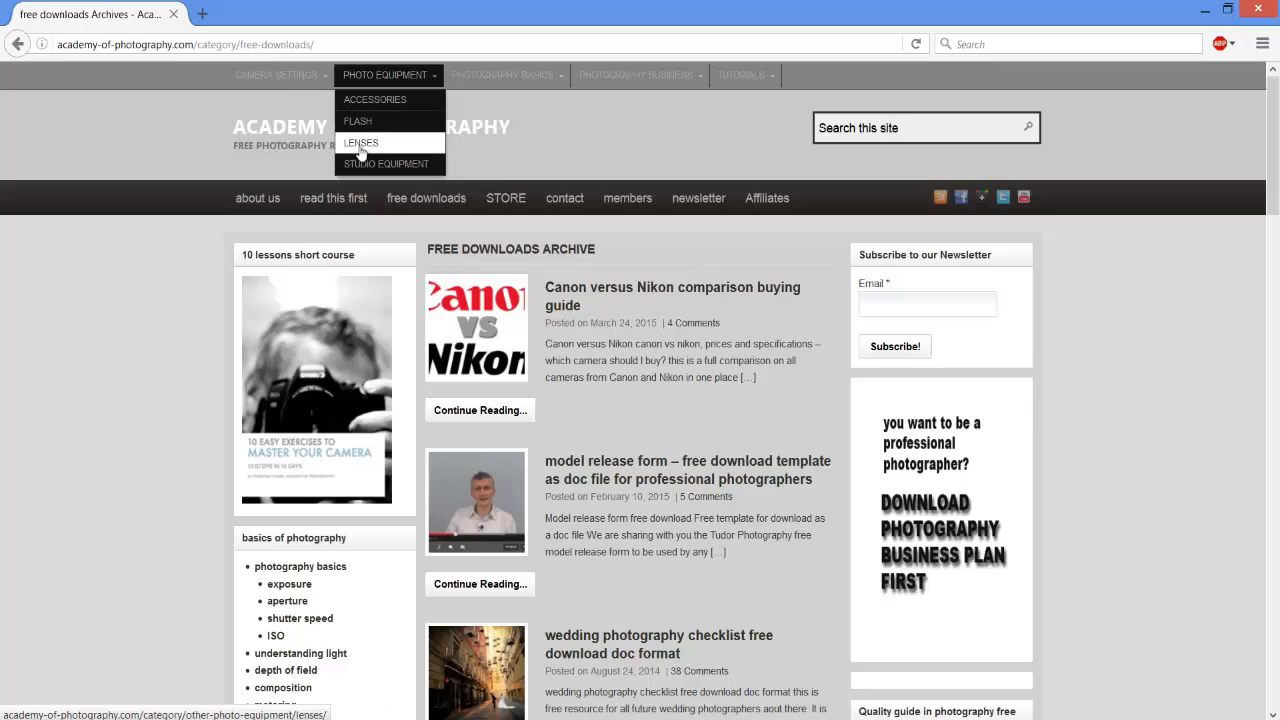
# - Open Photo Equipment > Accessories and decline the Internet Download Manager prompt
pyautogui.click(357, 120)
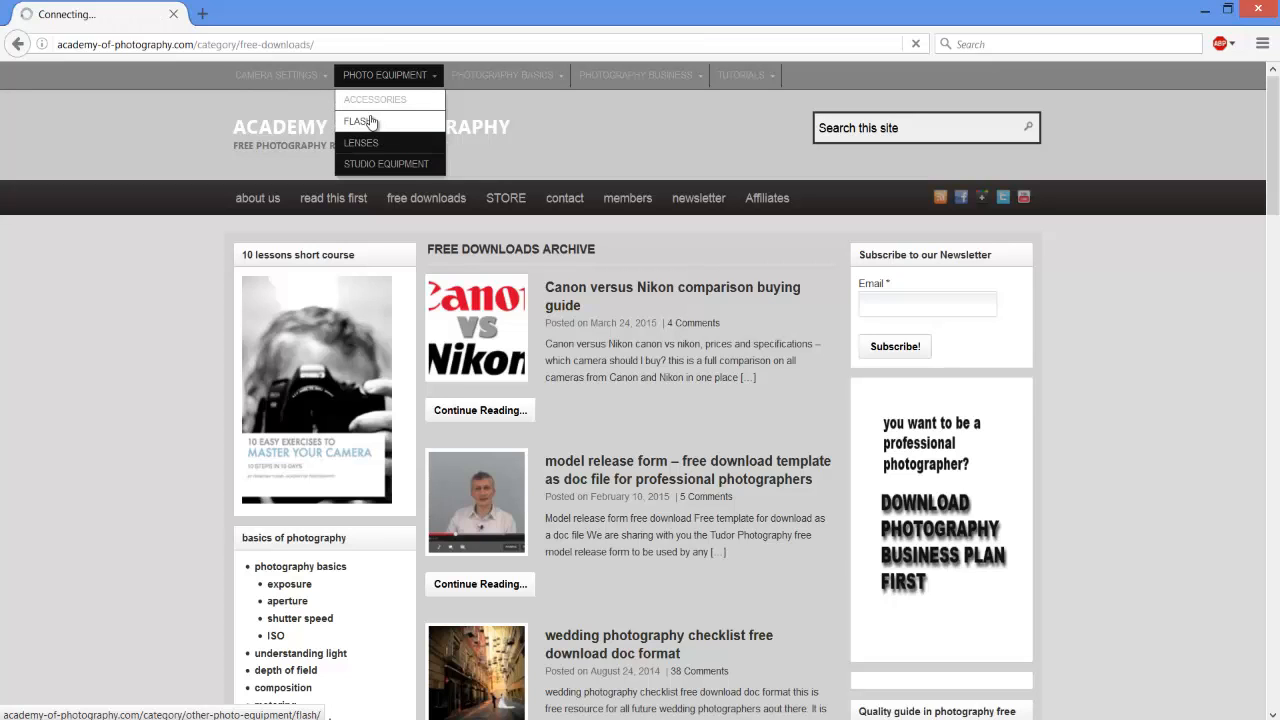
pyautogui.click(375, 99)
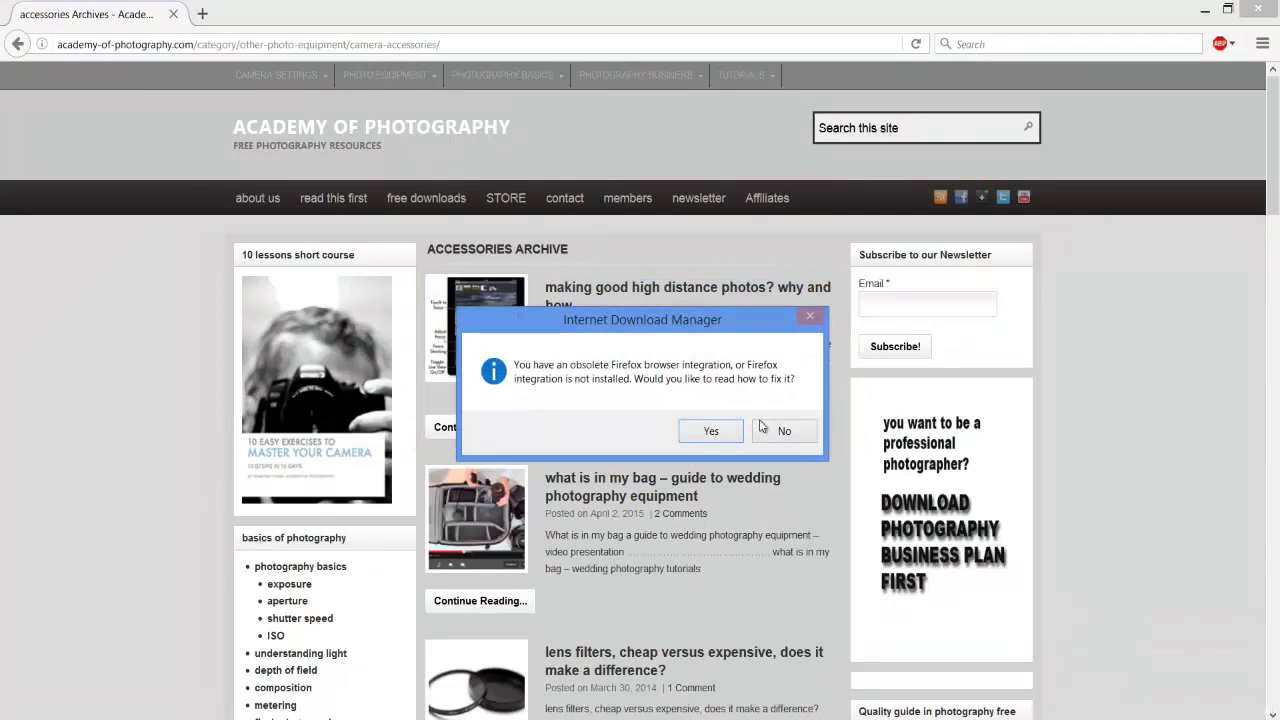
pyautogui.click(784, 431)
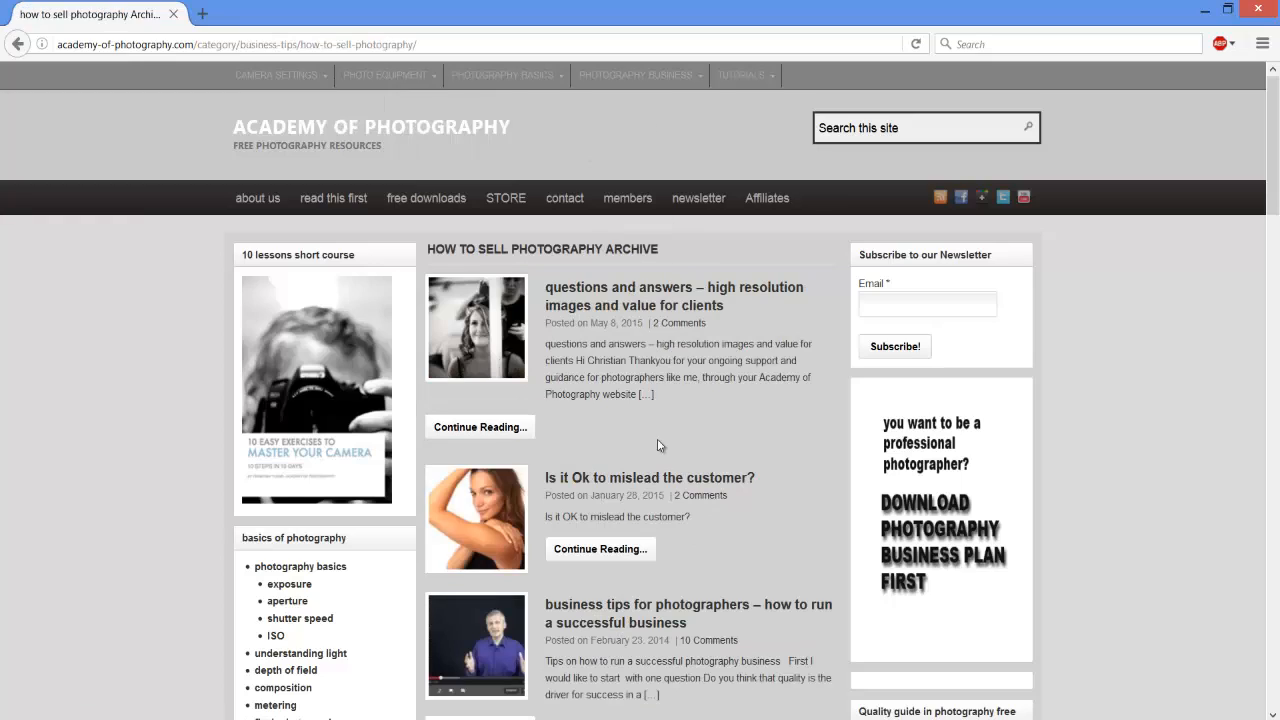
pyautogui.scroll(-3)
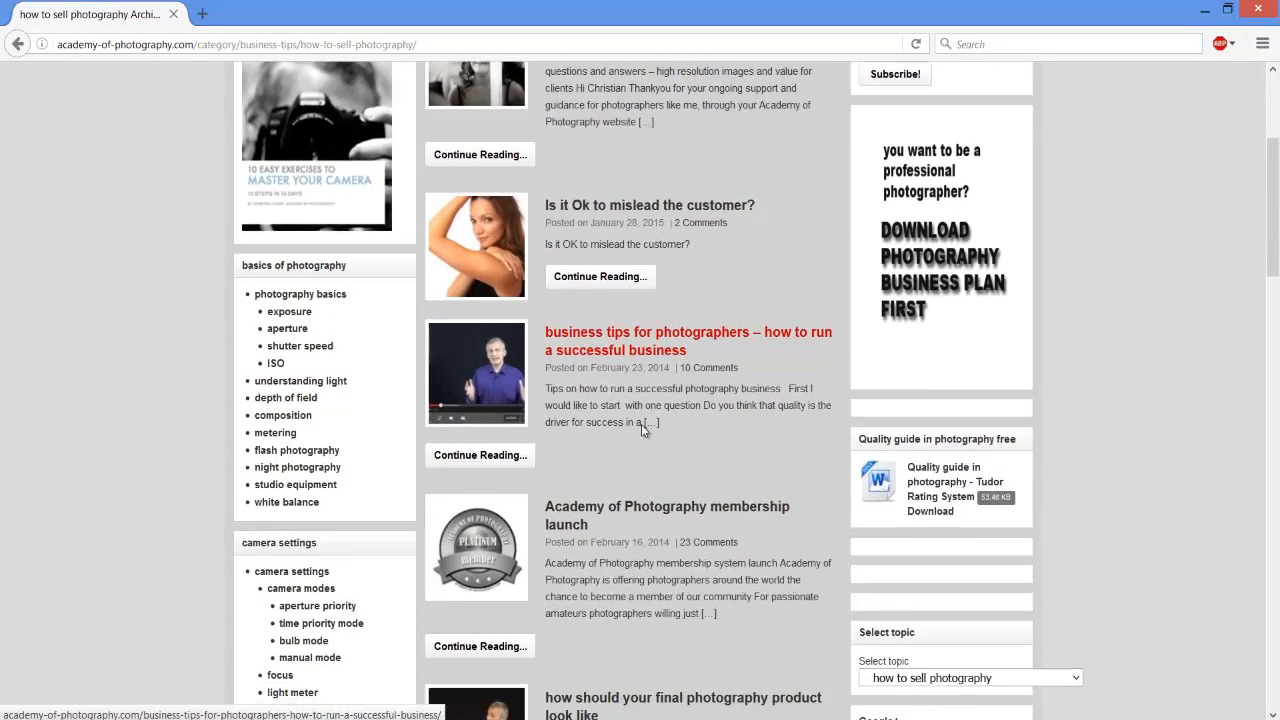
pyautogui.scroll(-3)
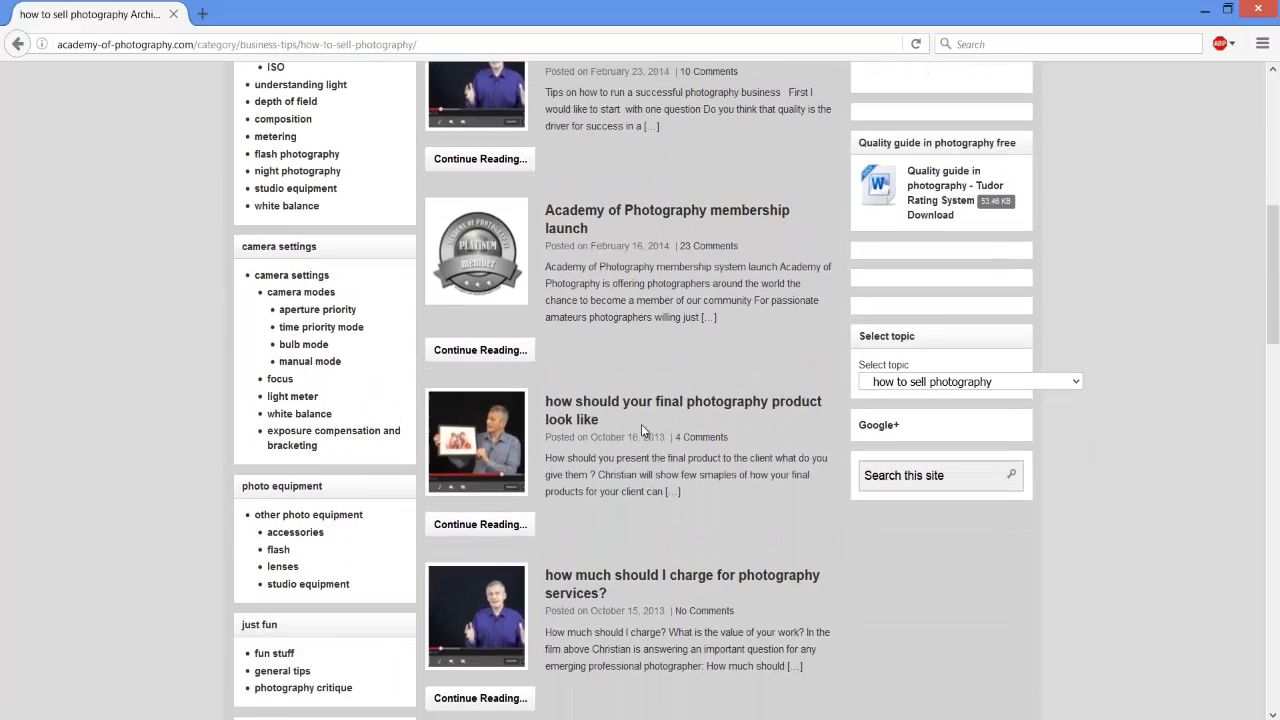
pyautogui.scroll(-3)
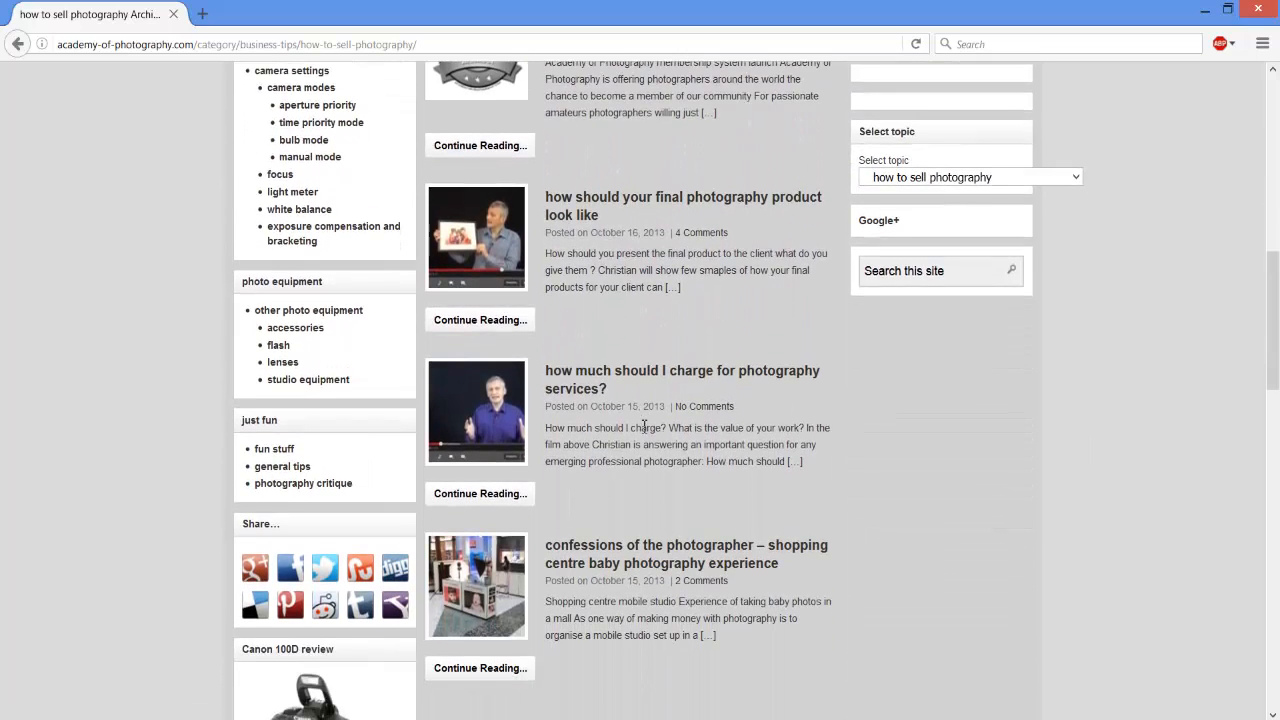
pyautogui.scroll(-3)
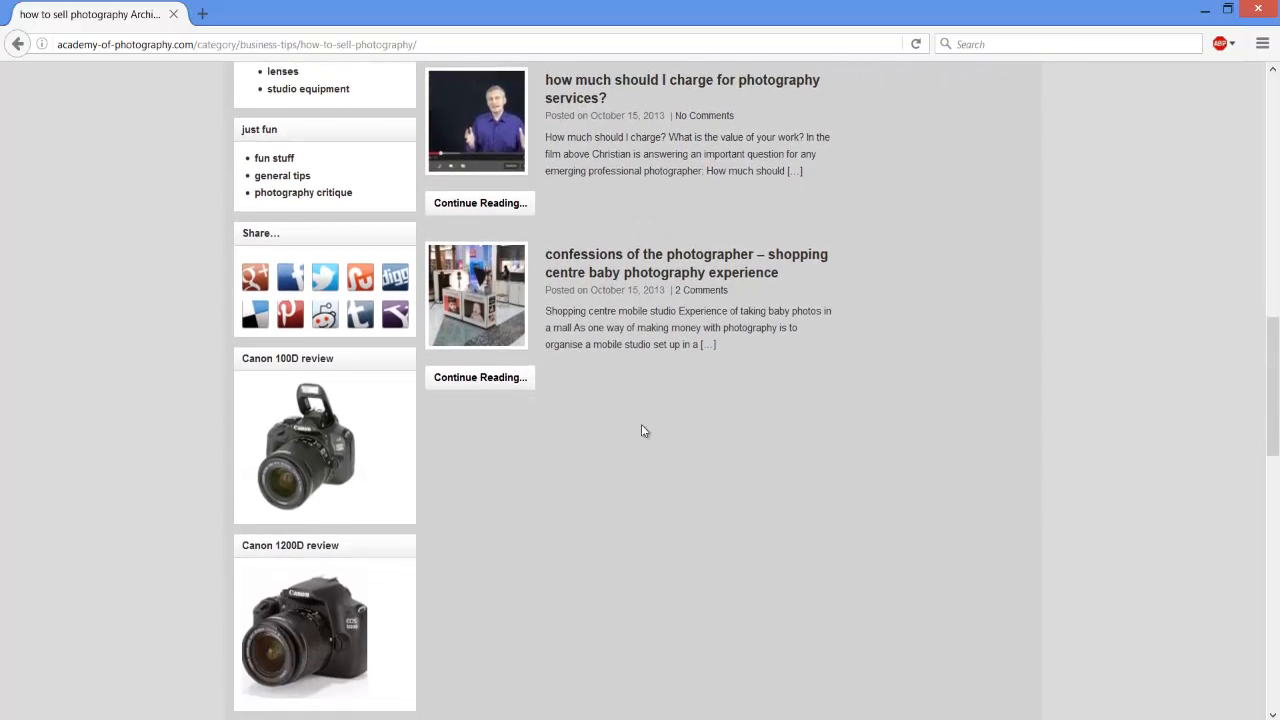
pyautogui.scroll(-3)
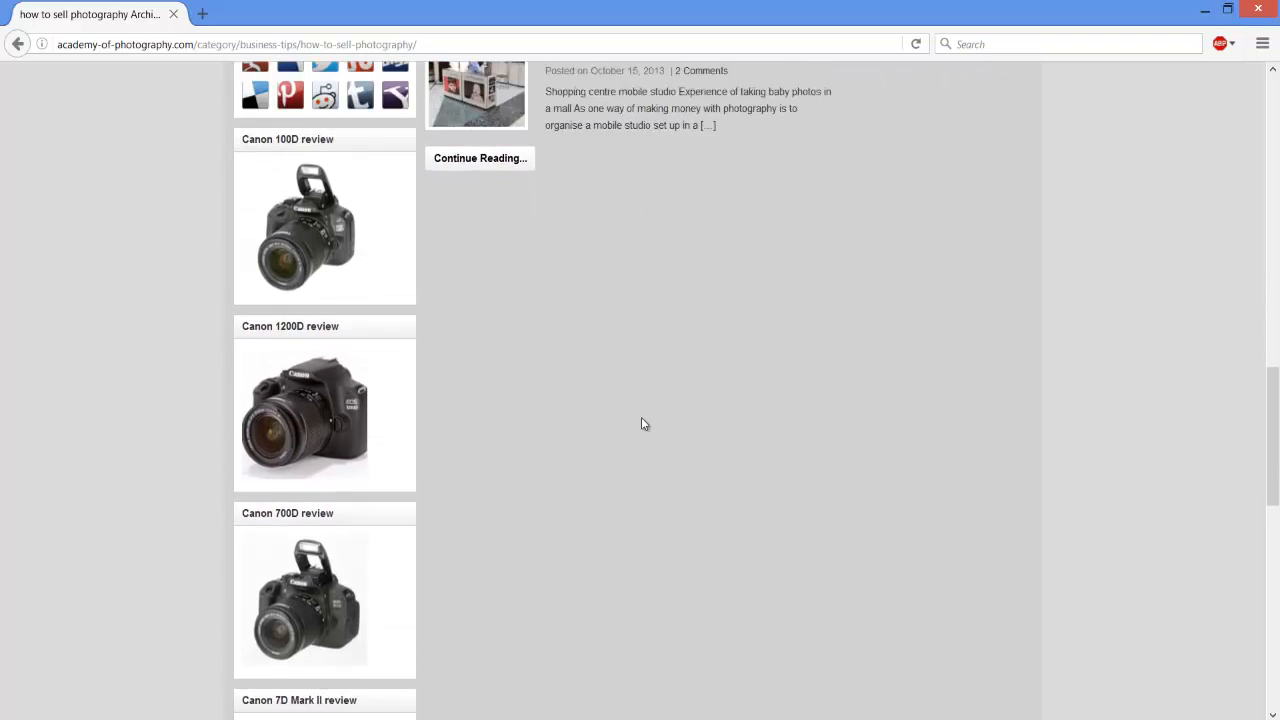
pyautogui.scroll(3)
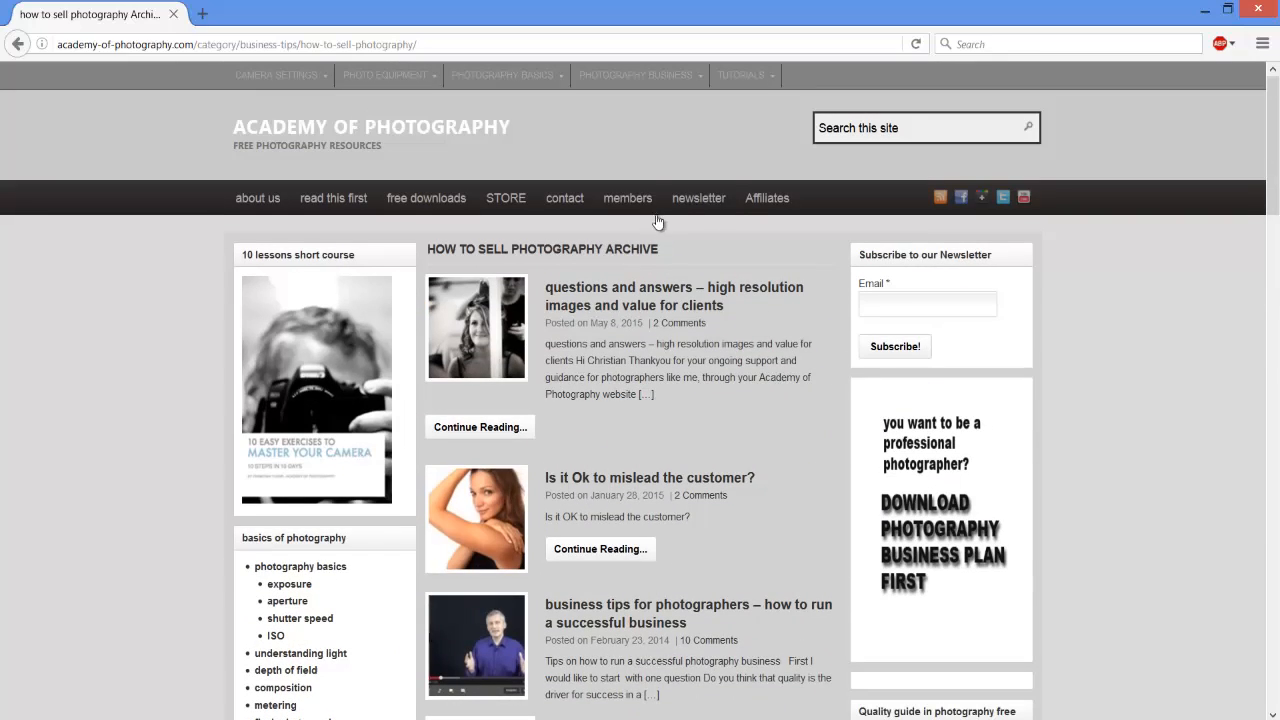
# - Open Photography Business > Marketing Basics, listing the lead-generating websites article
pyautogui.click(639, 75)
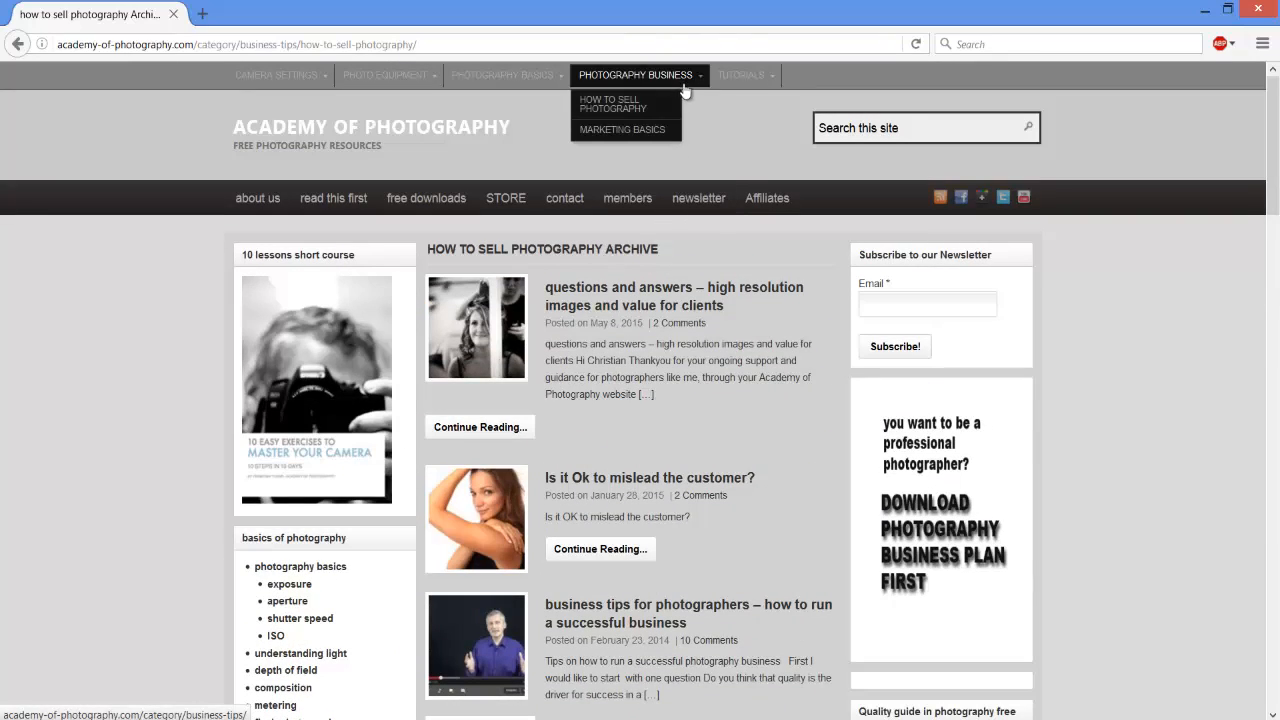
pyautogui.click(623, 130)
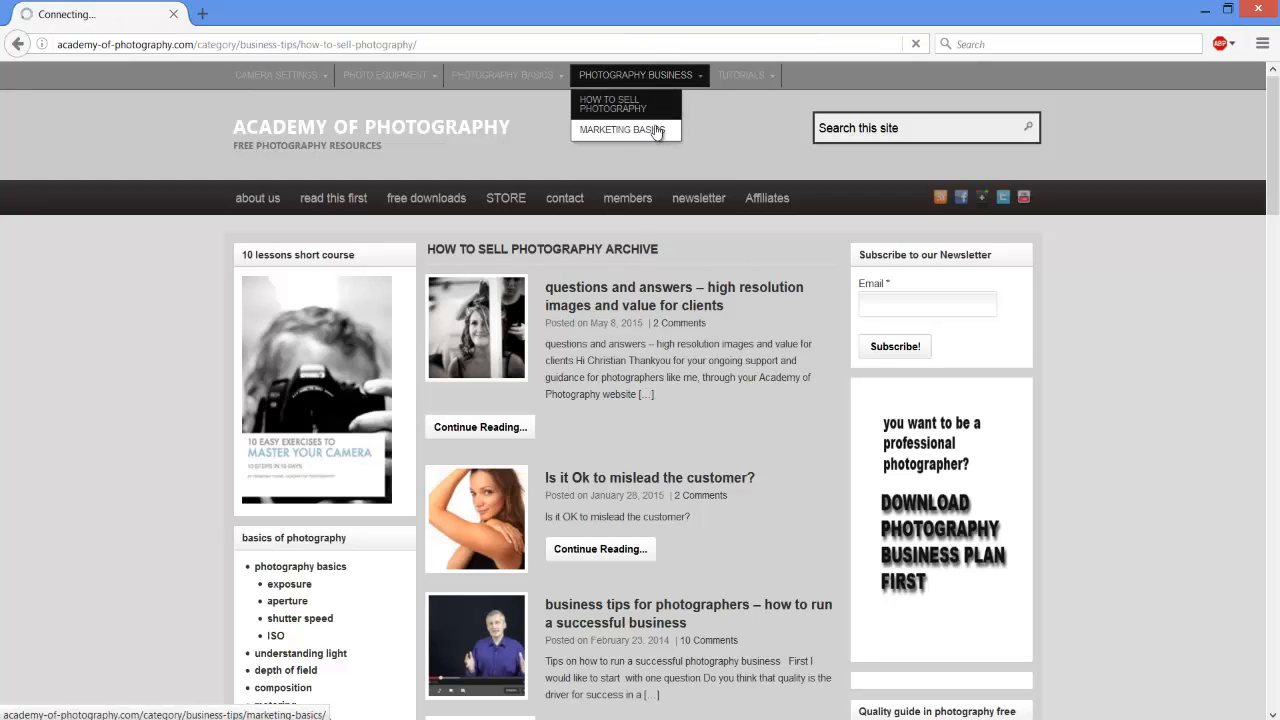
pyautogui.click(622, 129)
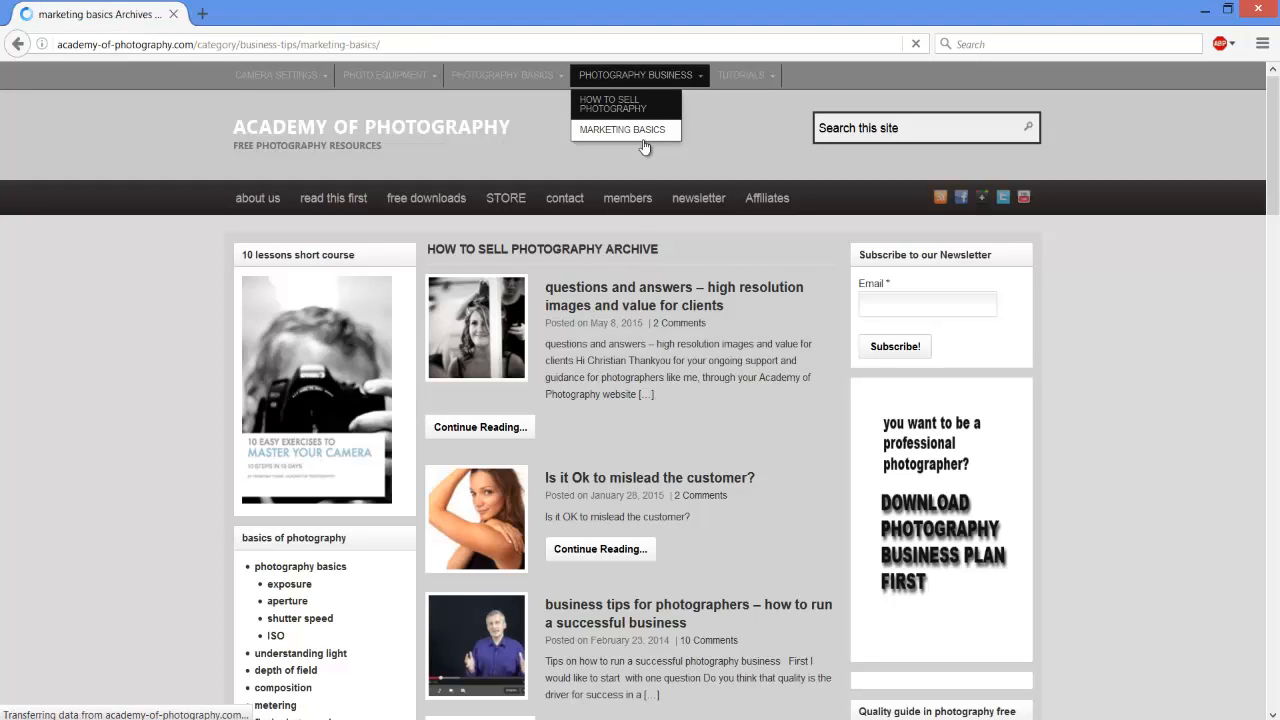
pyautogui.click(622, 129)
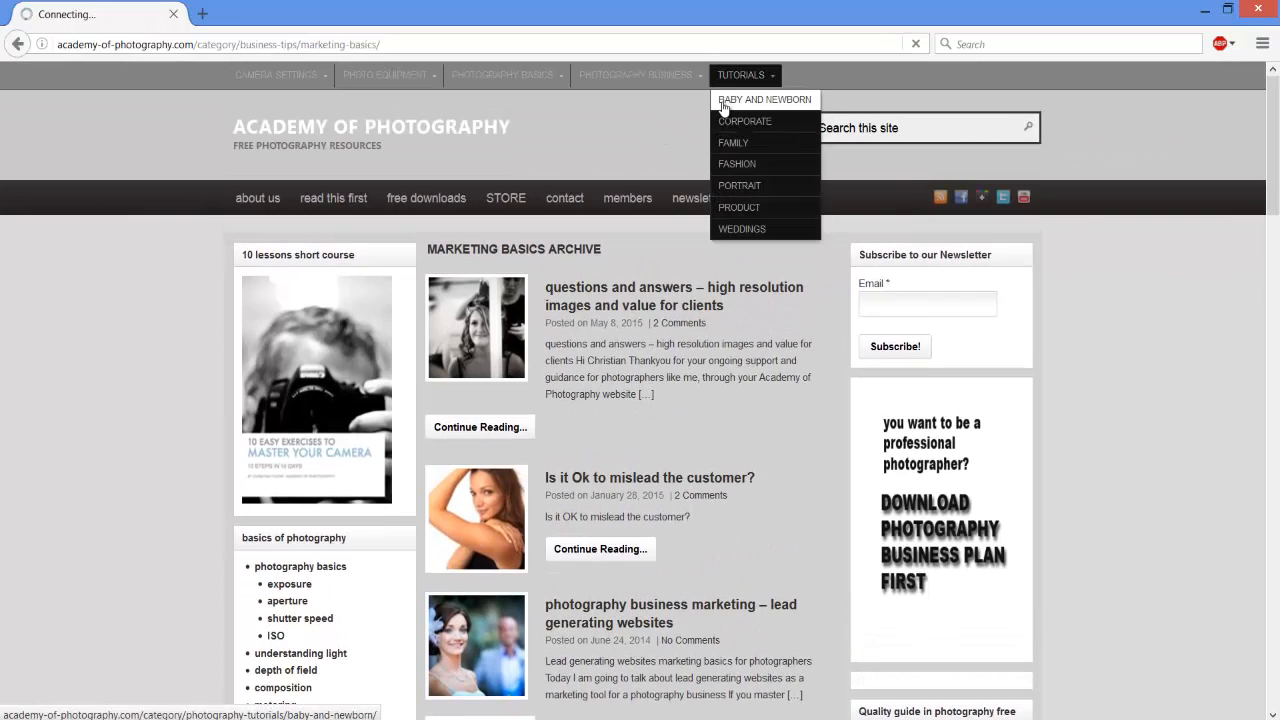
# - Open the baby and newborn category and scroll to 'how to become a baby photographer' and Older Entries
pyautogui.click(764, 99)
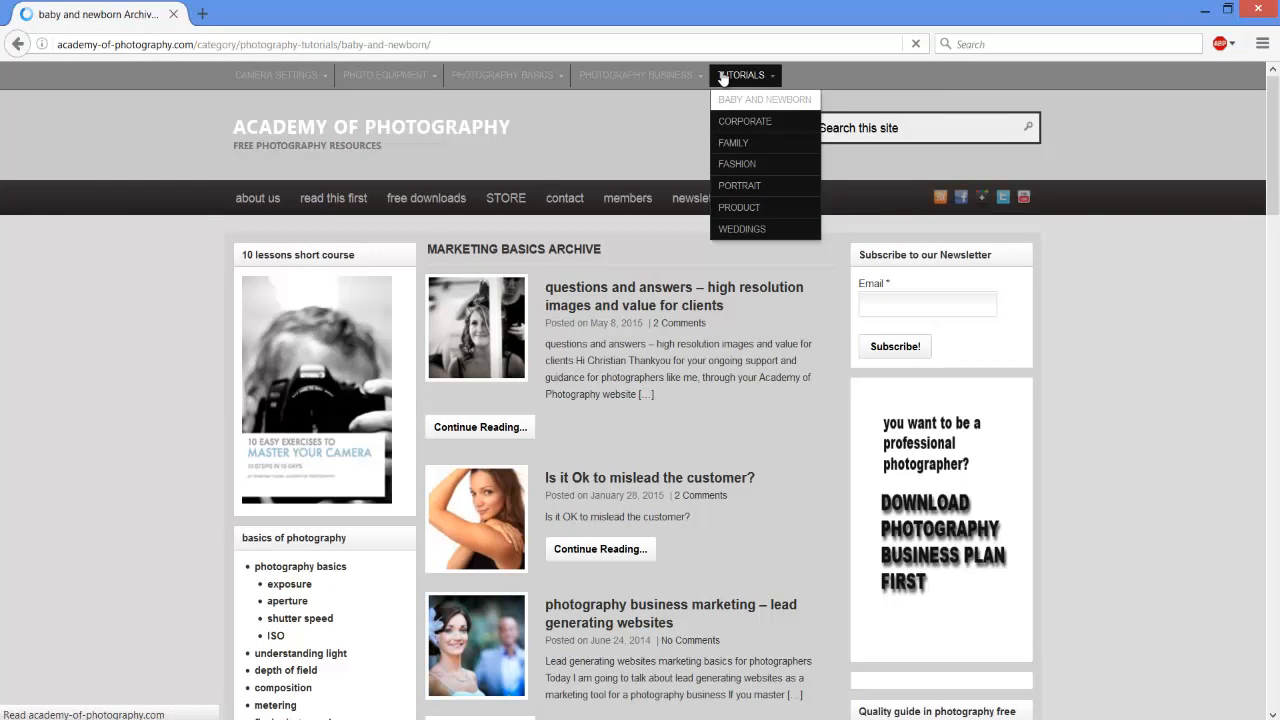
pyautogui.click(764, 99)
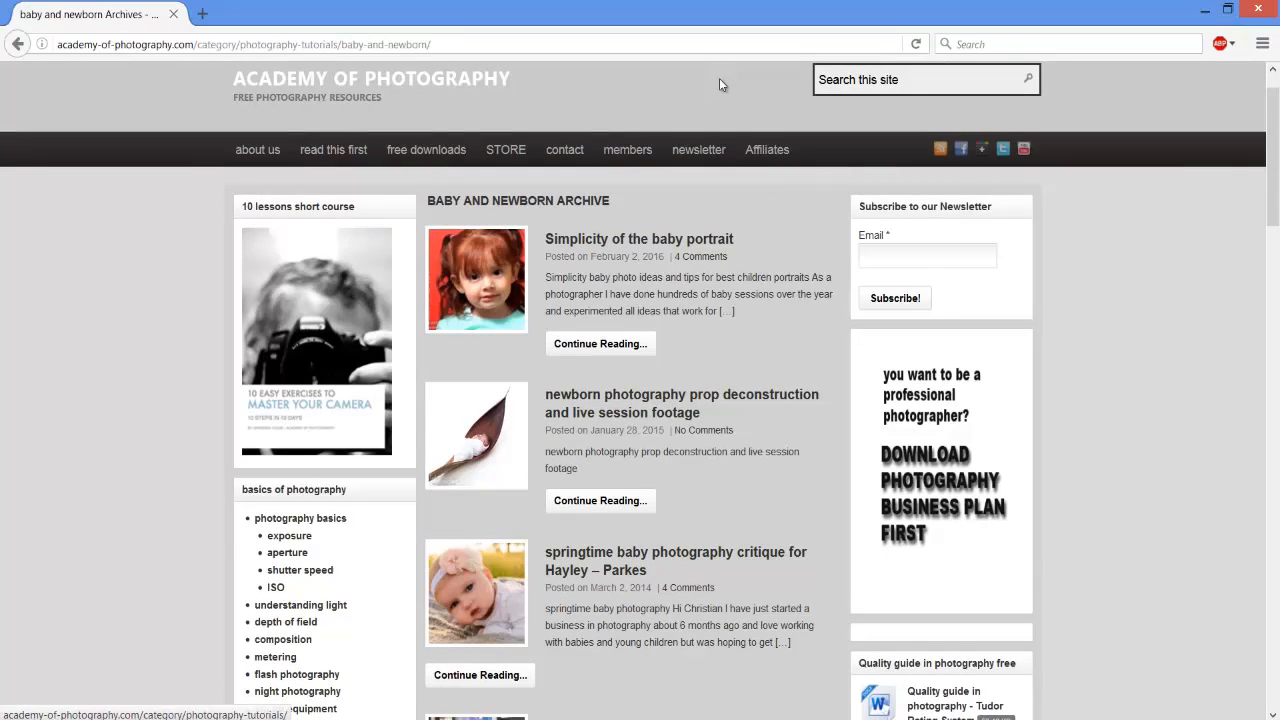
pyautogui.scroll(-3)
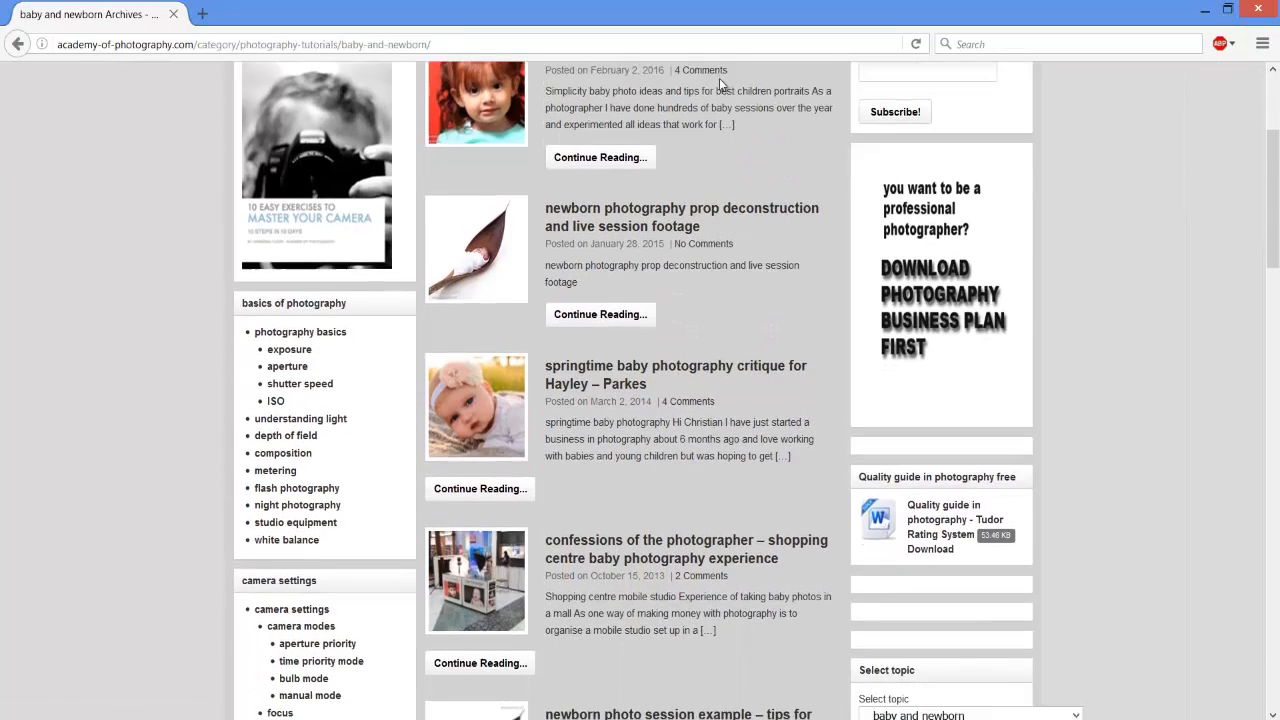
pyautogui.scroll(-3)
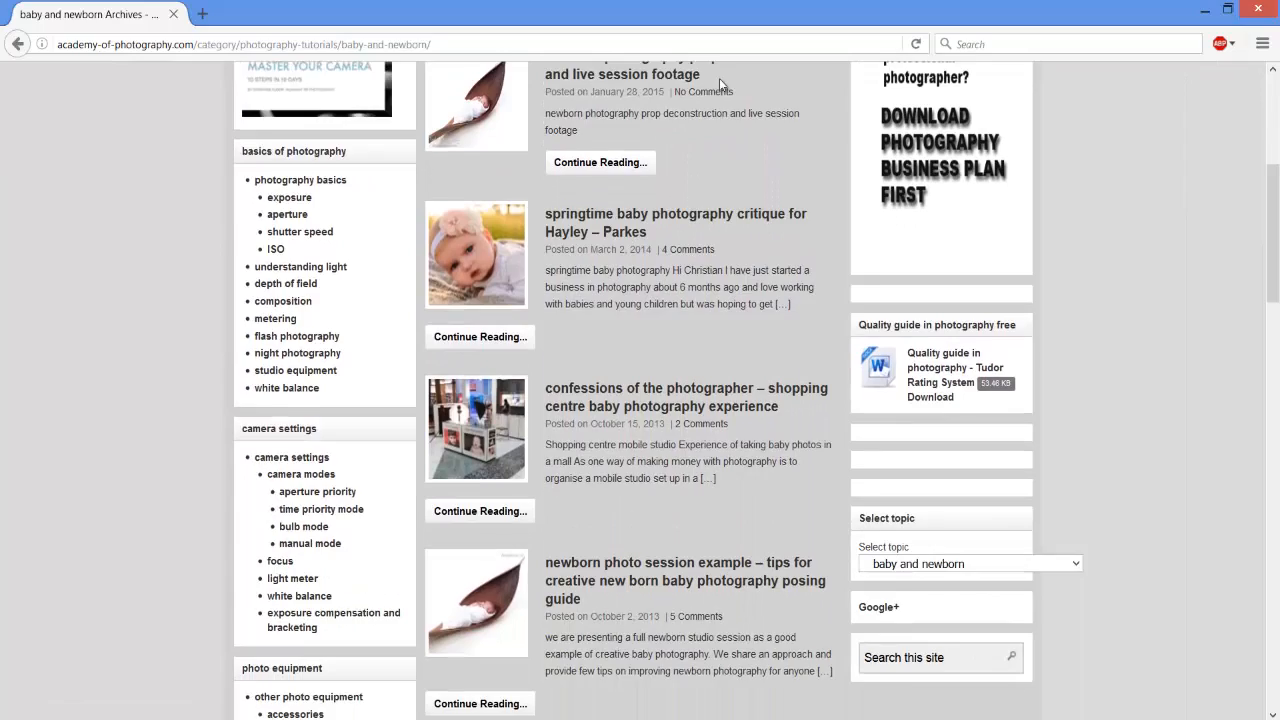
pyautogui.scroll(-3)
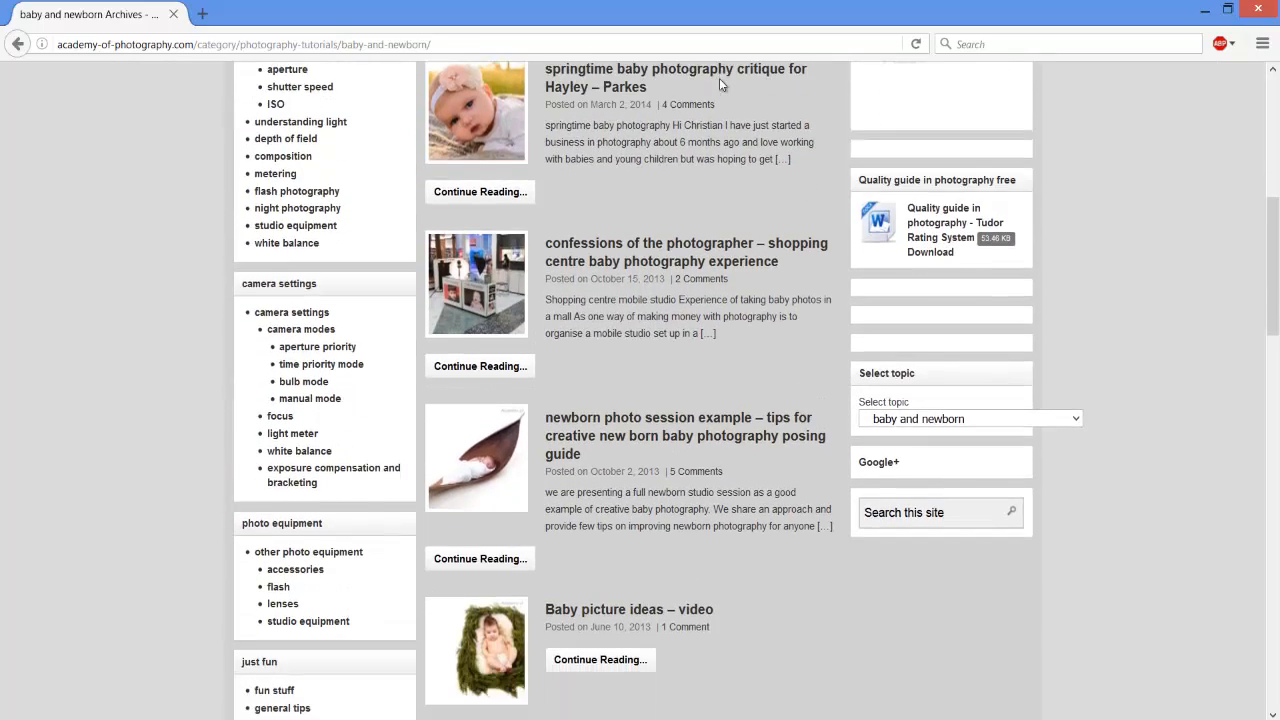
pyautogui.scroll(-3)
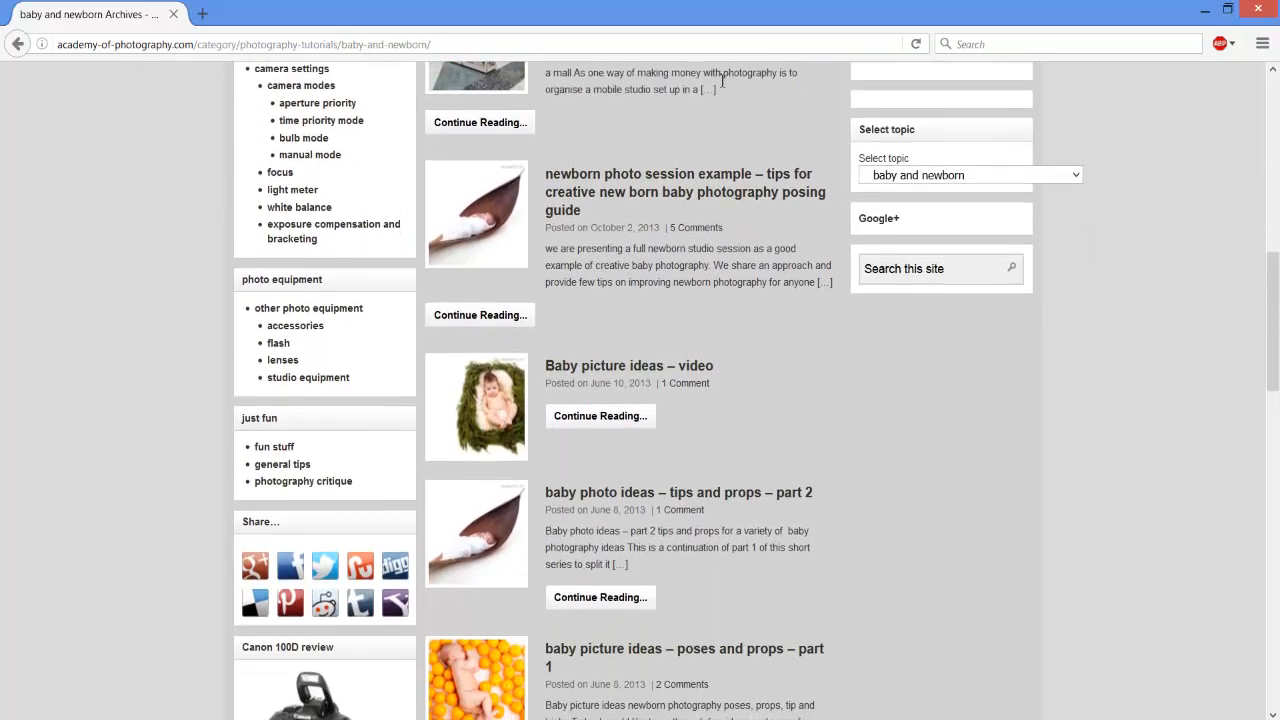
pyautogui.scroll(-3)
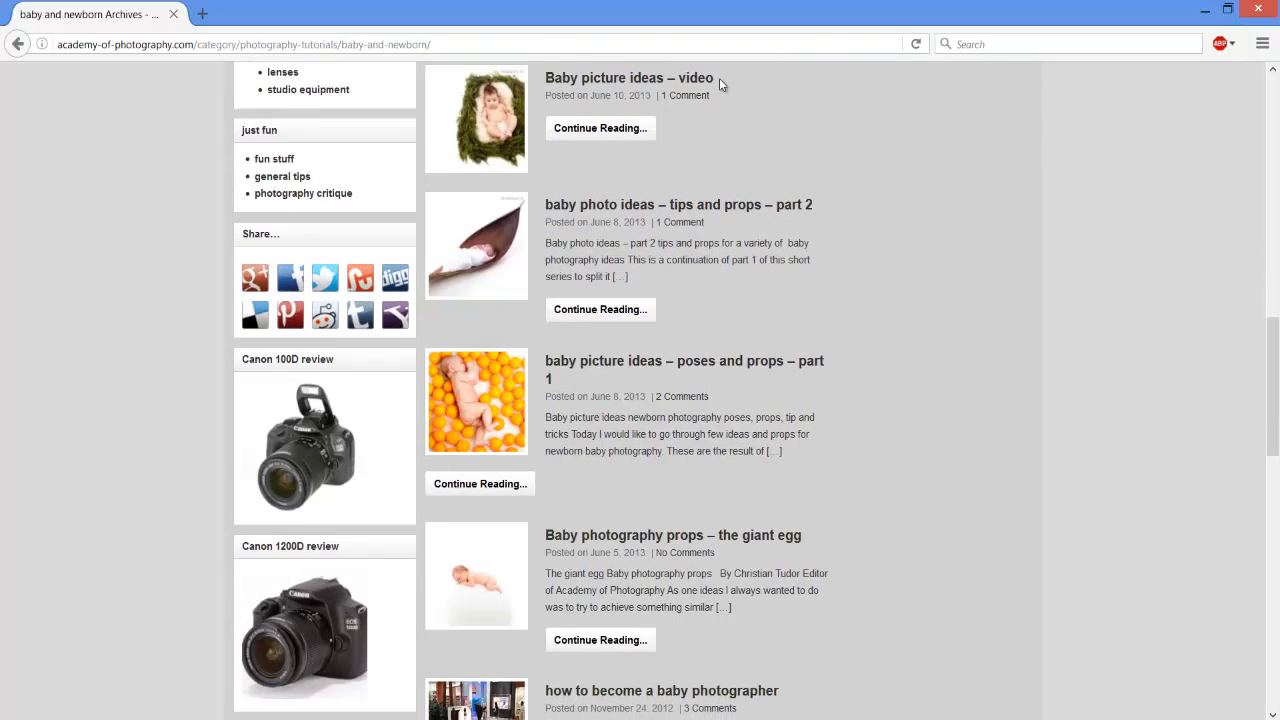
pyautogui.scroll(-3)
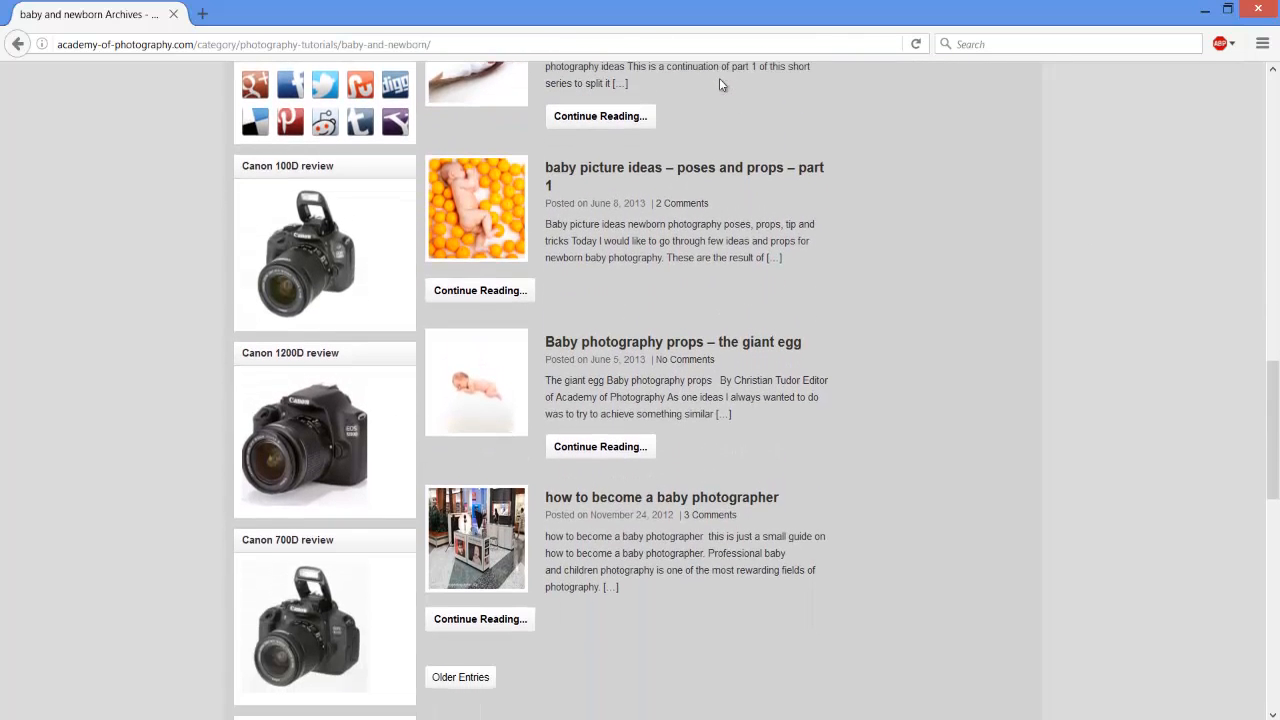
pyautogui.scroll(-3)
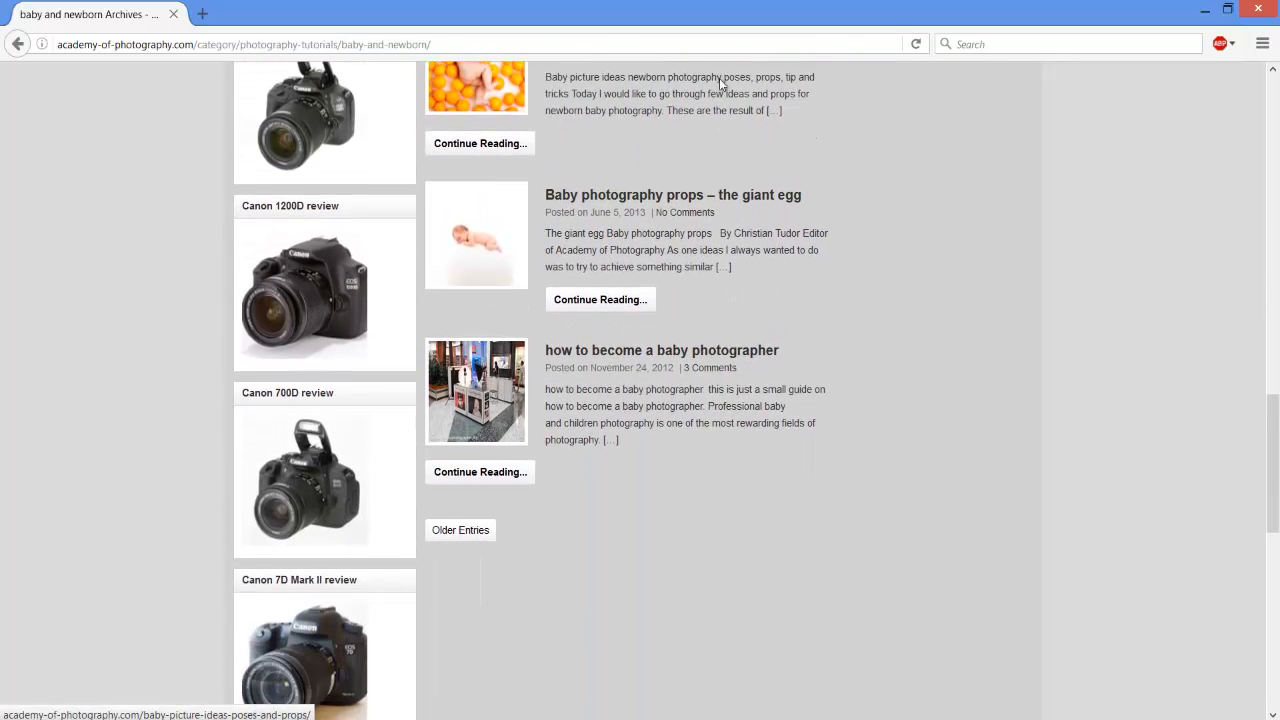
pyautogui.scroll(-3)
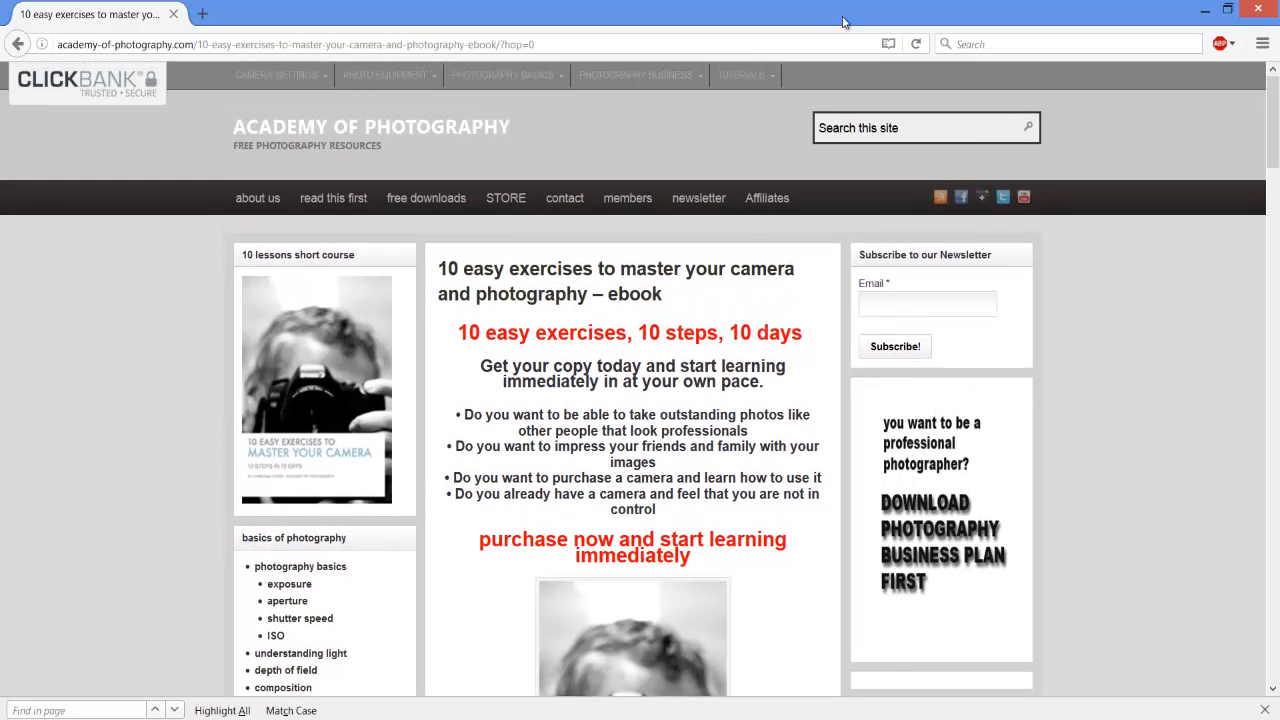
# - Scroll the '10 easy exercises' ebook page down to the Order Now button and $12.99USD offer
pyautogui.scroll(-3)
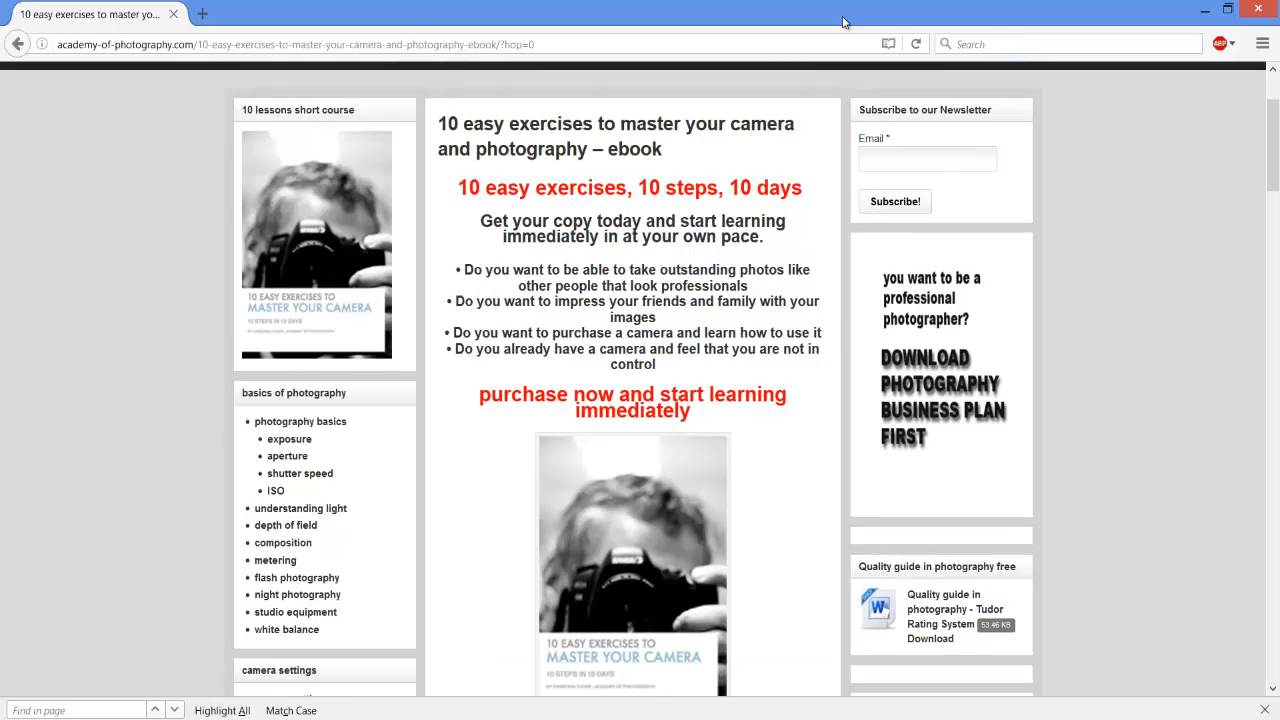
pyautogui.scroll(-3)
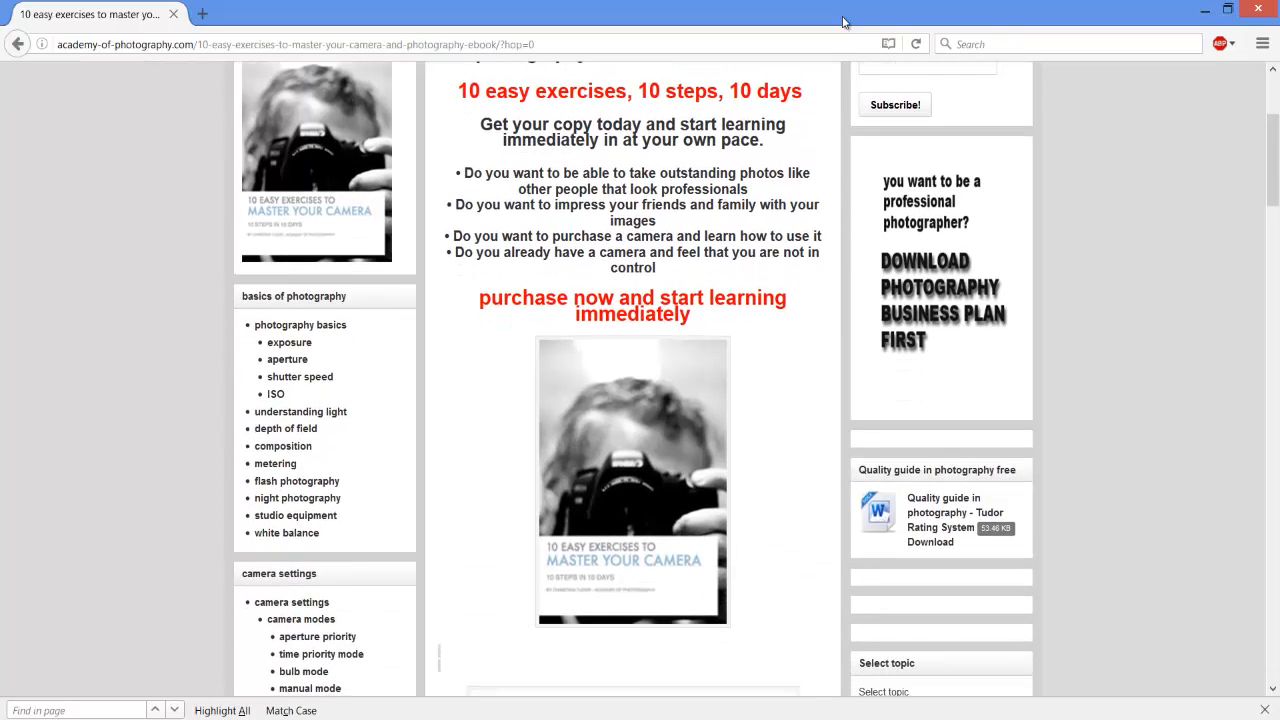
pyautogui.scroll(-3)
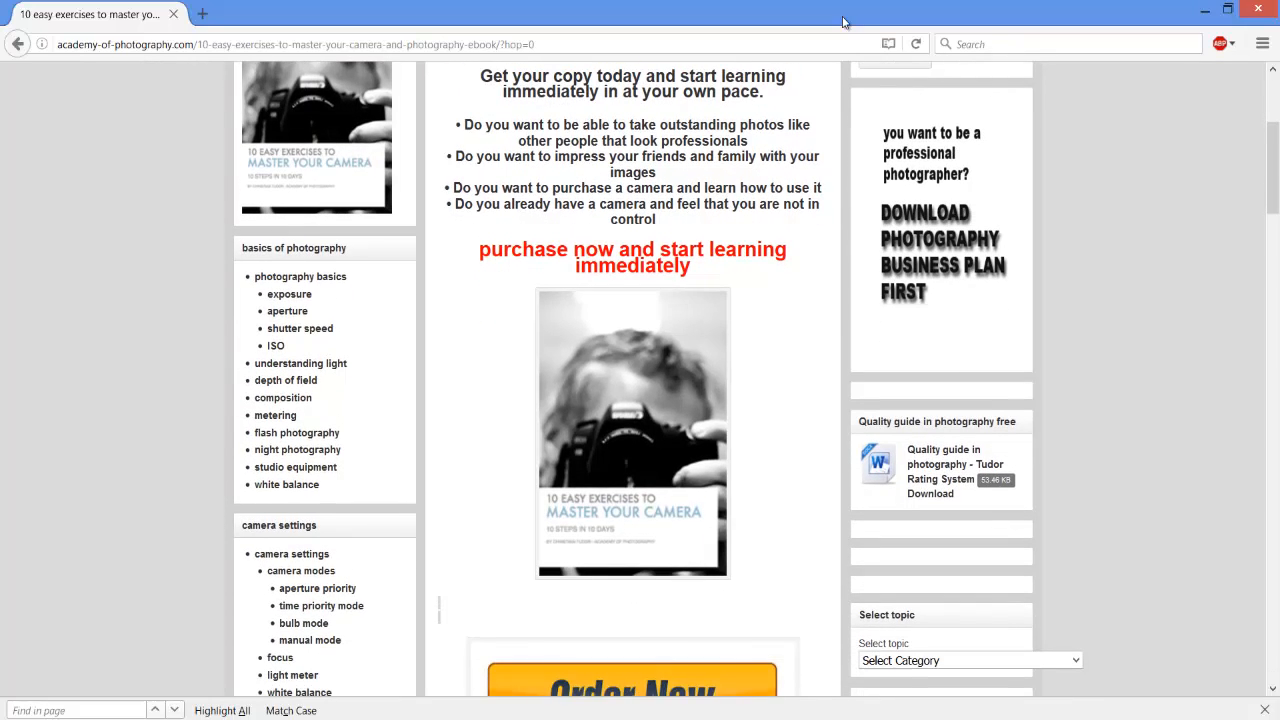
pyautogui.scroll(-3)
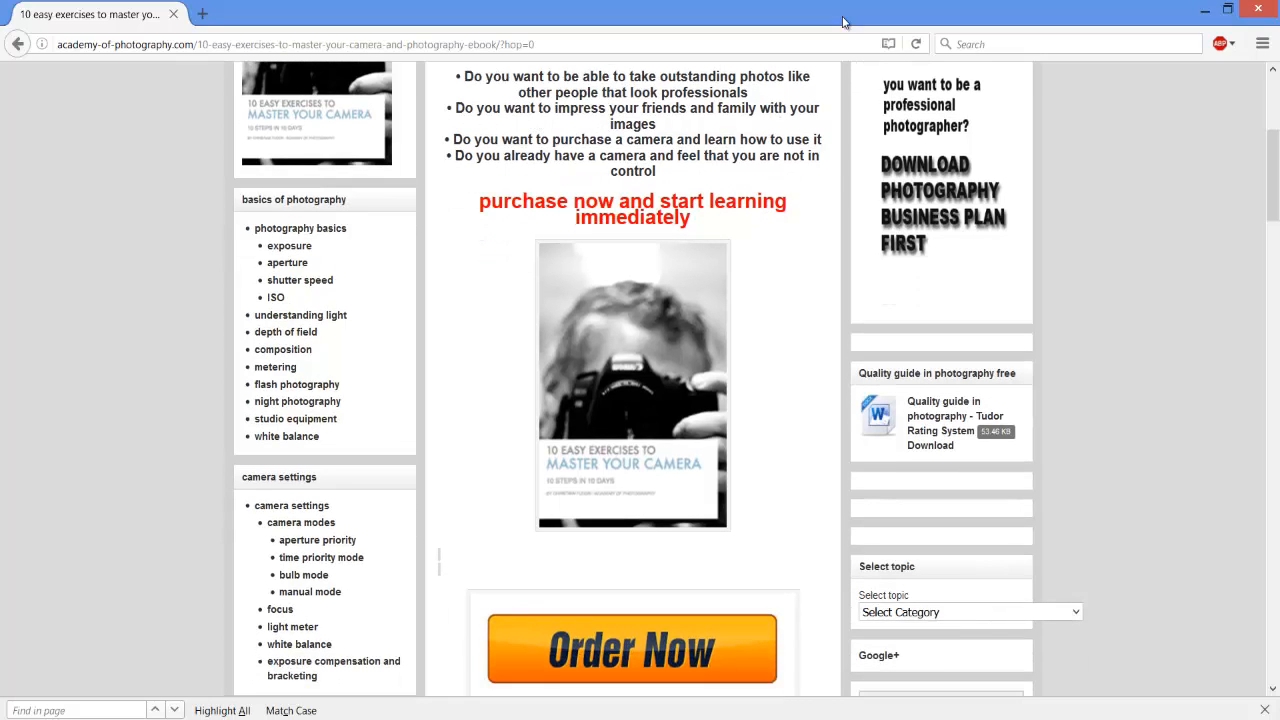
pyautogui.scroll(-3)
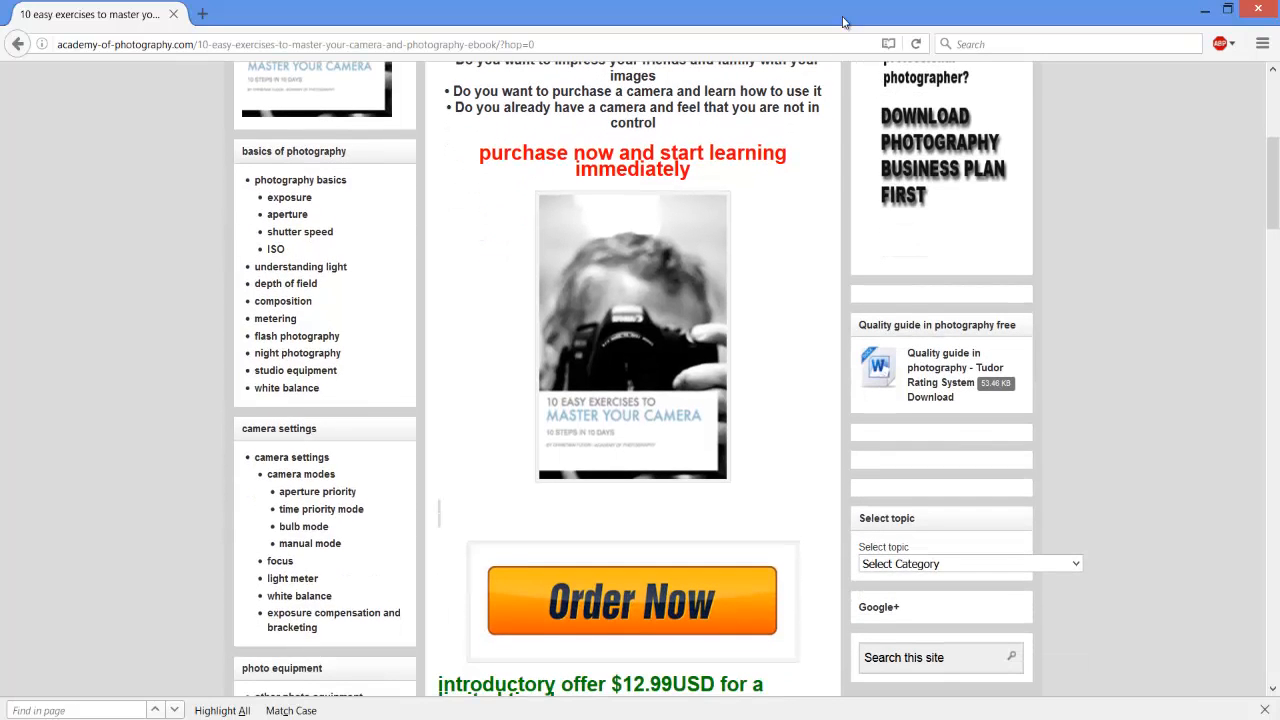
pyautogui.scroll(-3)
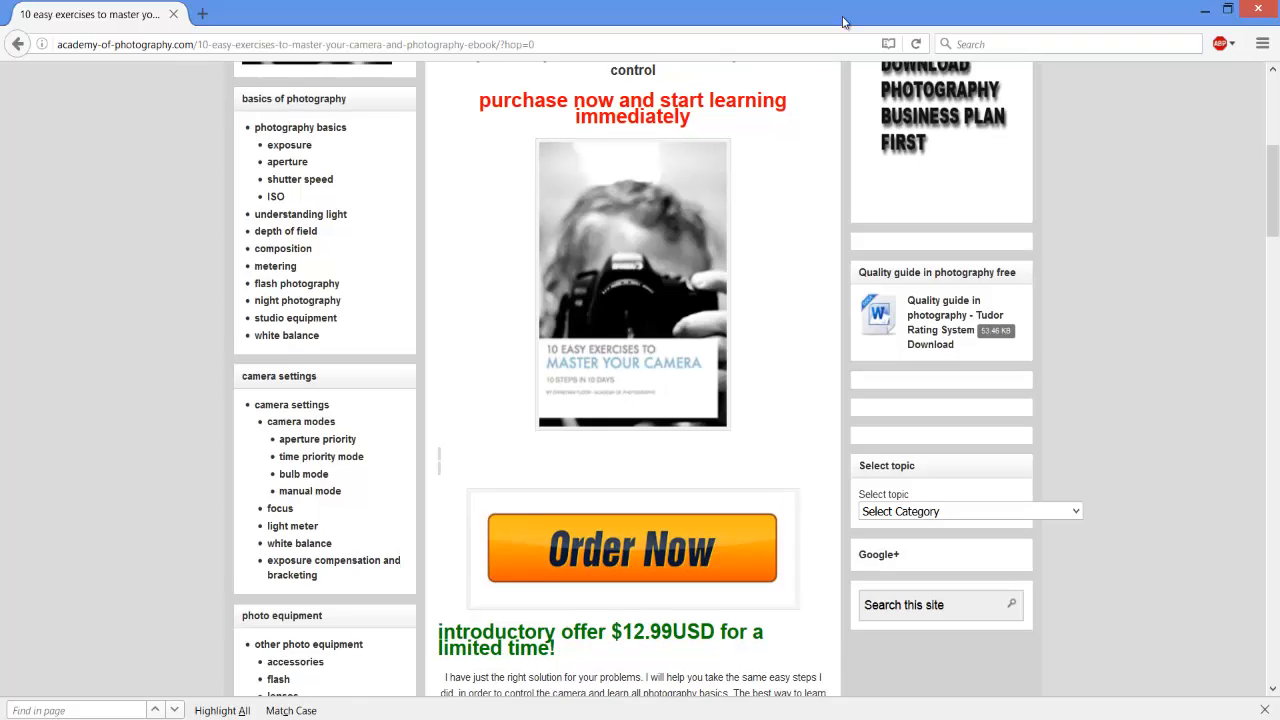
pyautogui.scroll(-3)
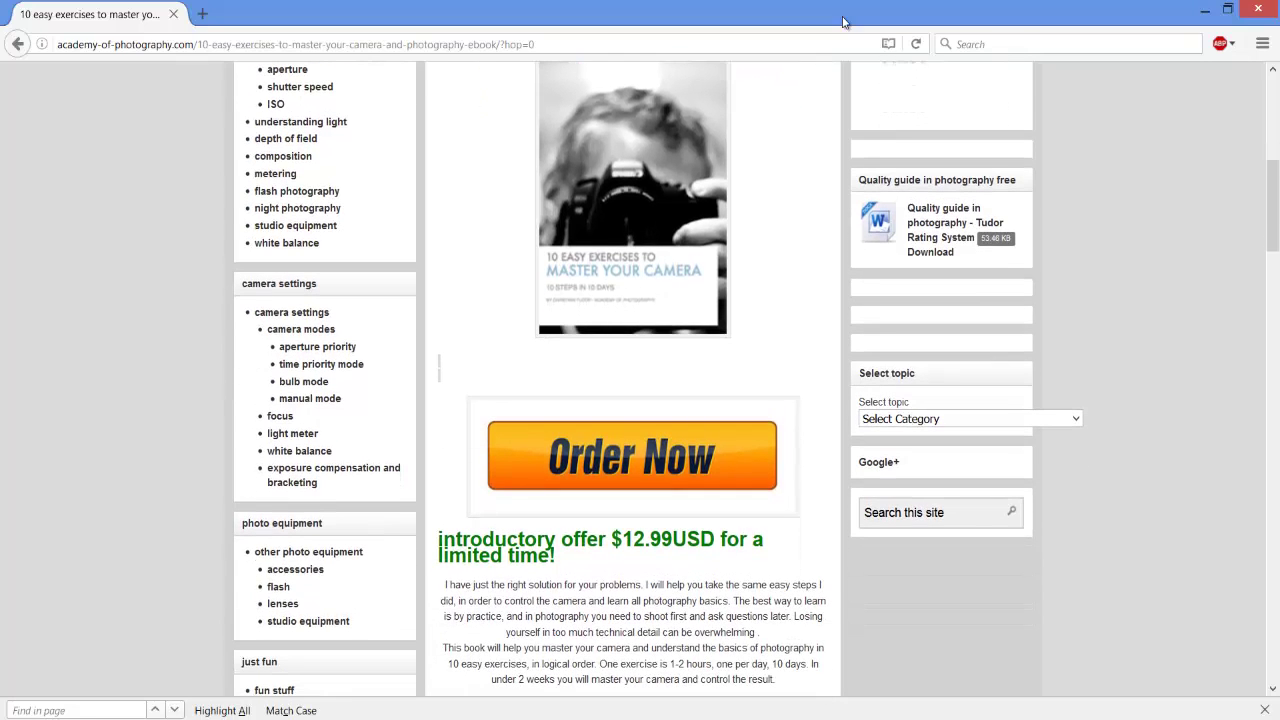
pyautogui.scroll(-3)
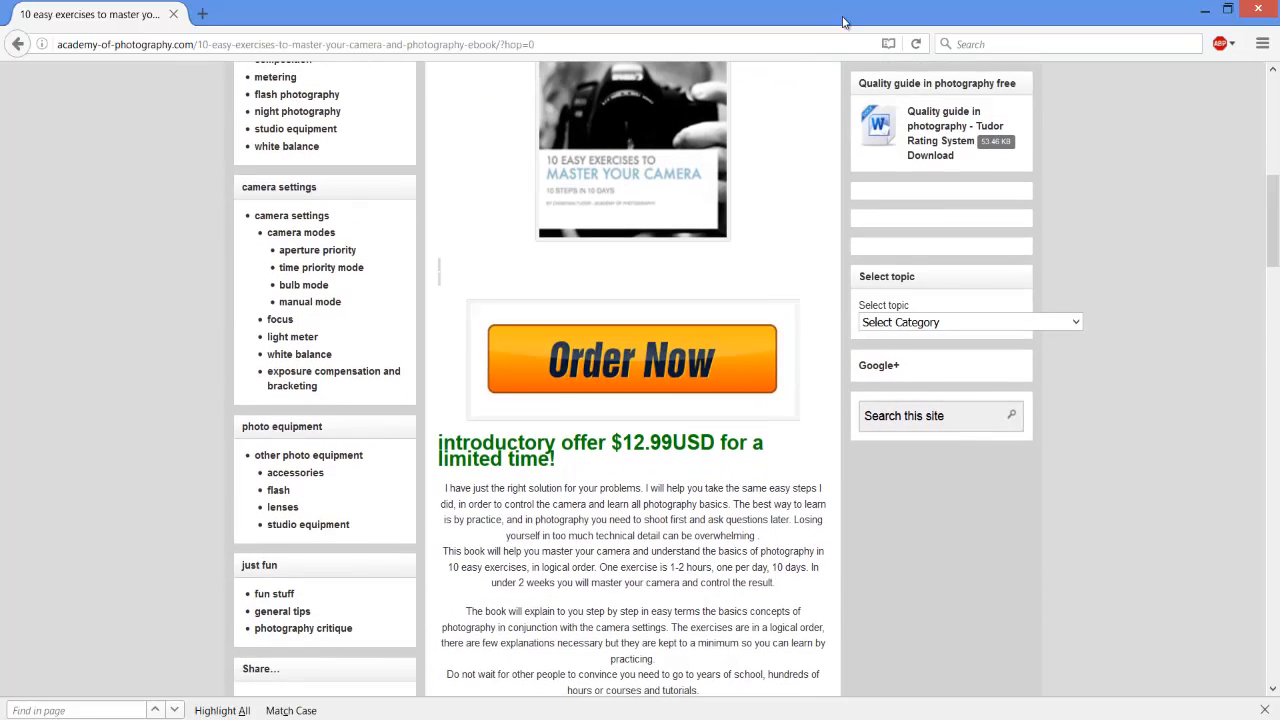
pyautogui.scroll(-3)
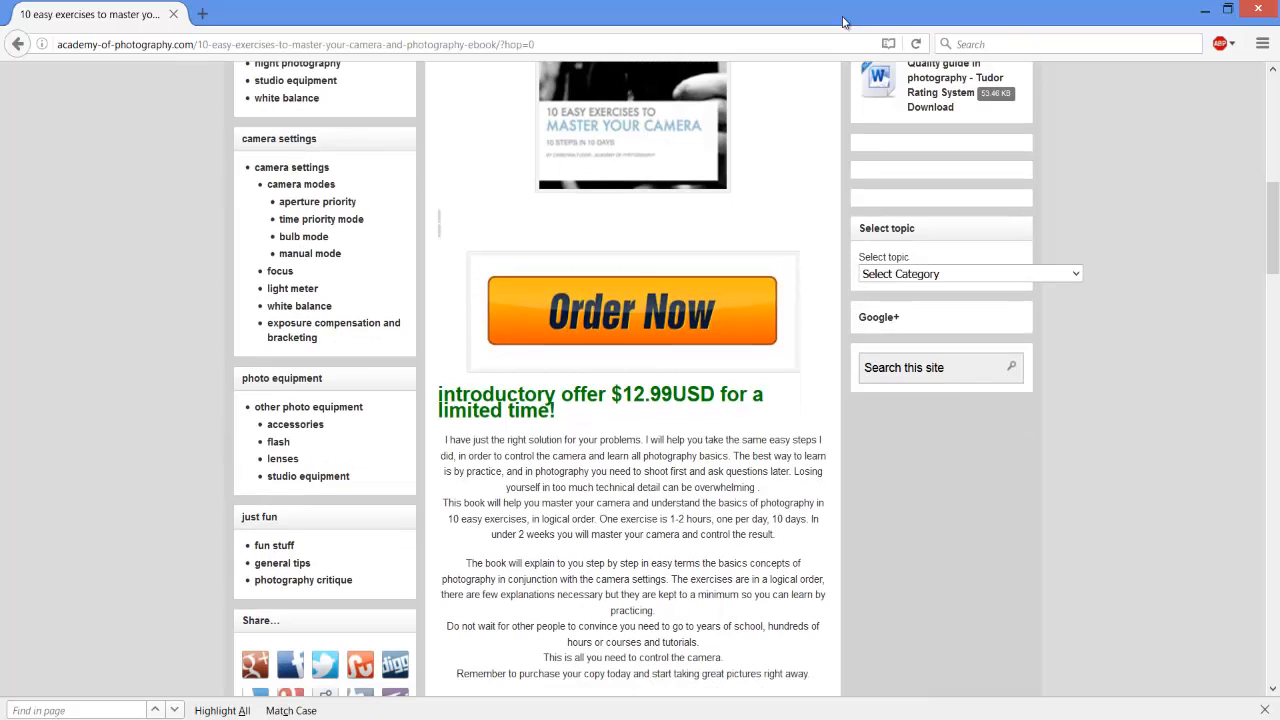
pyautogui.scroll(-3)
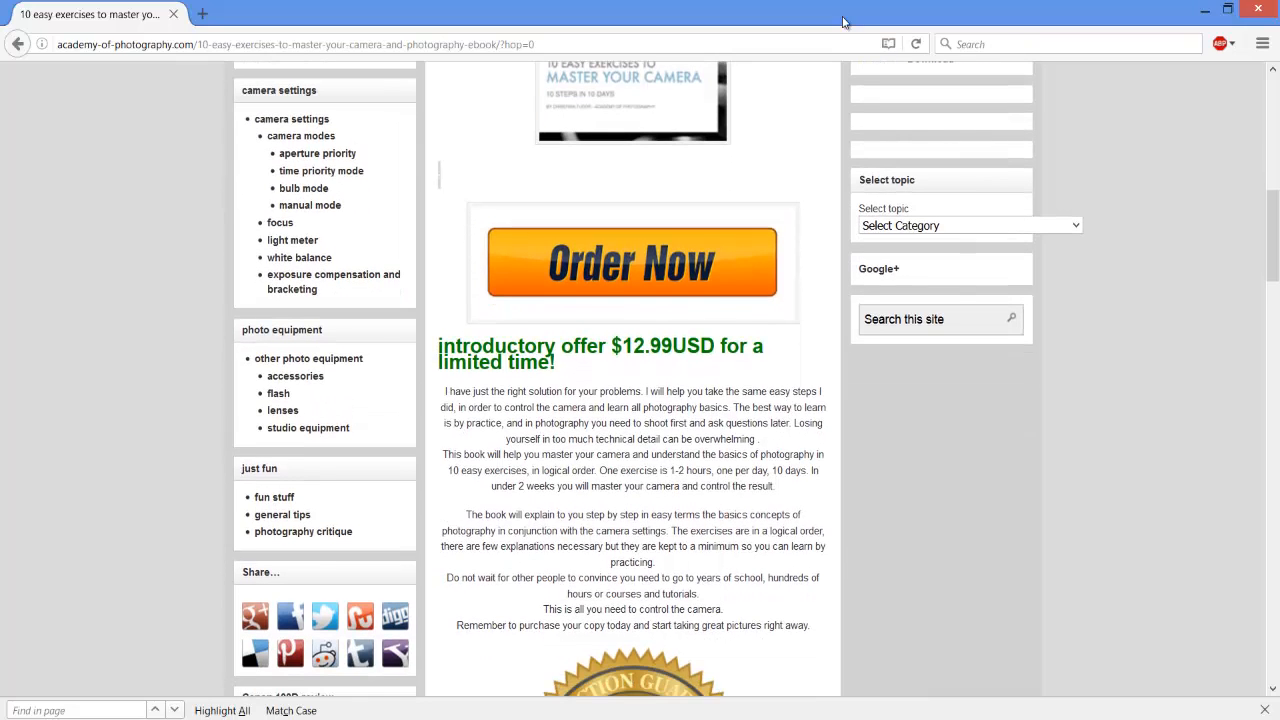
pyautogui.scroll(-3)
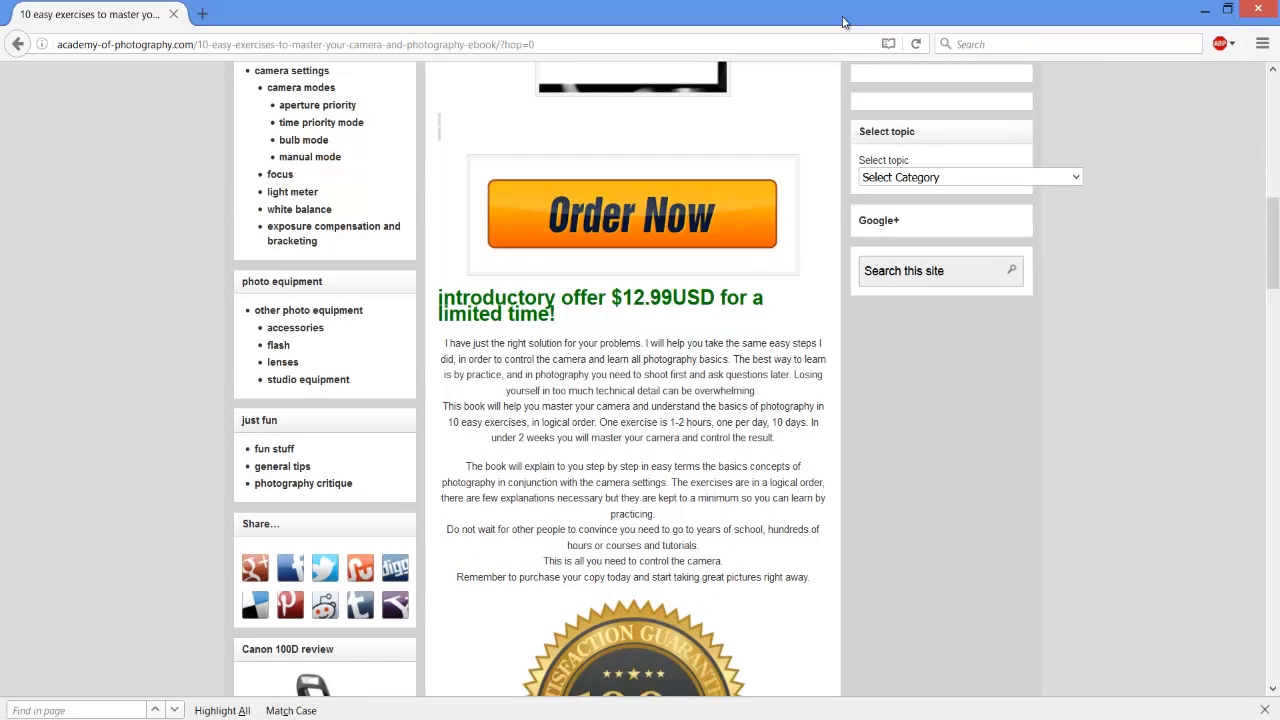
# - Scroll past the satisfaction guarantee badge to the lower Order Now button, PDF download notes and disclaimer
pyautogui.scroll(-3)
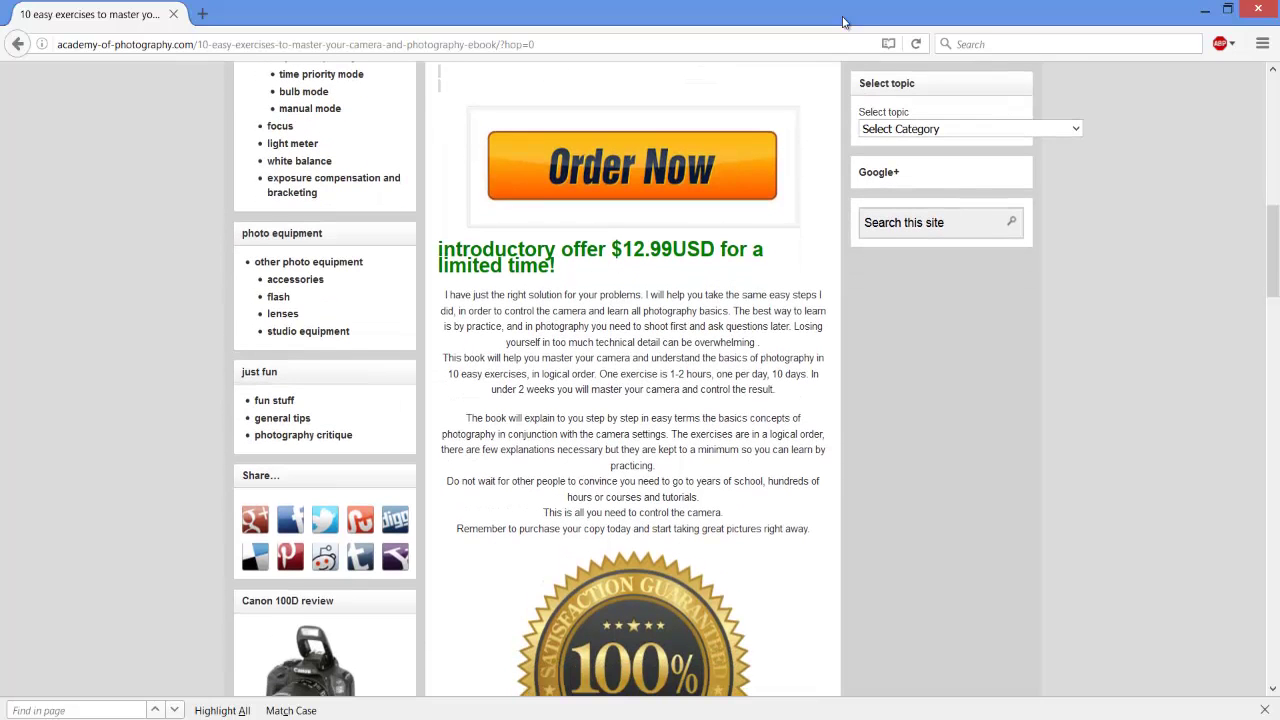
pyautogui.scroll(-3)
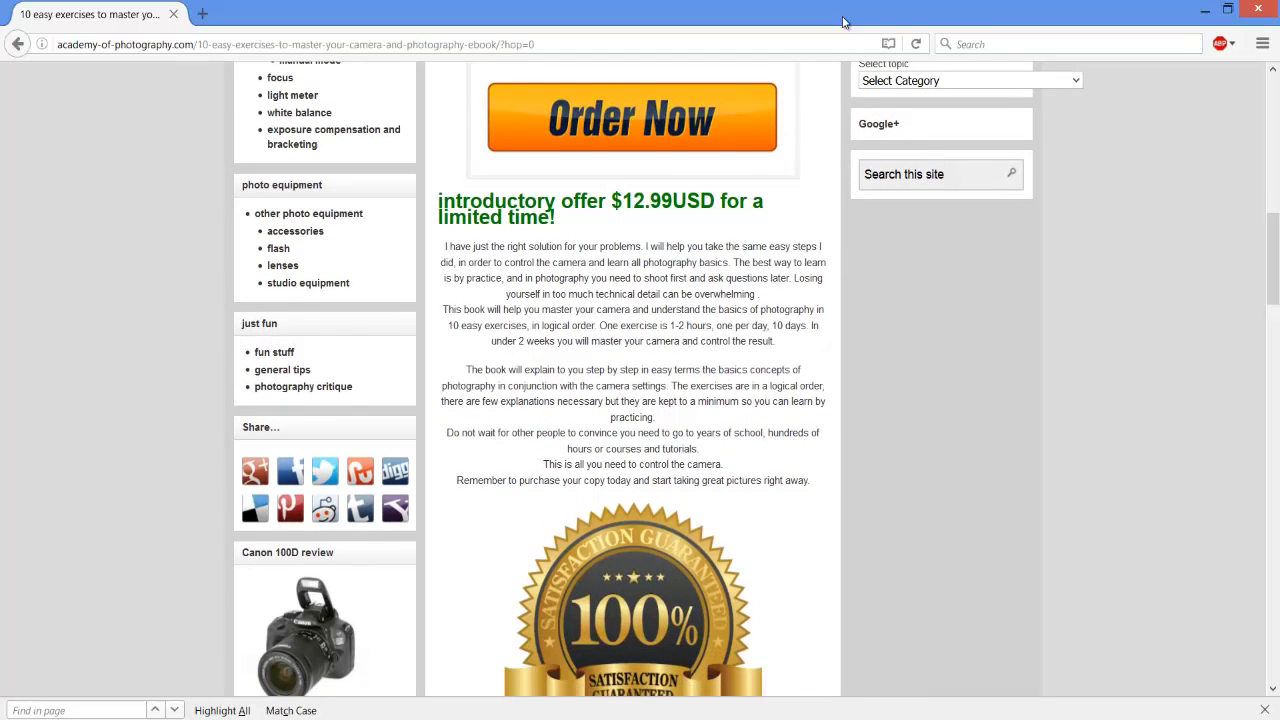
pyautogui.scroll(-3)
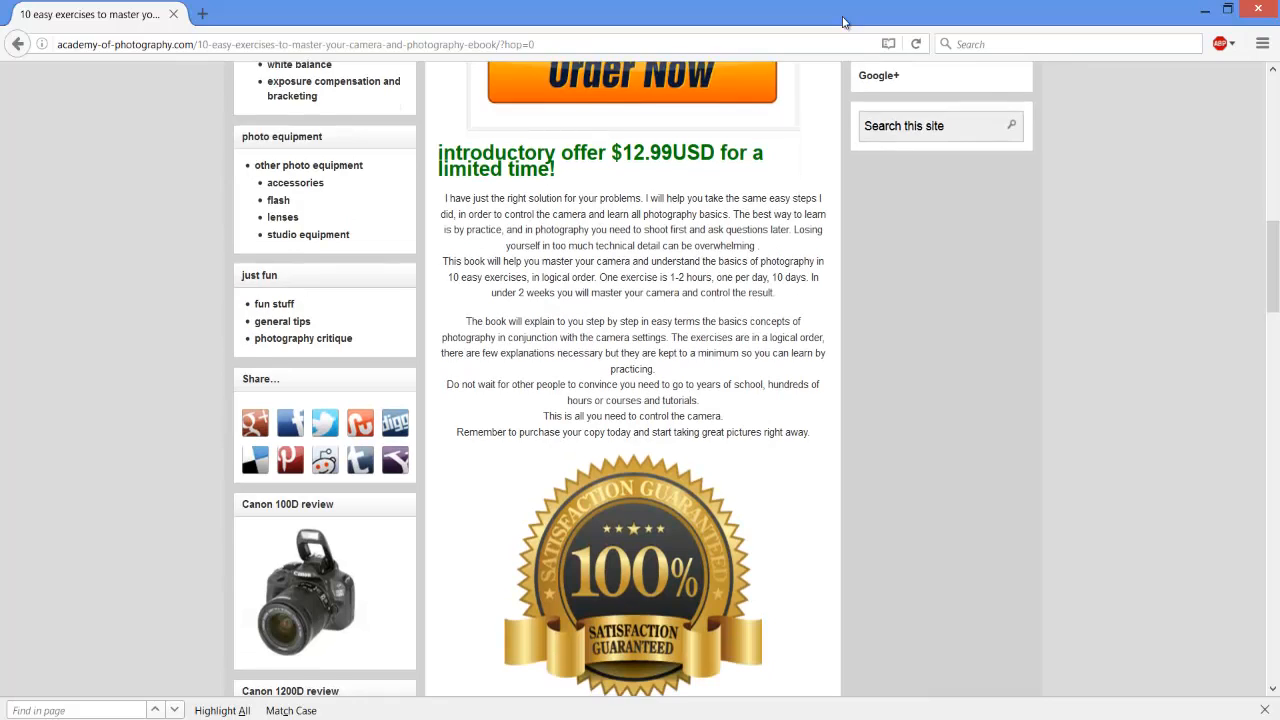
pyautogui.scroll(-3)
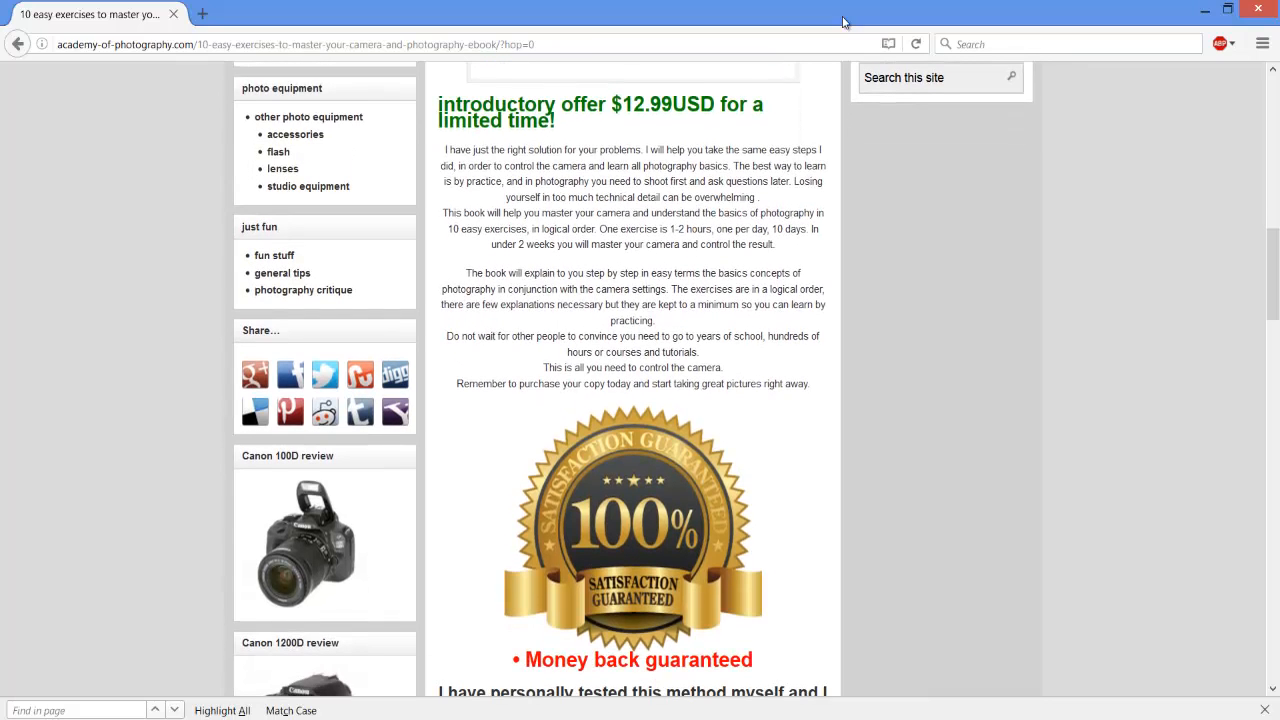
pyautogui.scroll(-3)
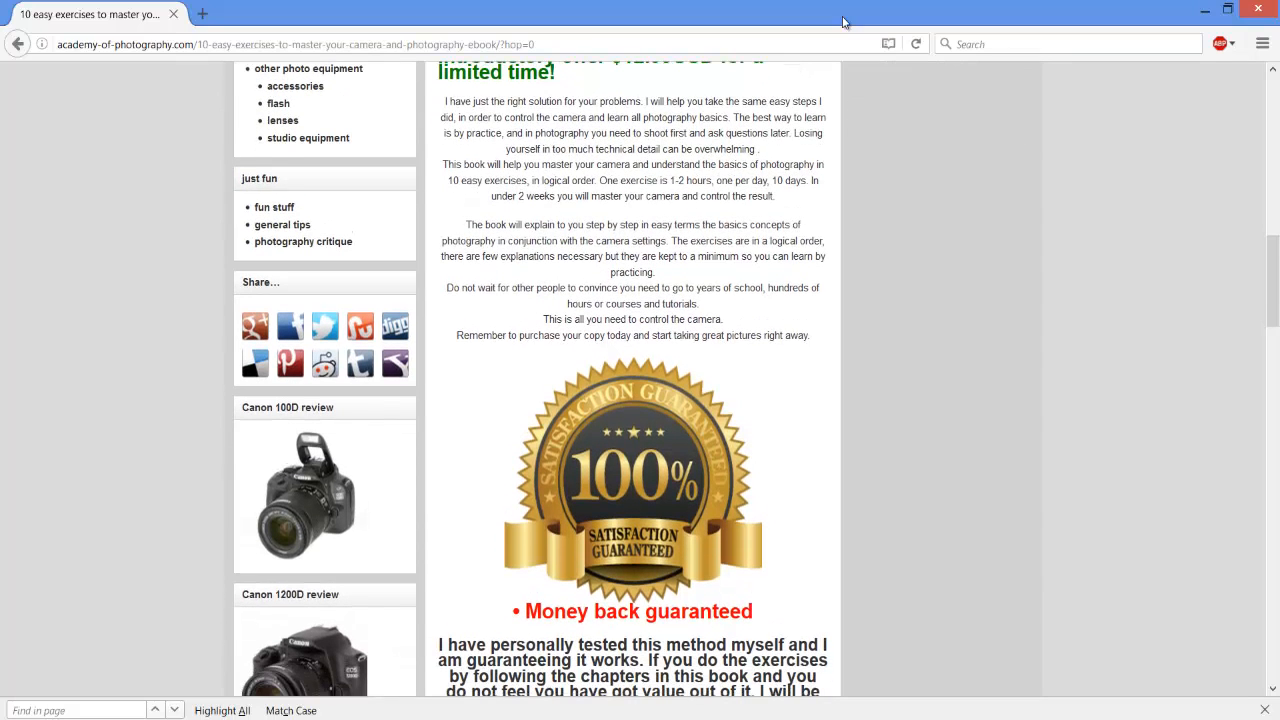
pyautogui.scroll(-3)
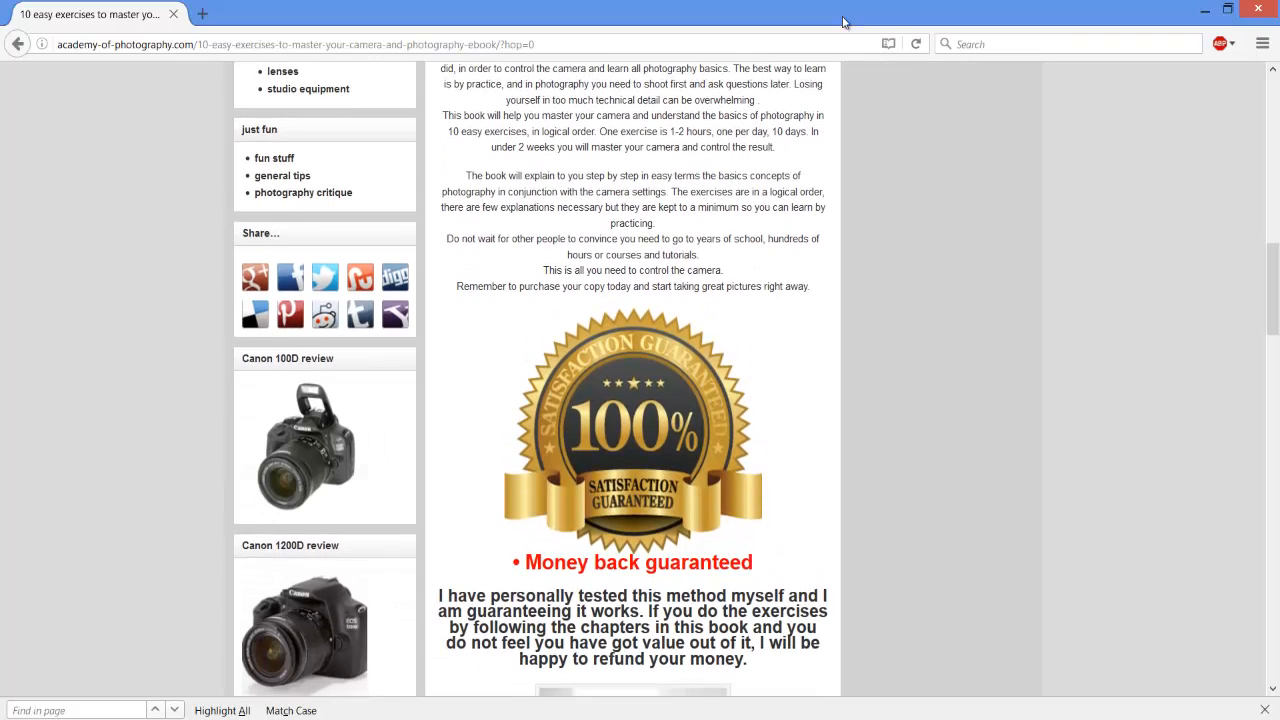
pyautogui.scroll(-3)
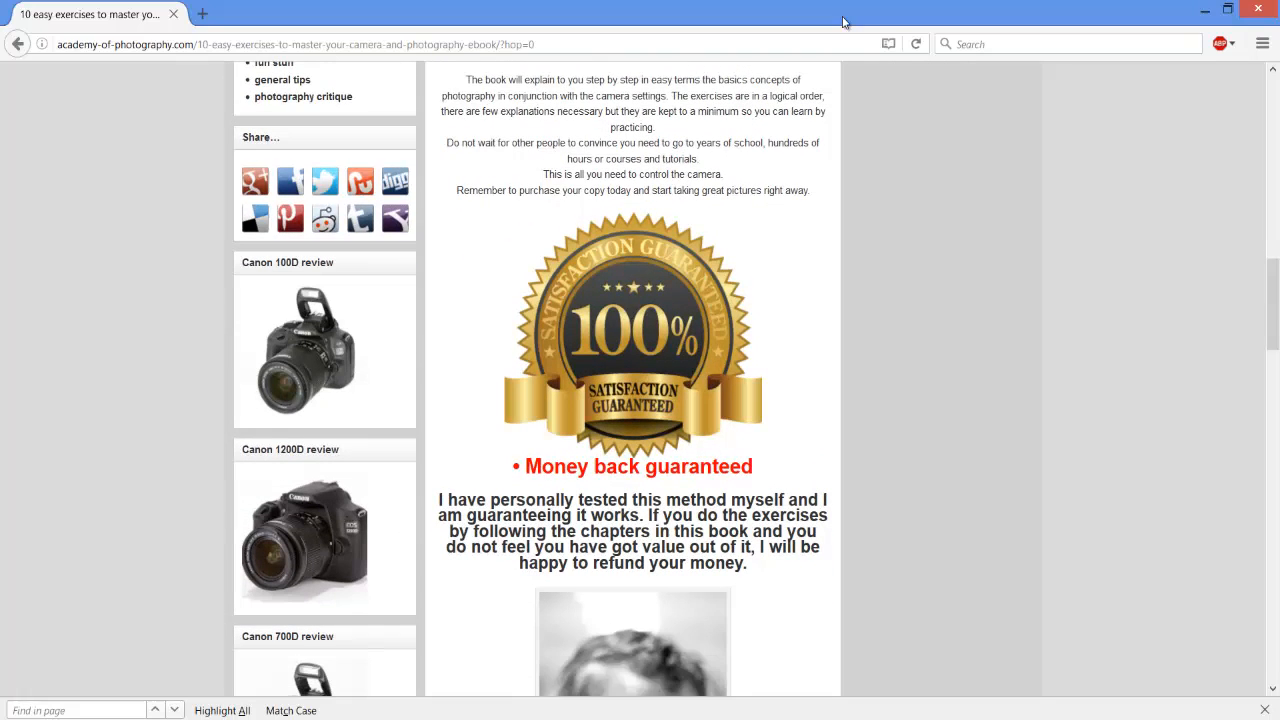
pyautogui.scroll(-3)
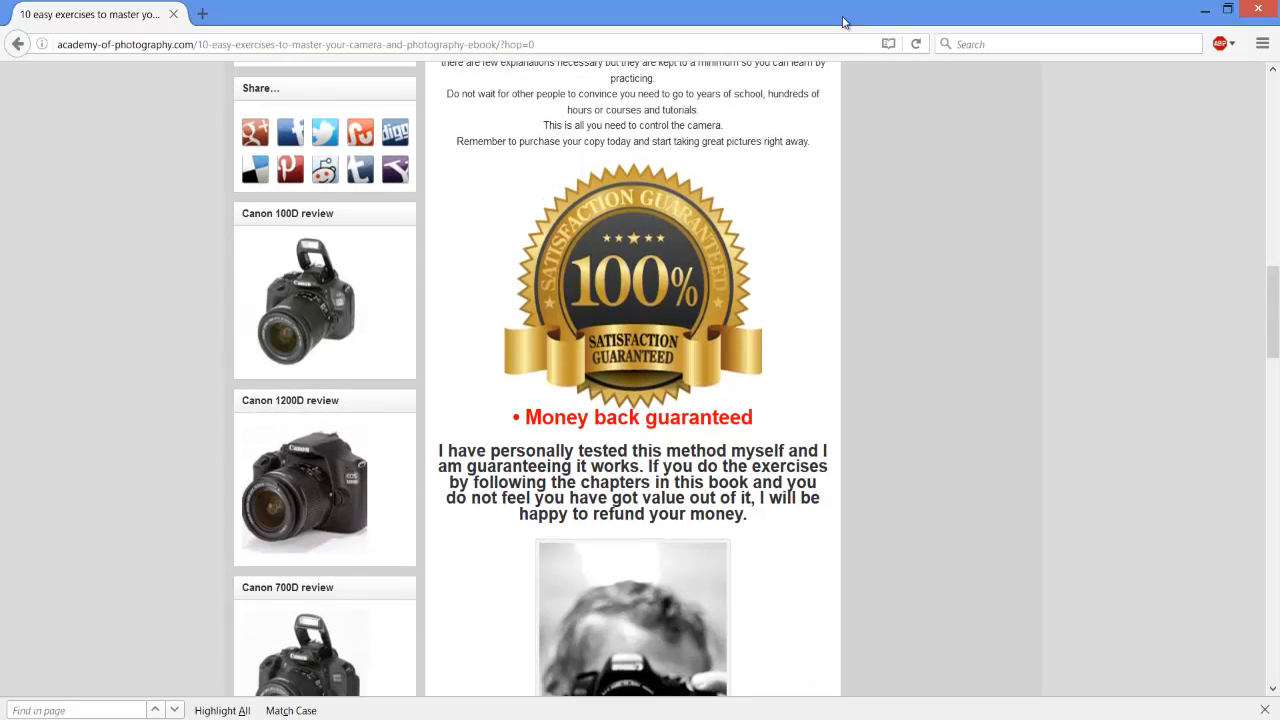
pyautogui.scroll(-3)
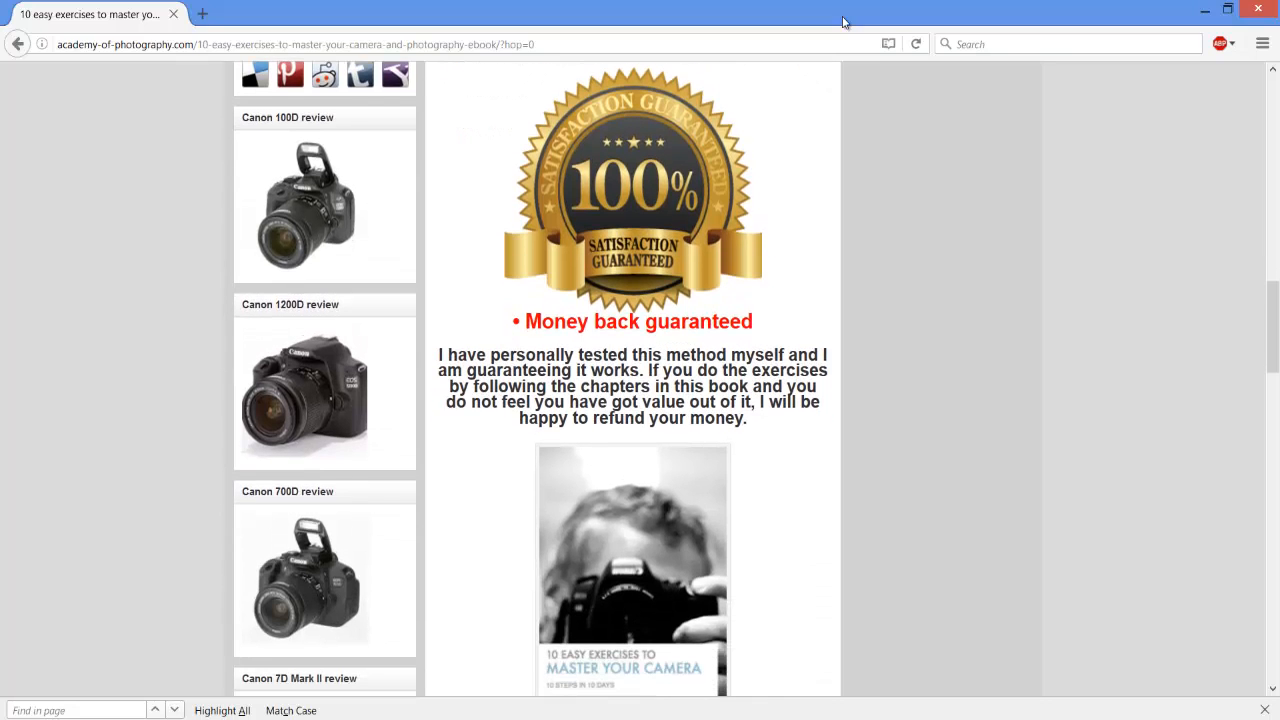
pyautogui.scroll(-3)
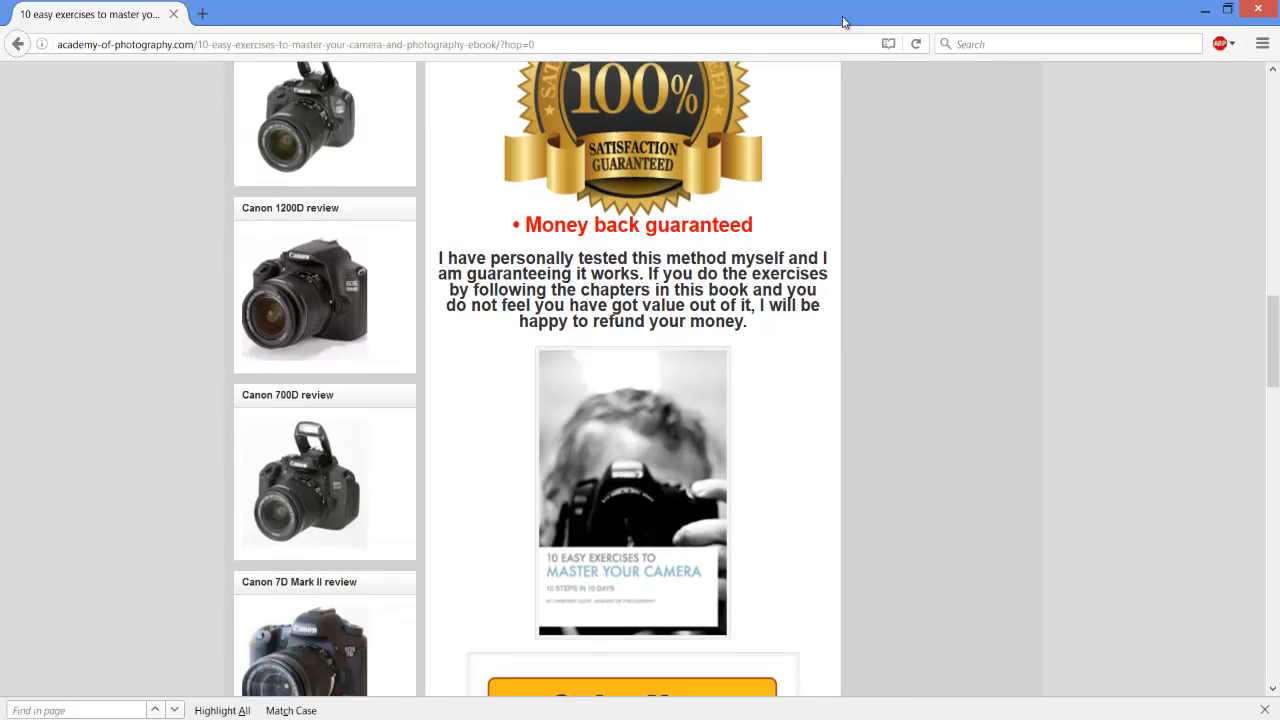
pyautogui.scroll(-3)
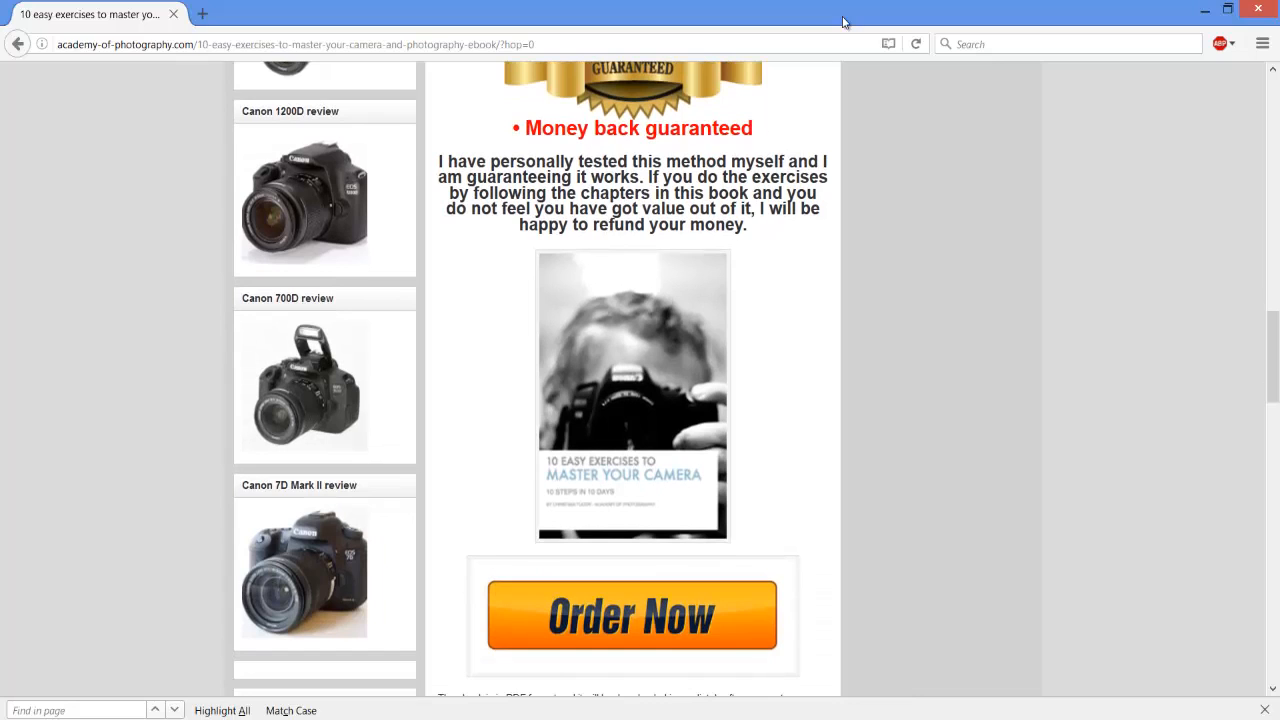
pyautogui.scroll(-3)
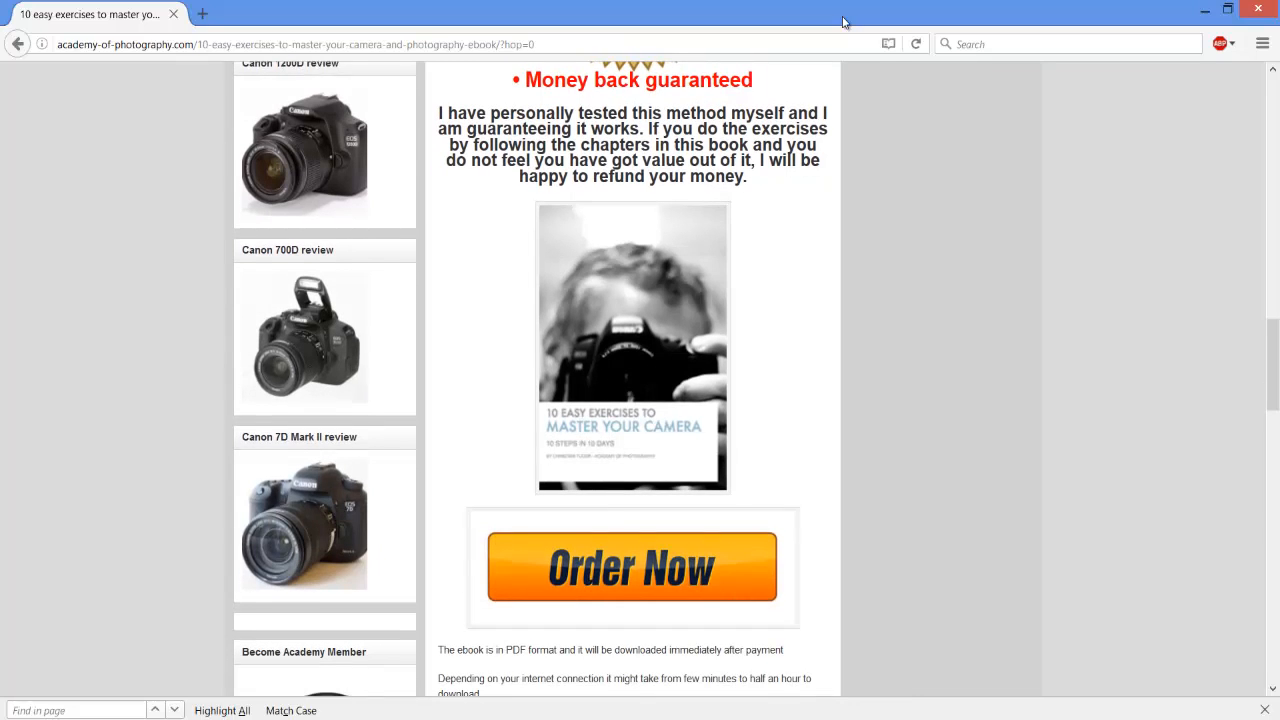
pyautogui.scroll(-3)
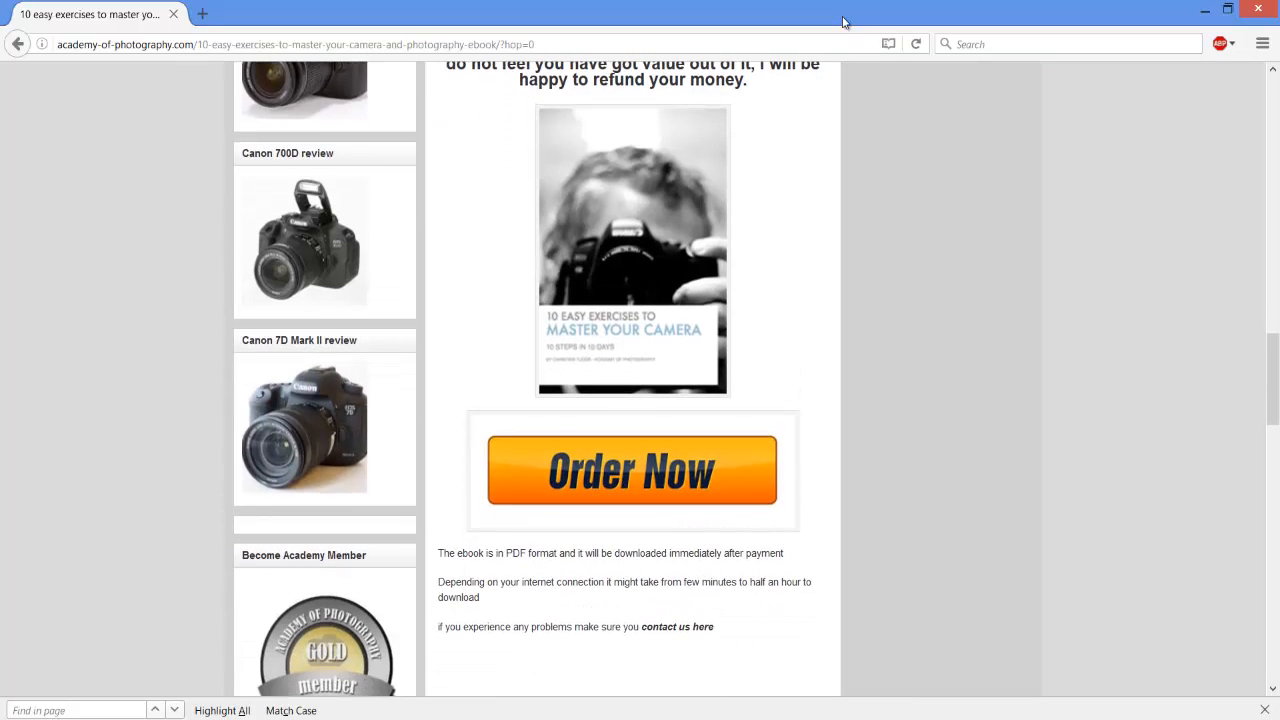
pyautogui.scroll(-3)
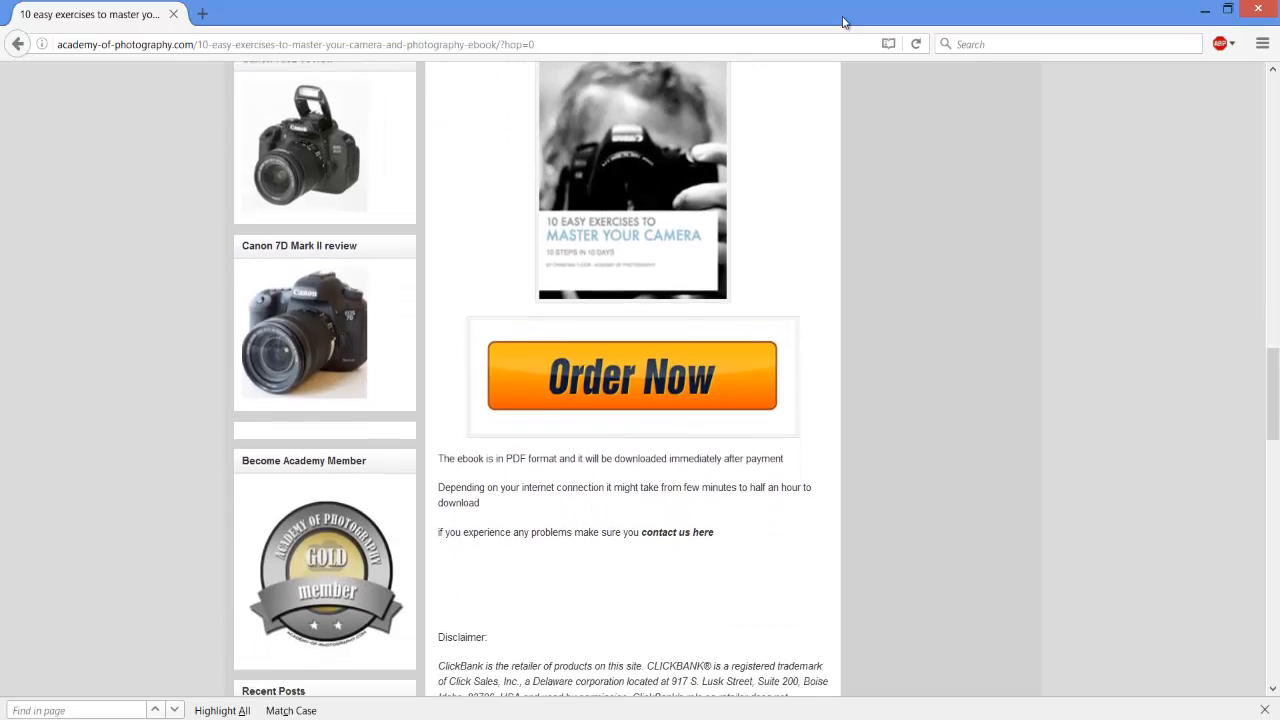